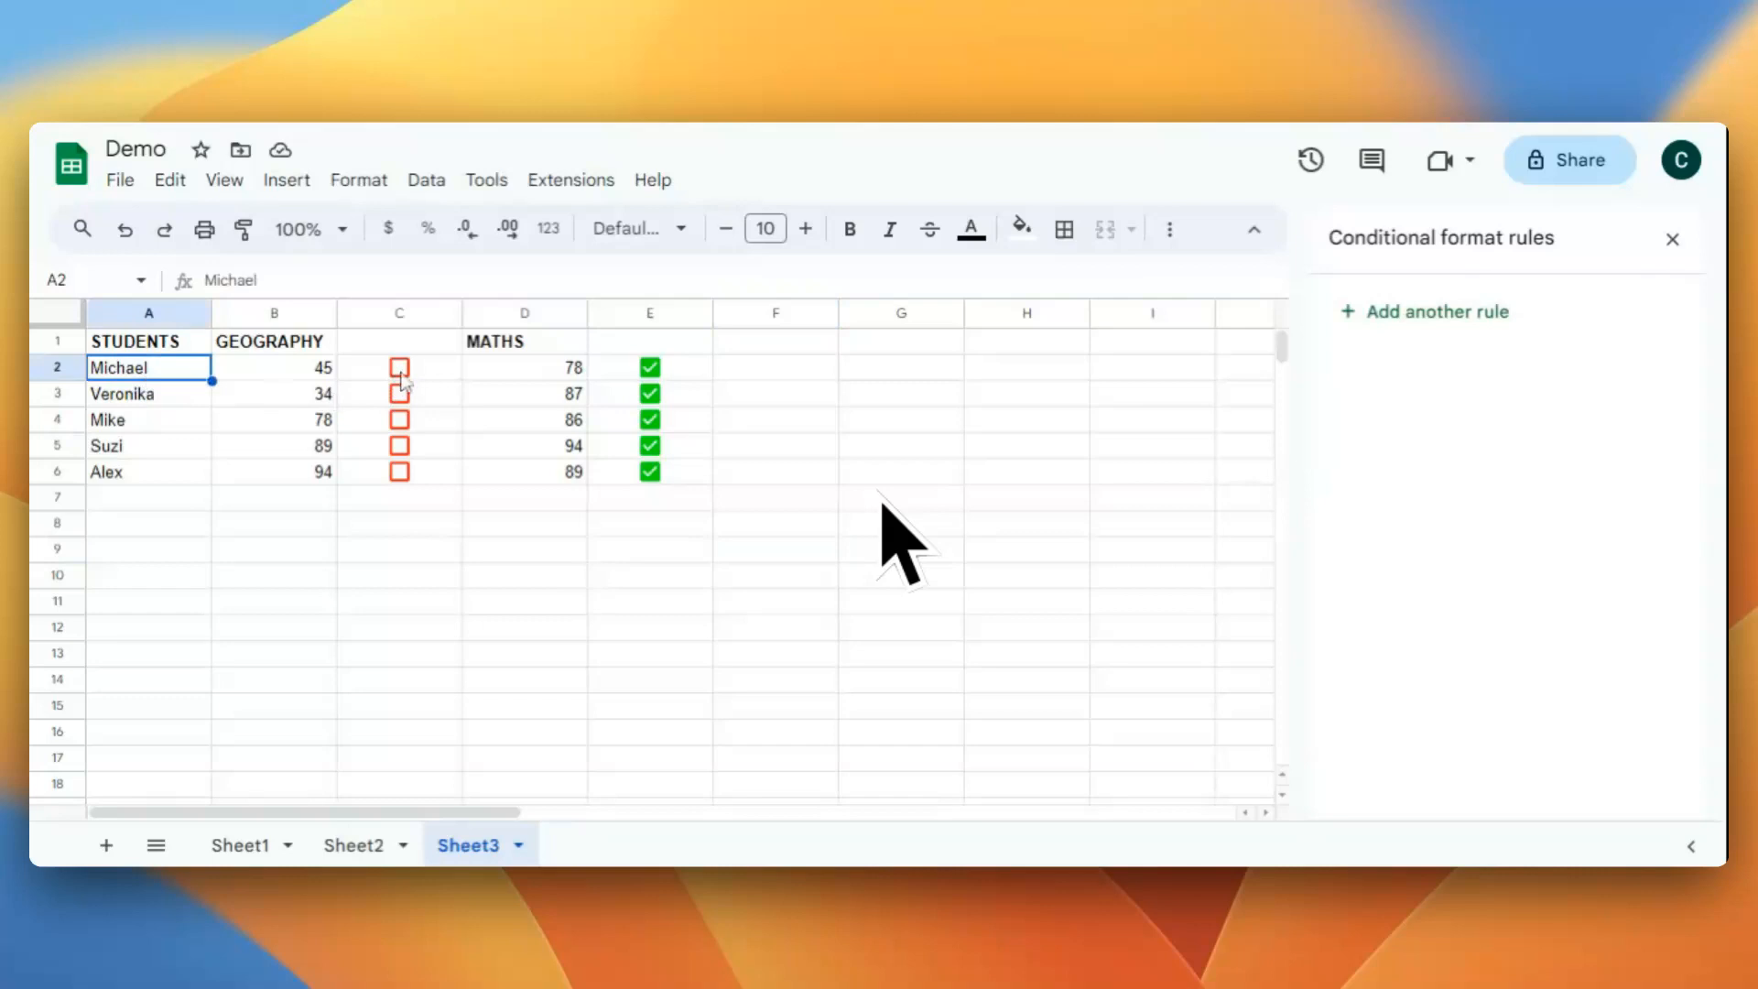
Tick and untick Michael's checkbox in column C to test it.
click(399, 368)
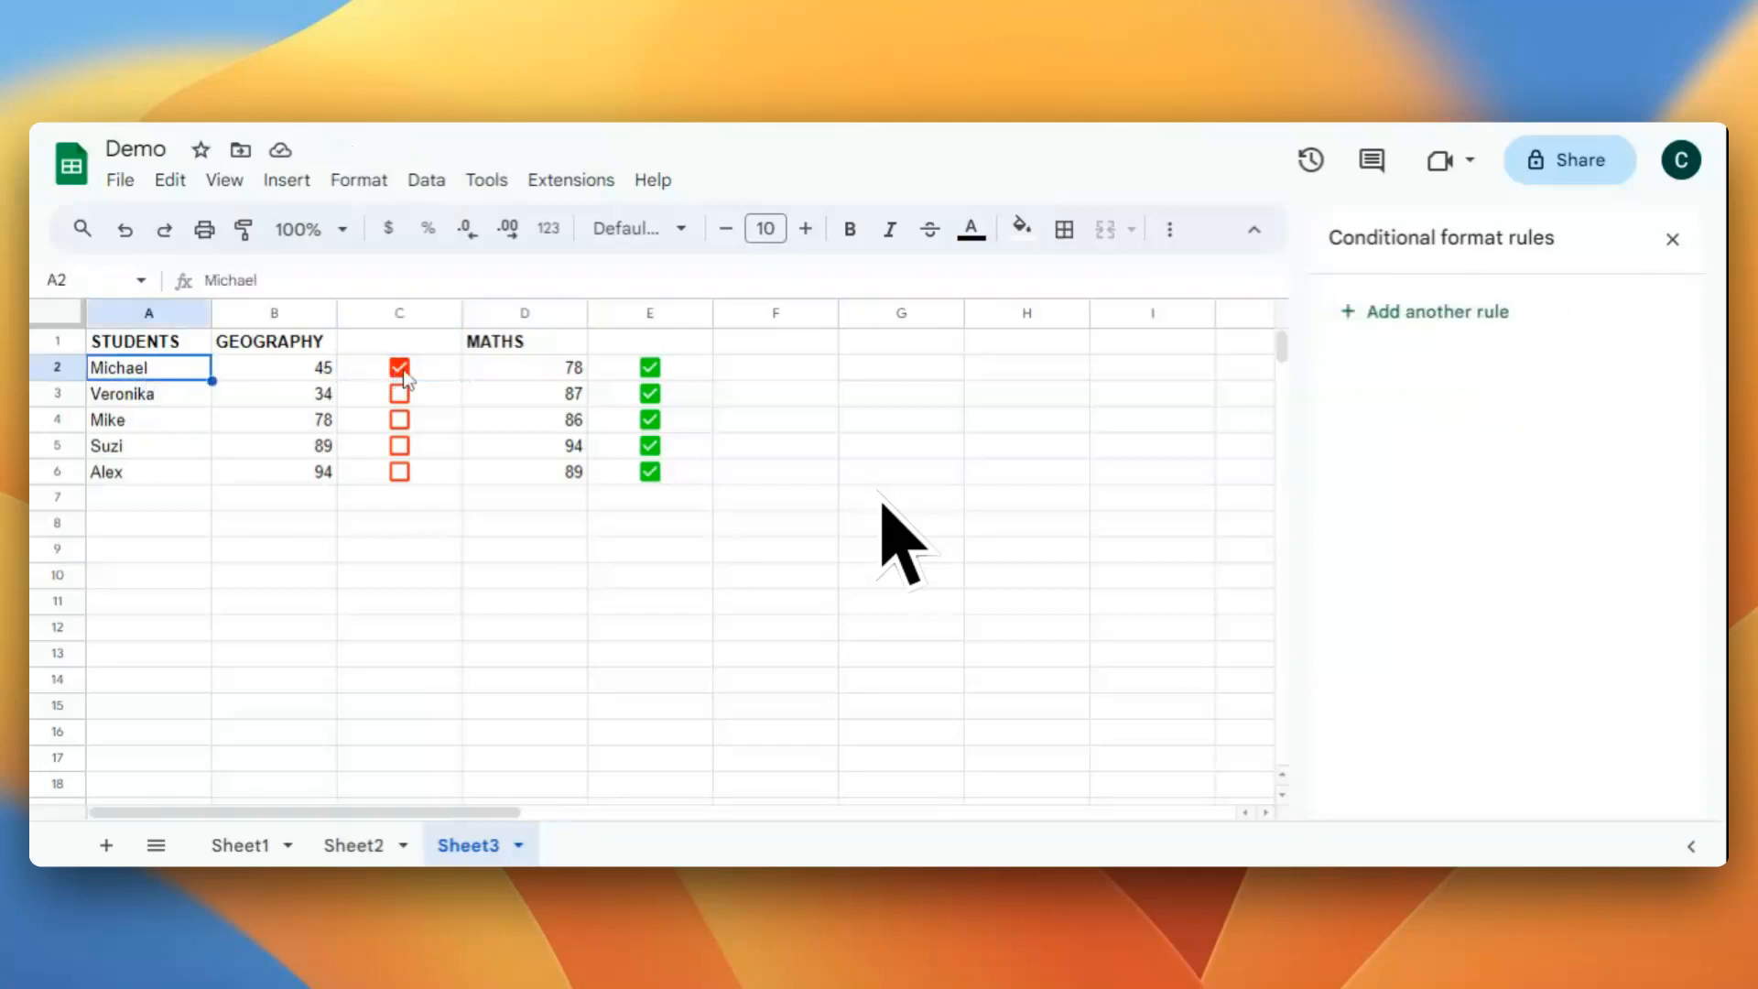
click(399, 366)
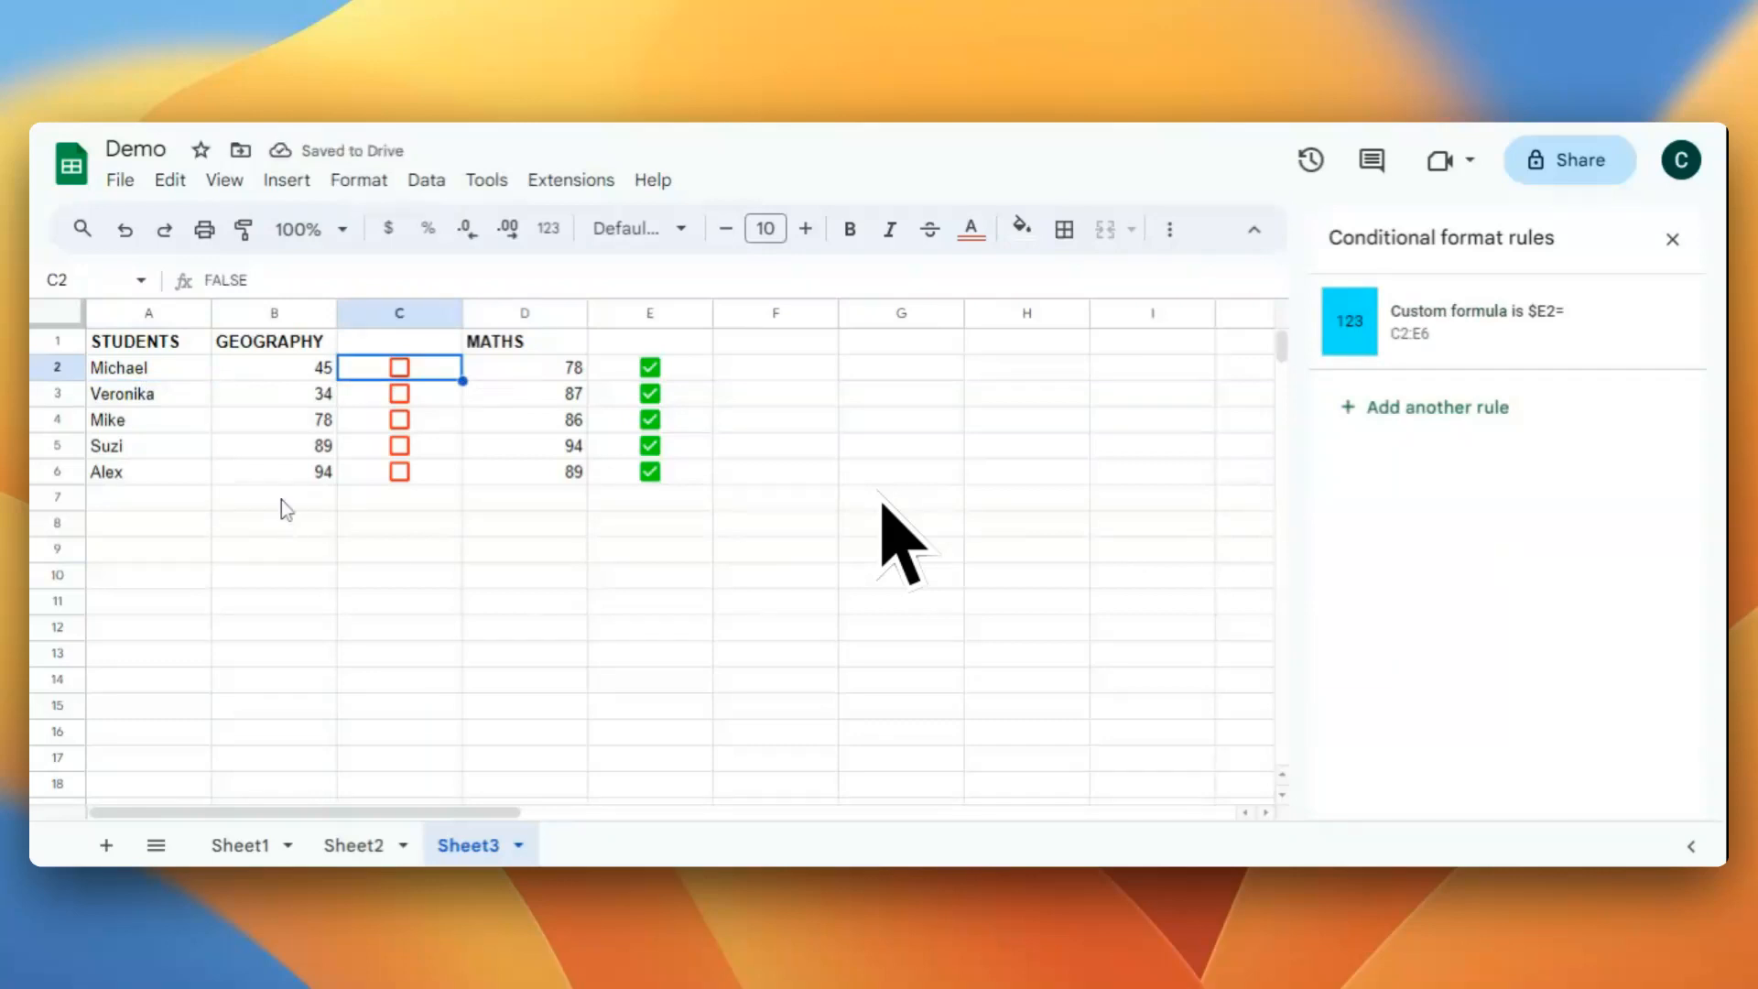
mouse_move(317, 522)
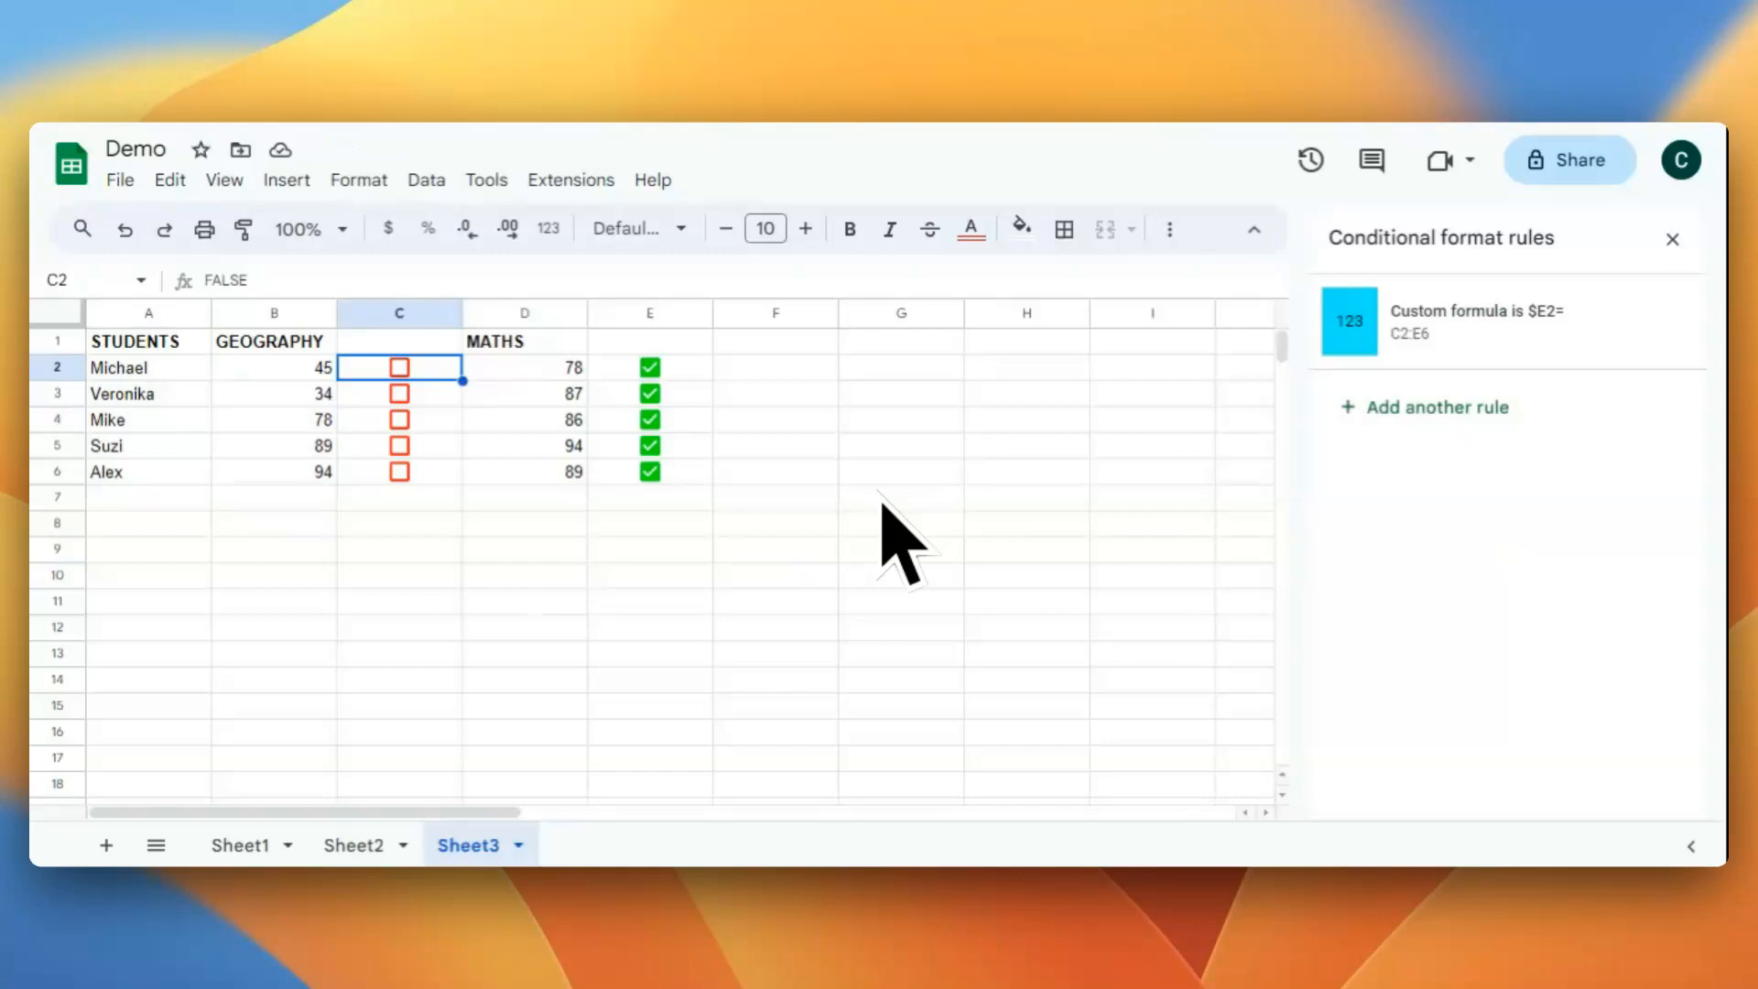
mouse_move(412, 518)
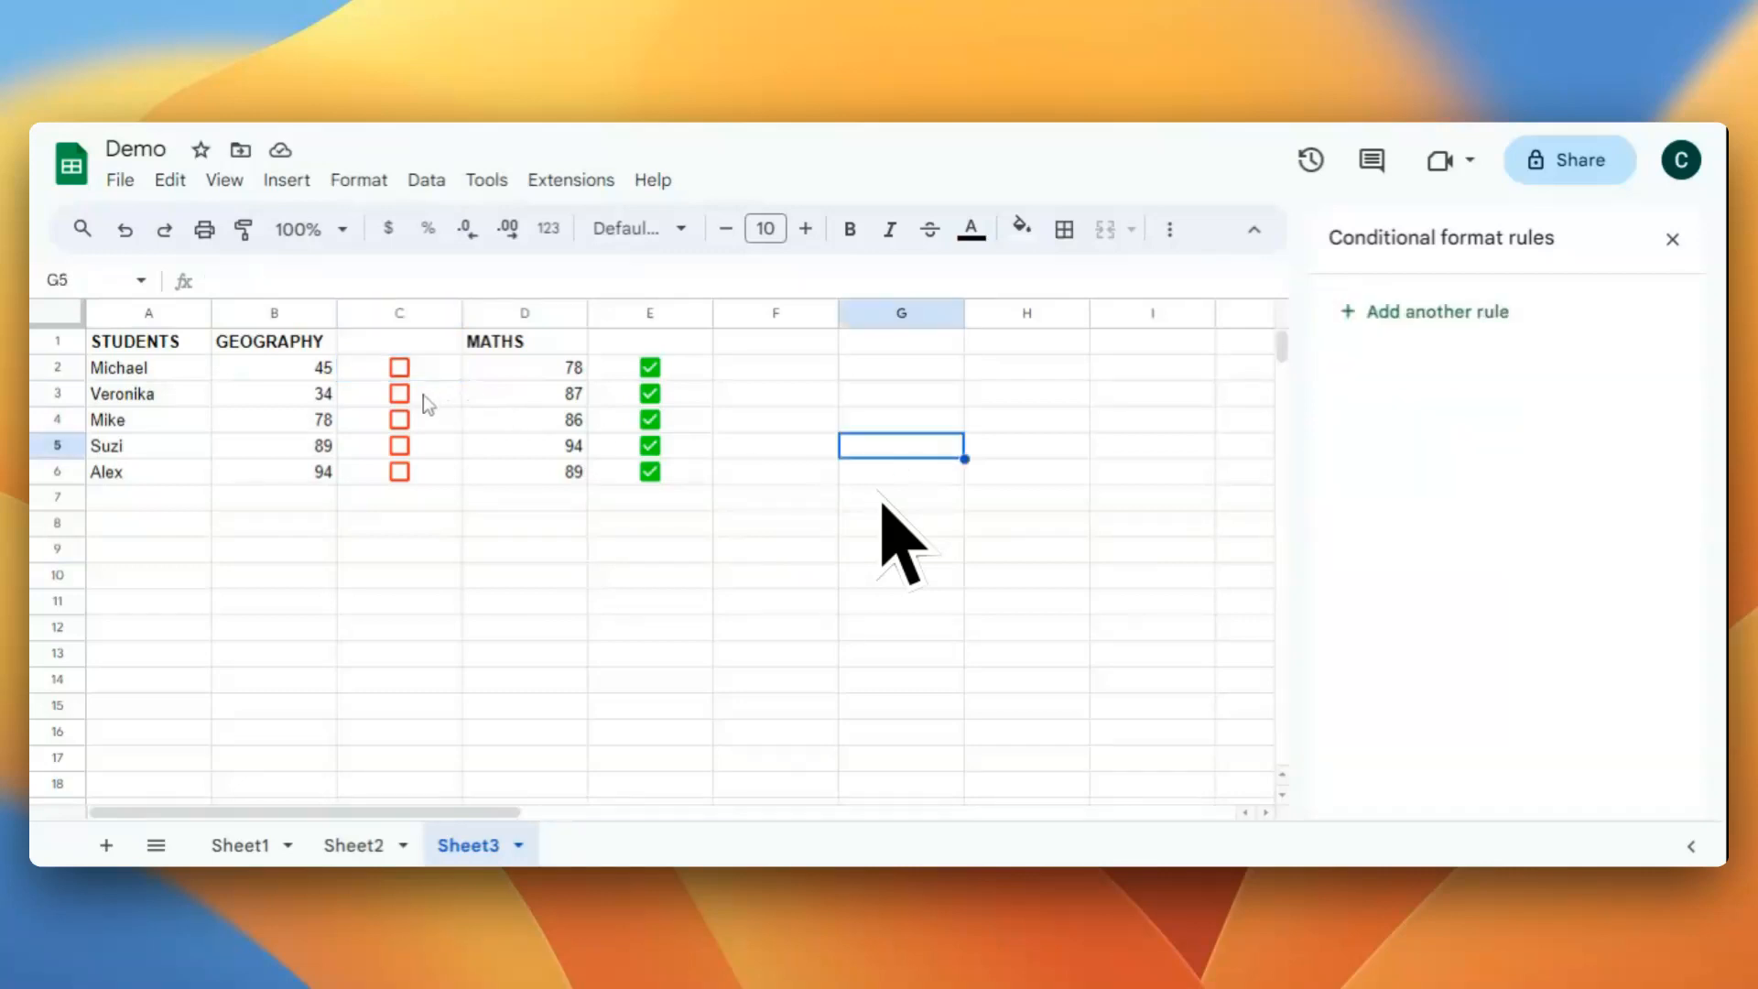
mouse_move(441, 406)
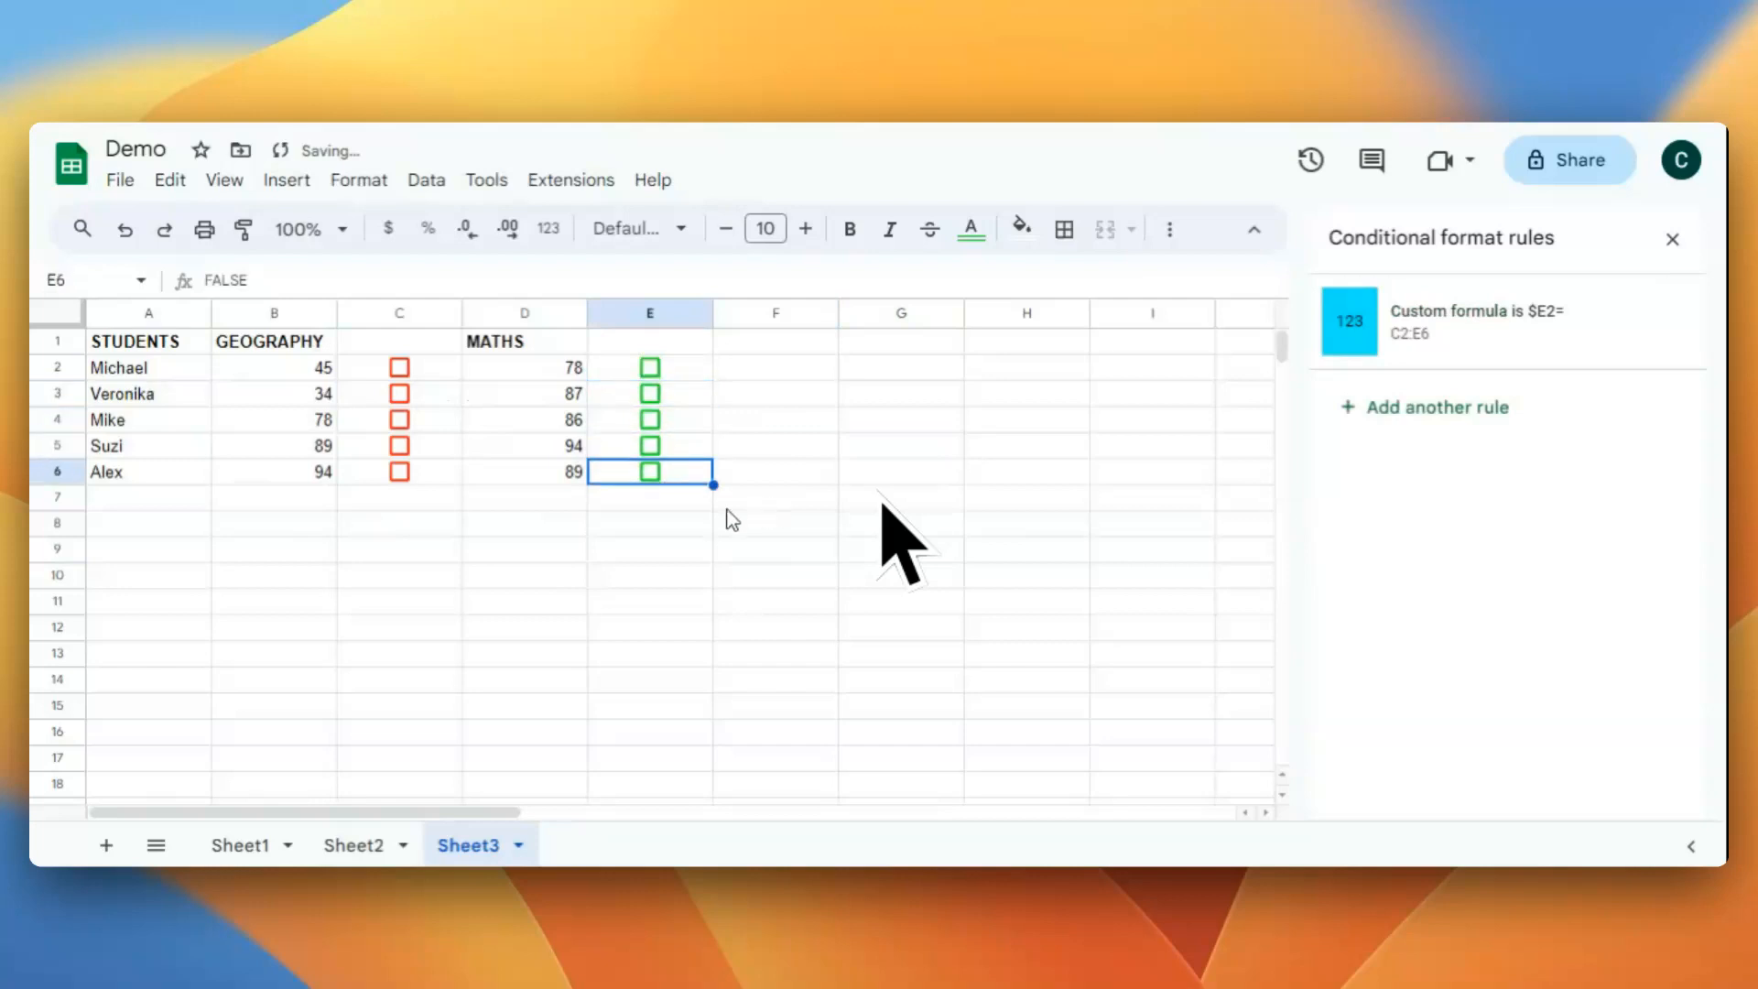
mouse_move(242, 397)
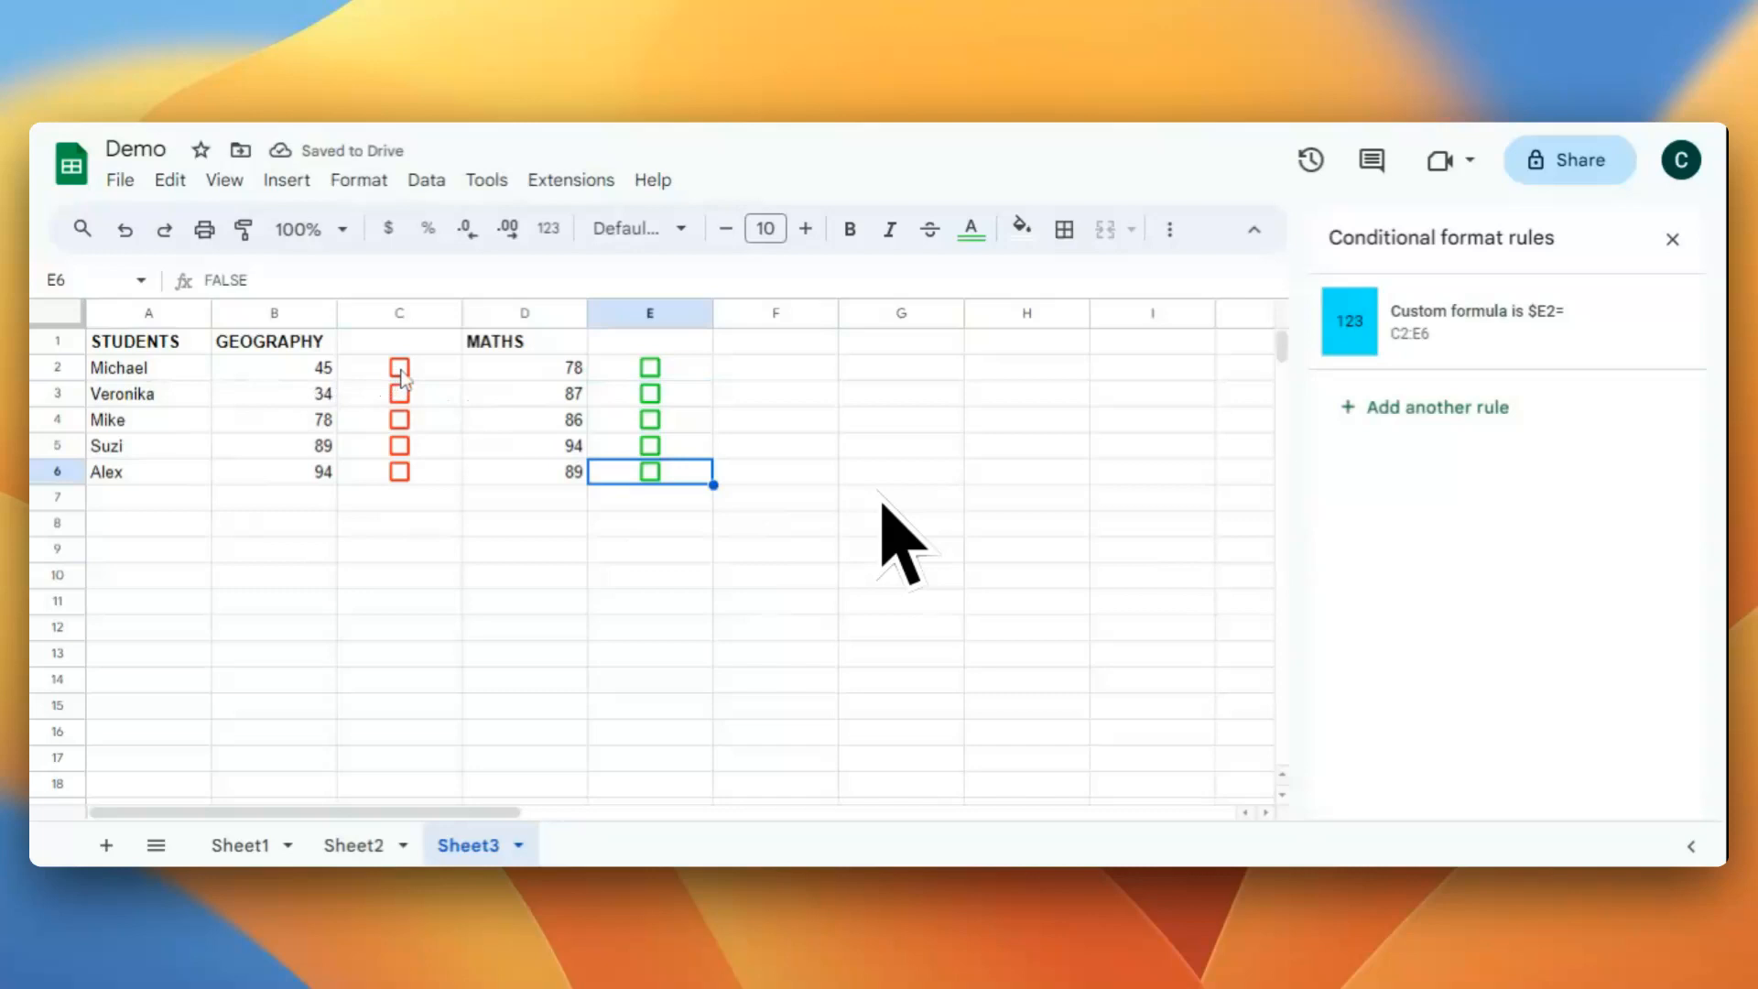
Toggle Michael's checkbox, then remove the $E2= custom formula rule from the rules sidebar.
click(399, 366)
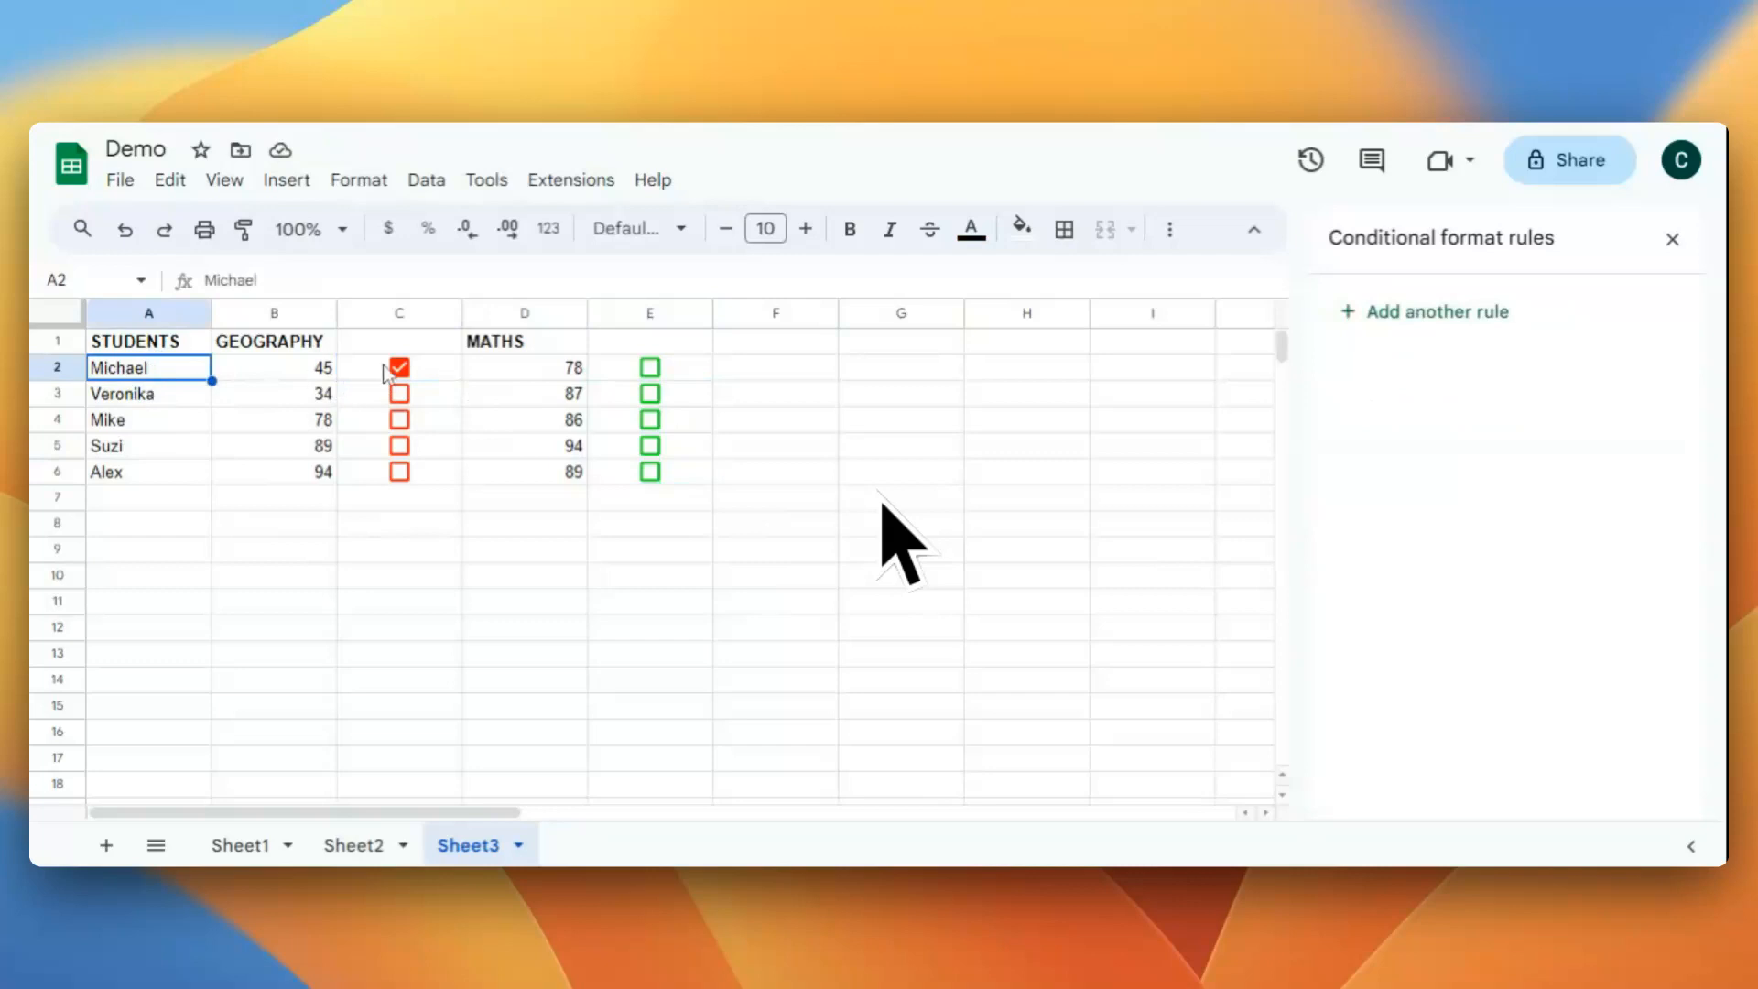
click(397, 368)
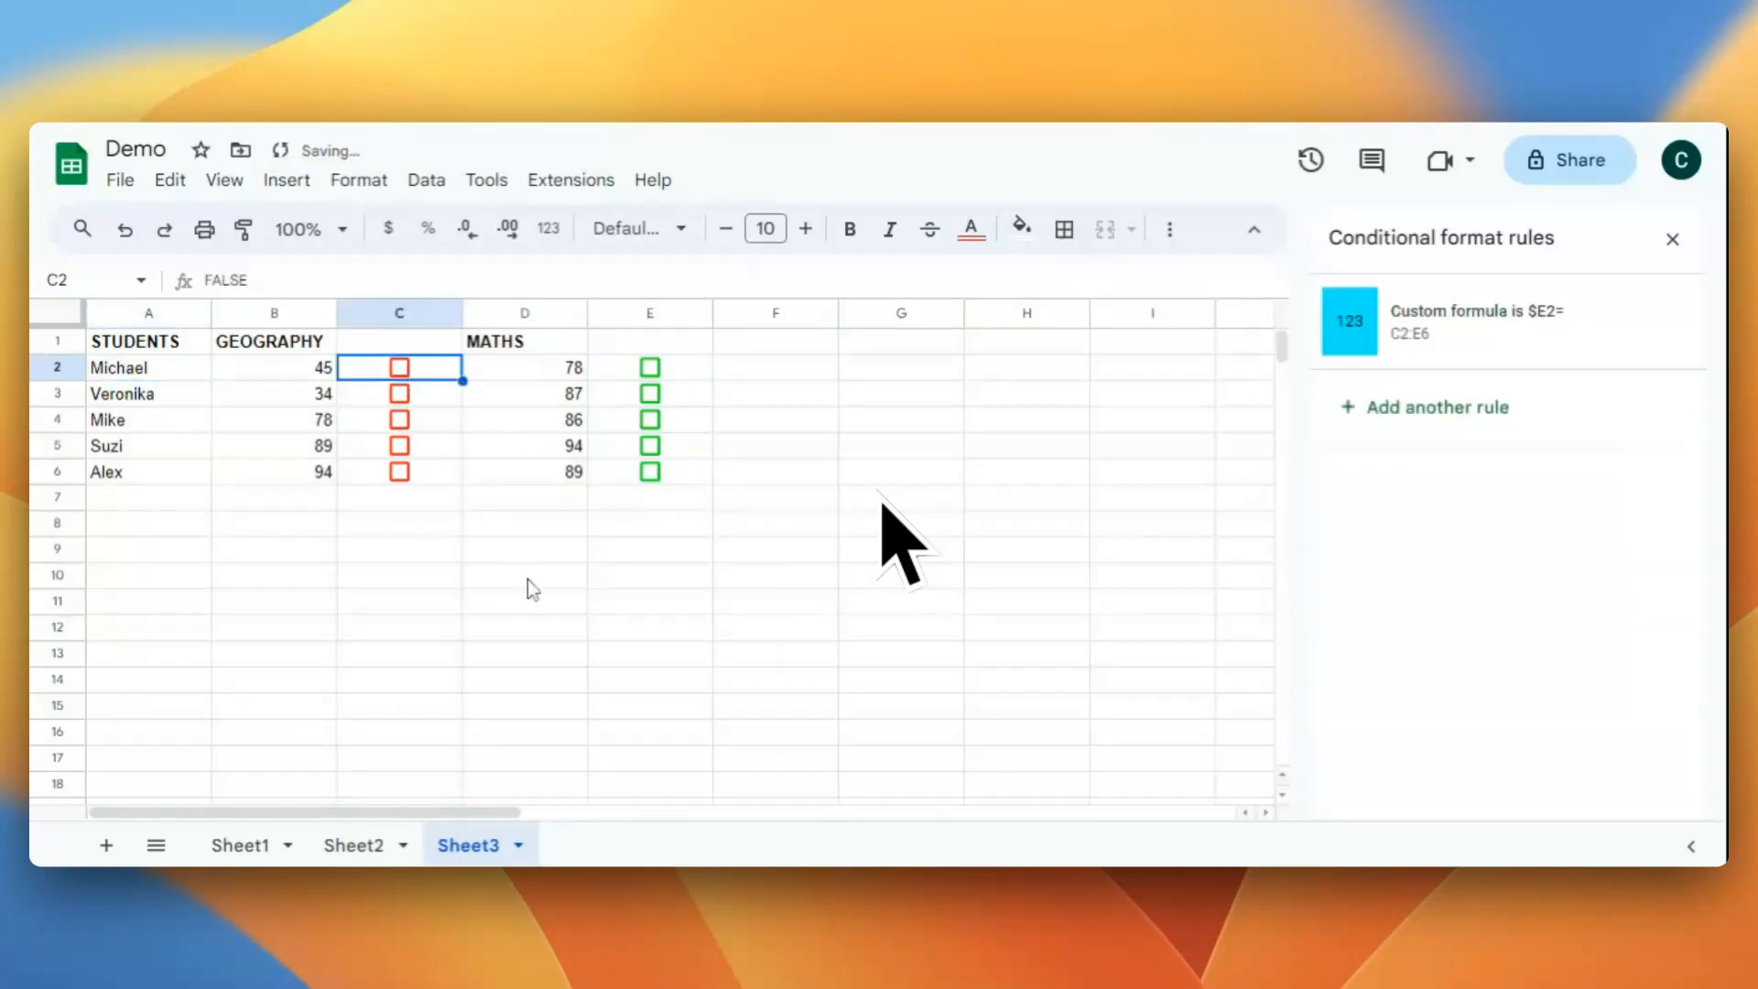
mouse_move(487, 561)
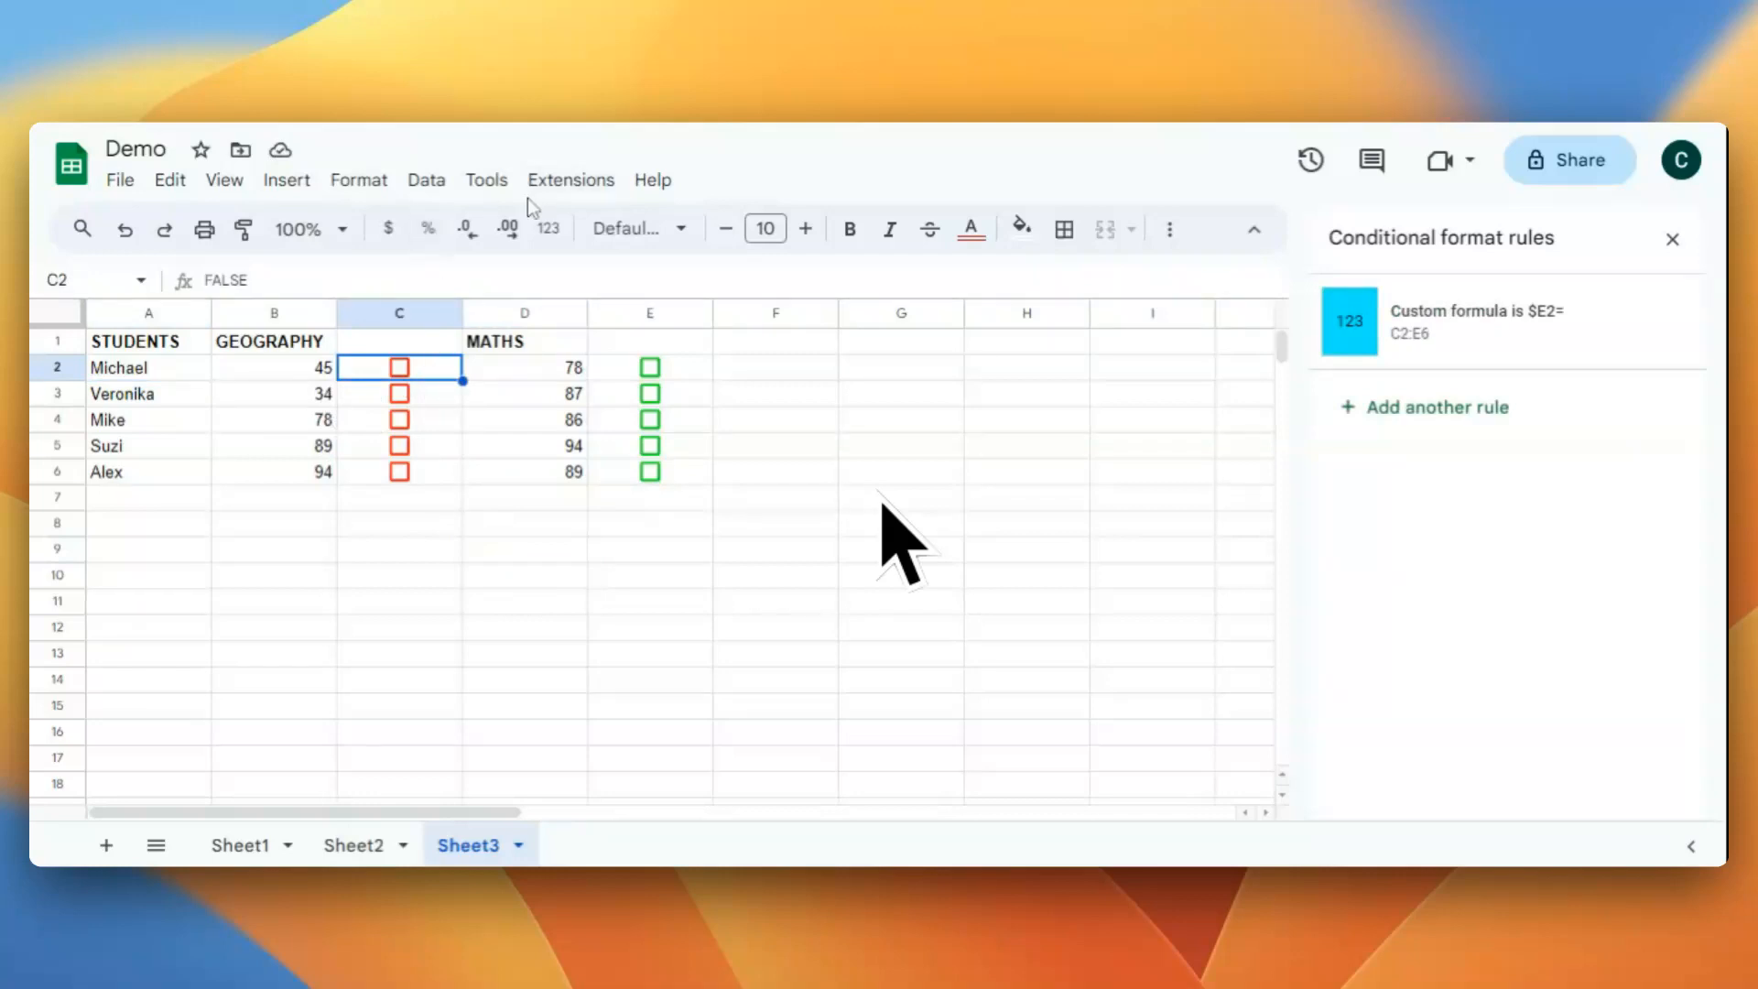
mouse_move(421, 381)
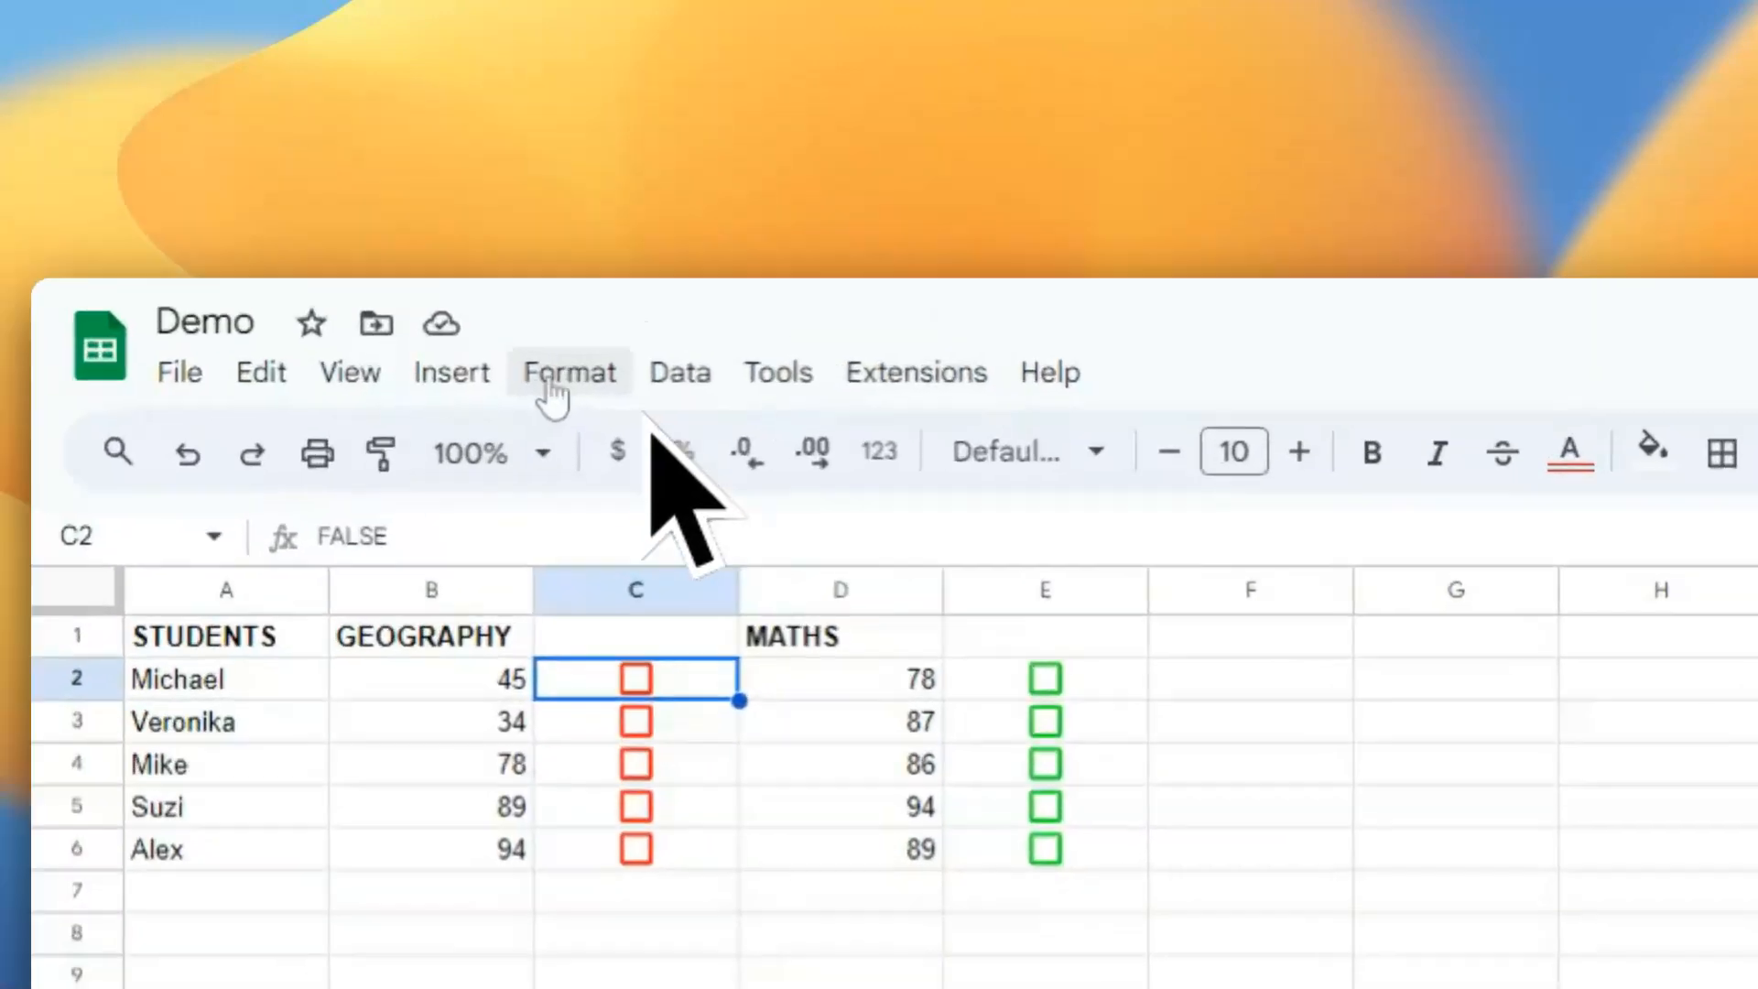
click(569, 371)
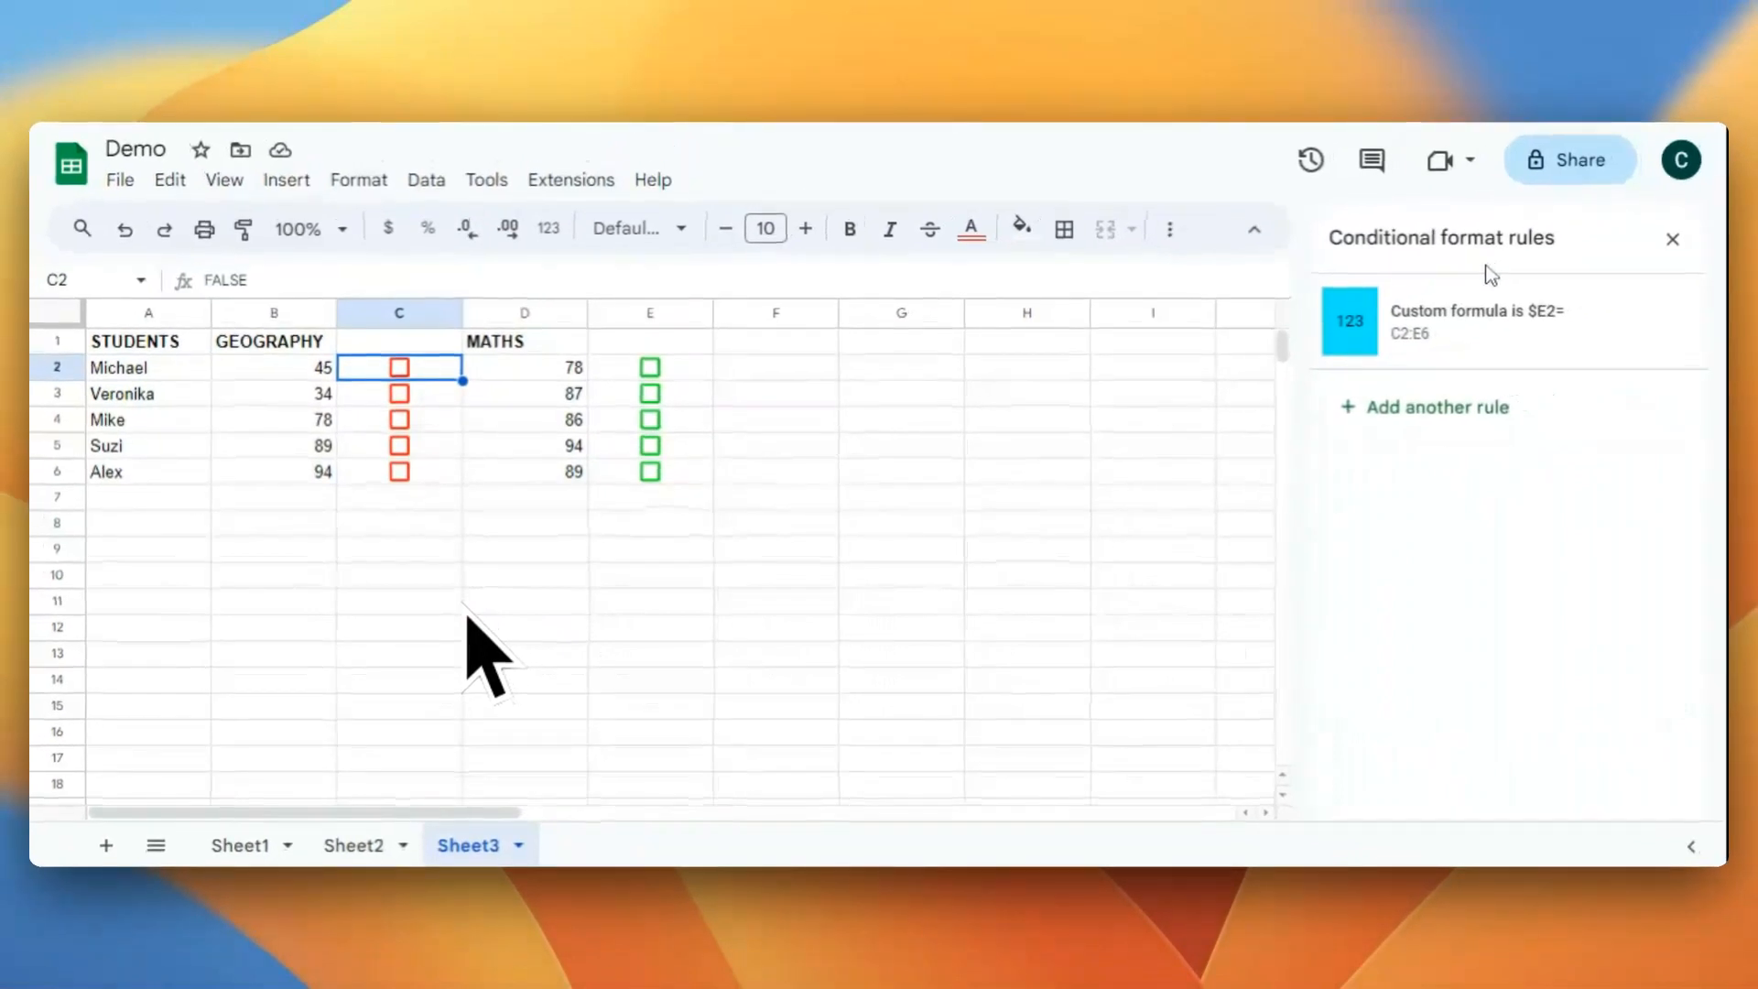
mouse_move(1406, 365)
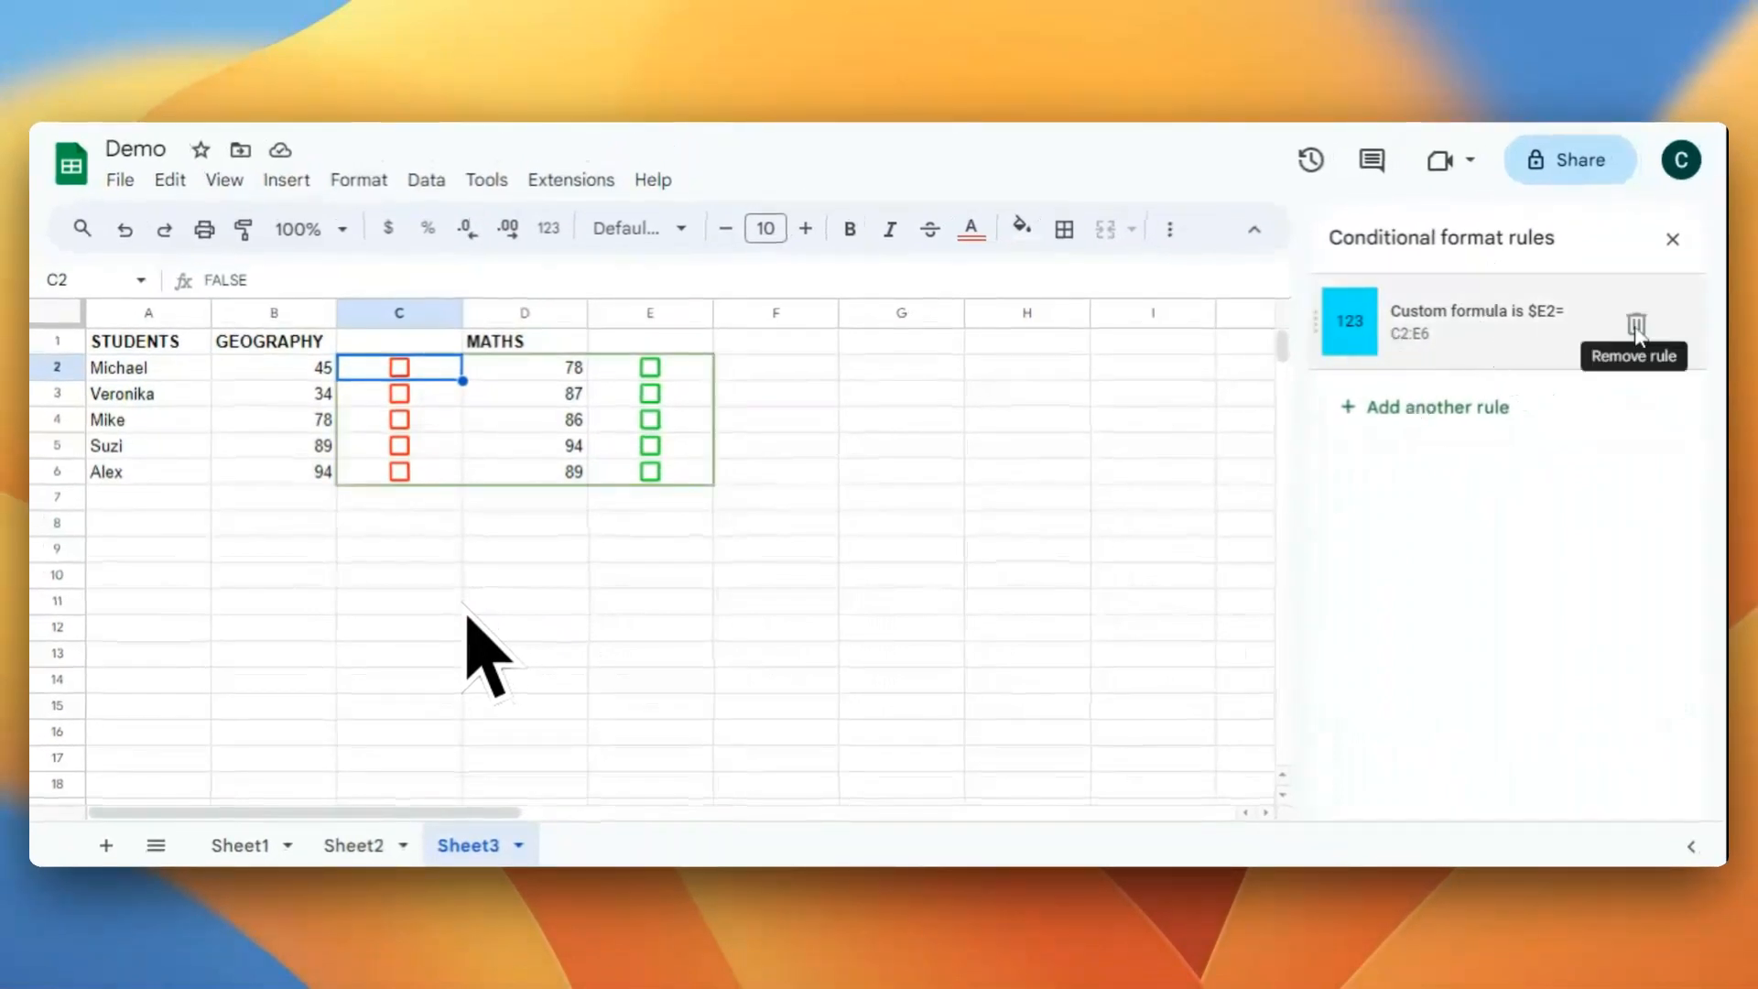
click(1637, 322)
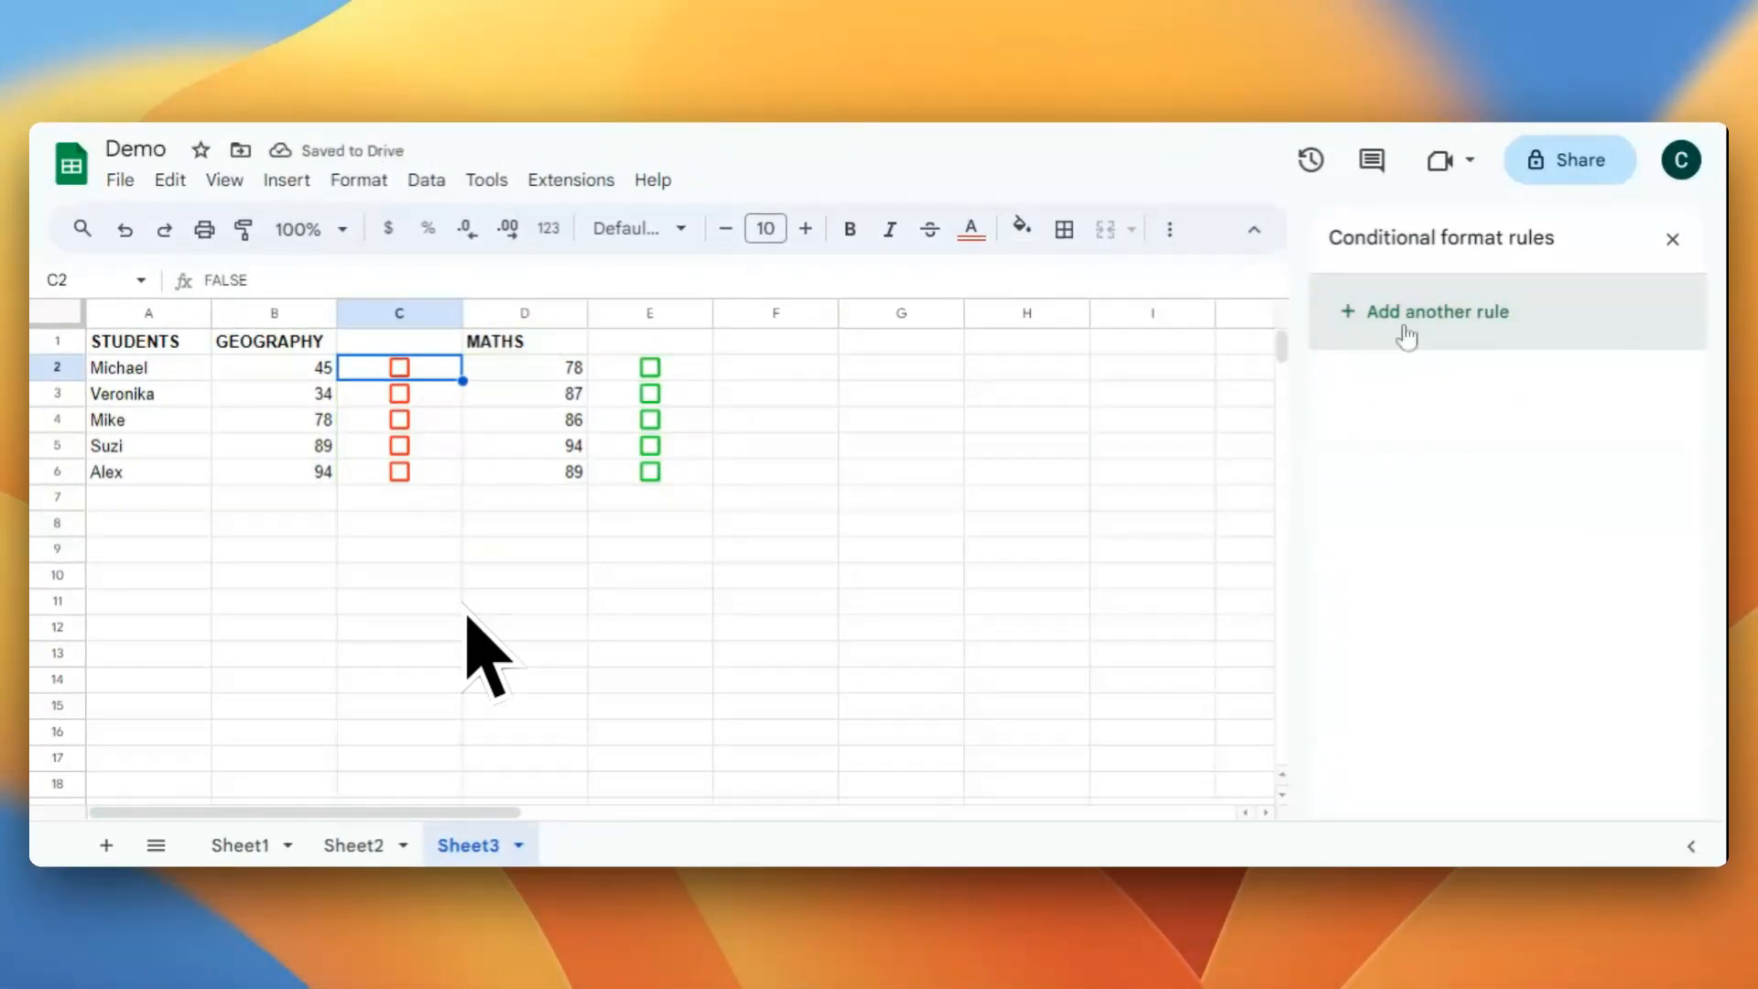
Add a new rule for C2 and choose the 'Custom formula is' condition.
click(1439, 311)
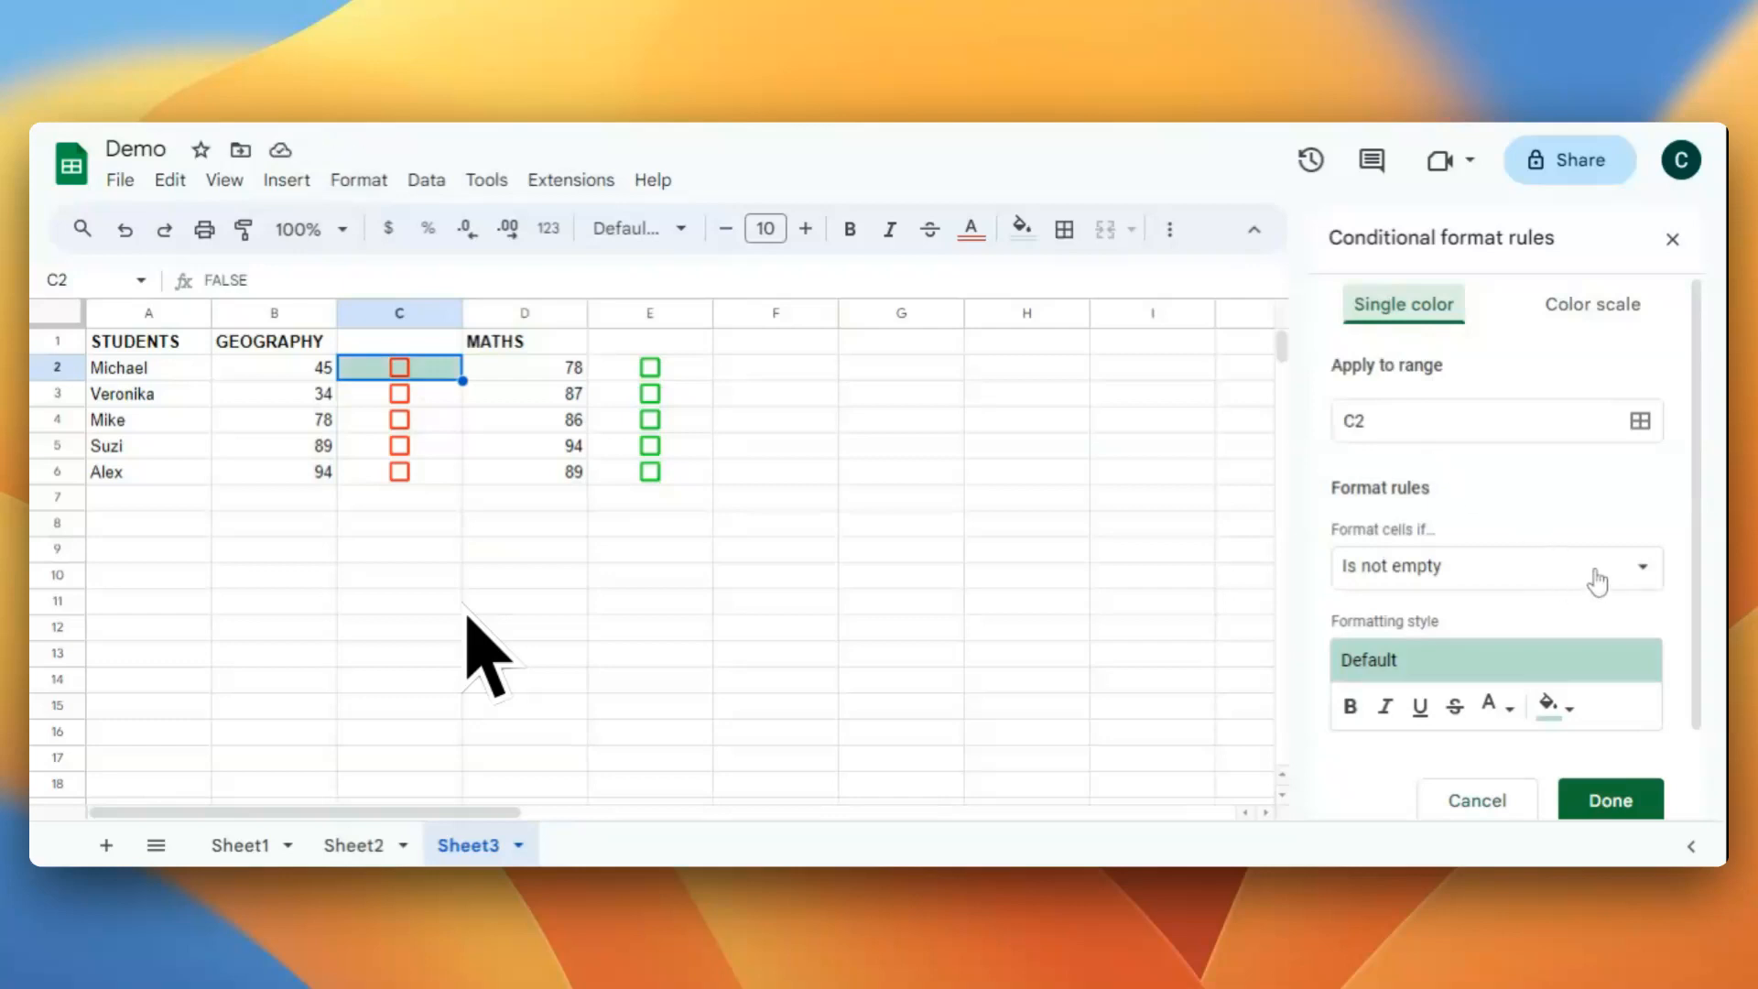
click(1496, 566)
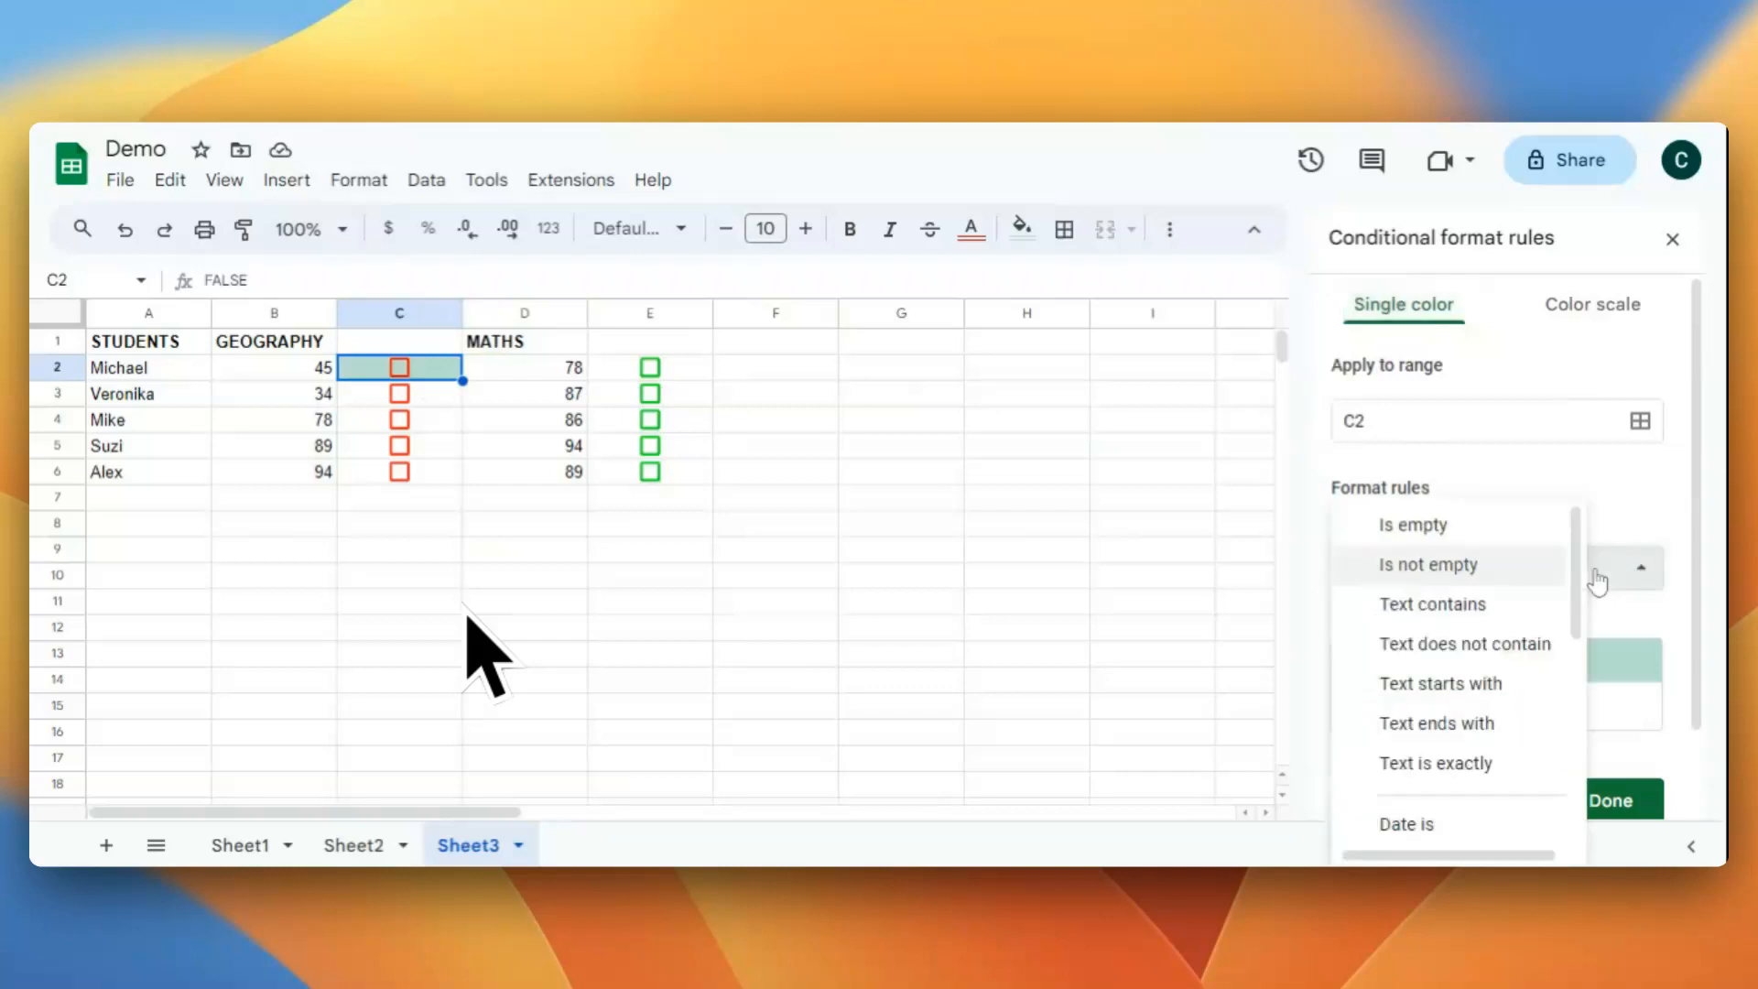
scroll(down, 3)
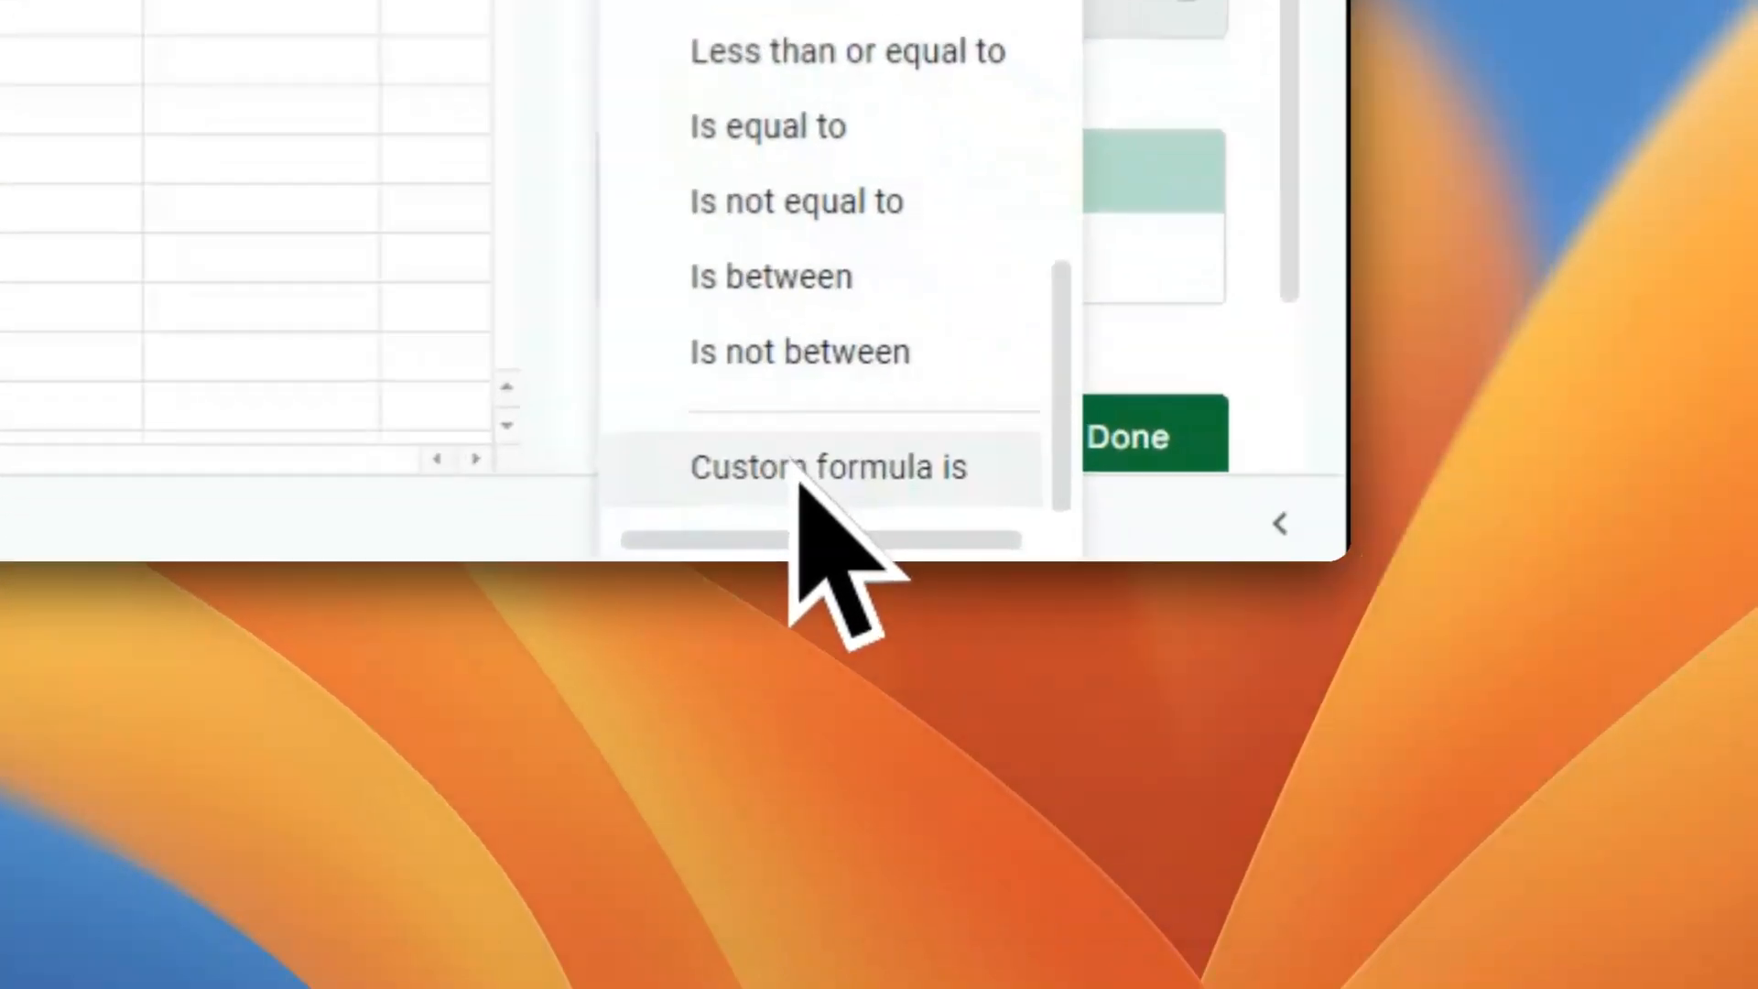
click(827, 467)
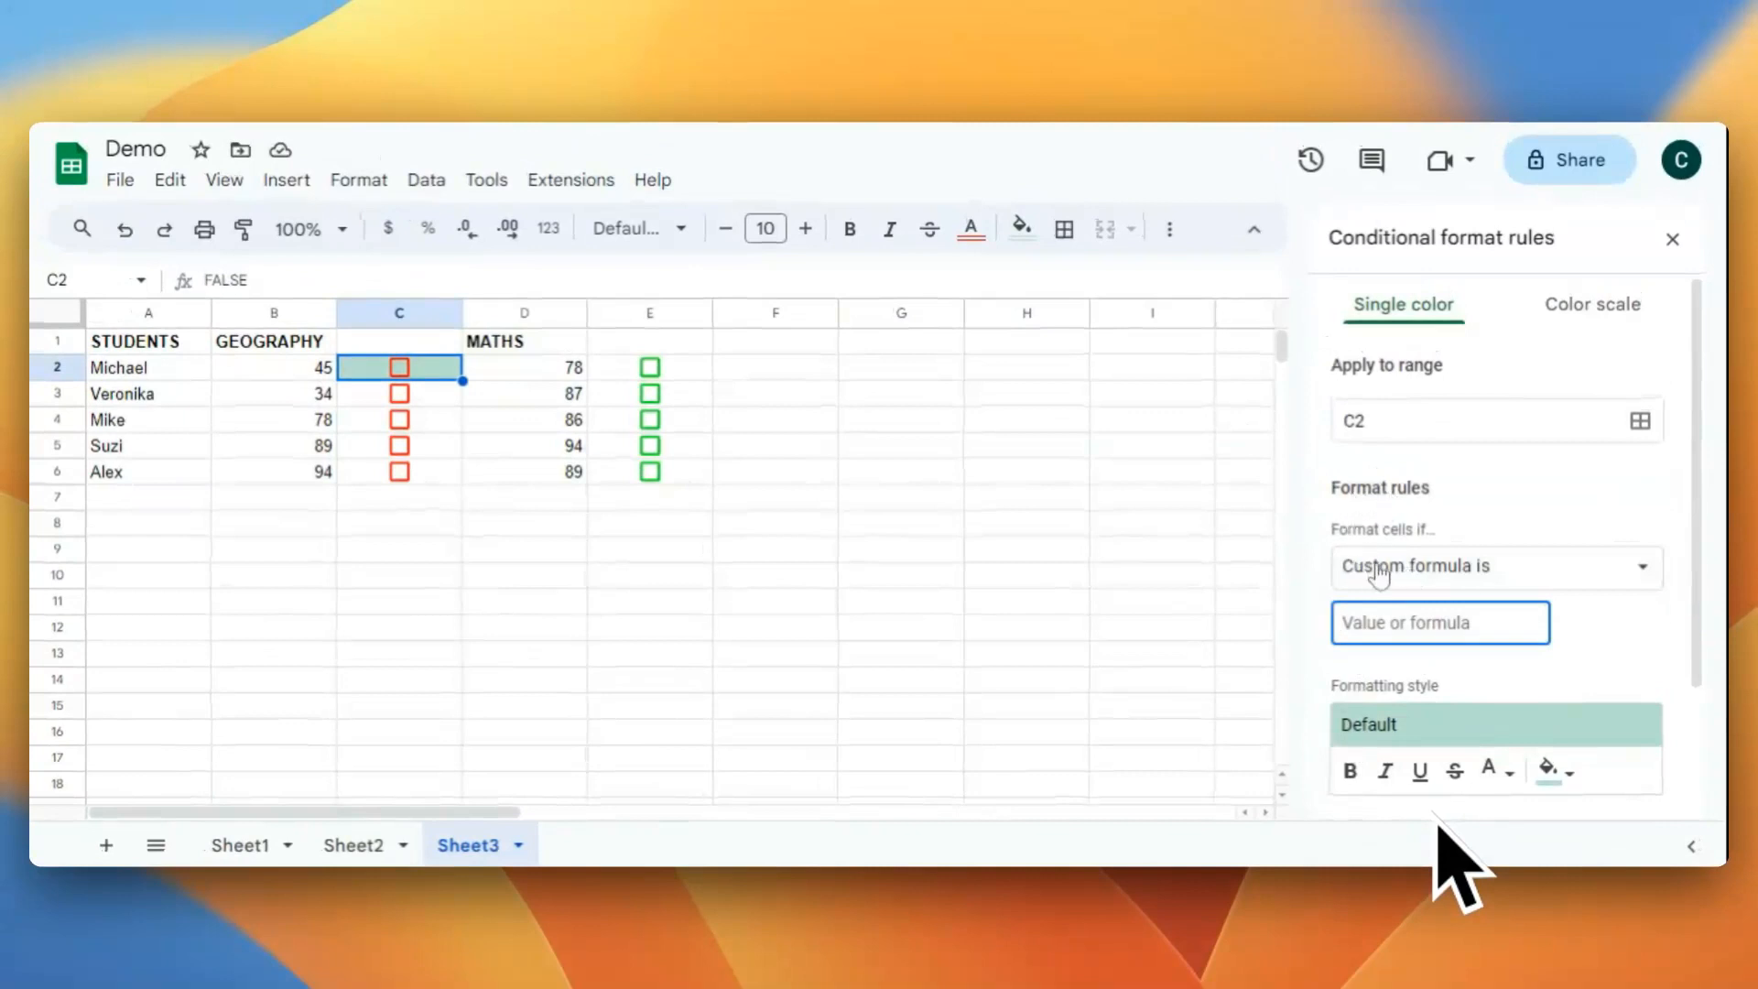
click(1494, 566)
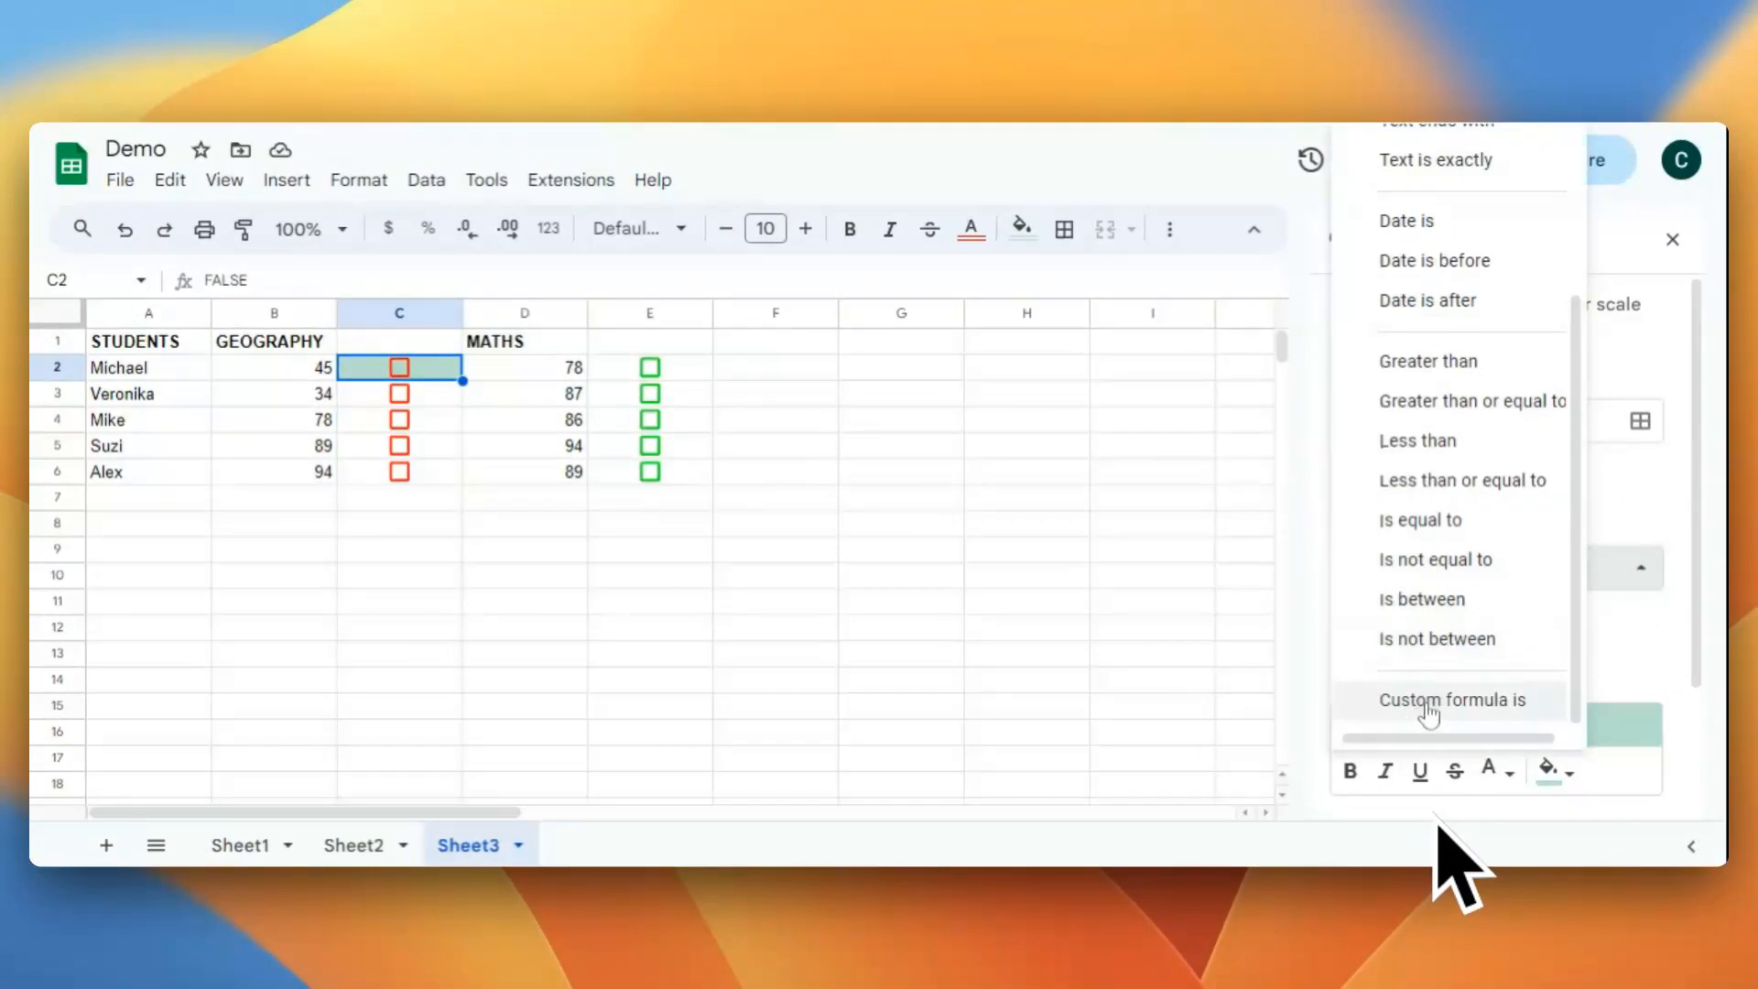
click(1450, 698)
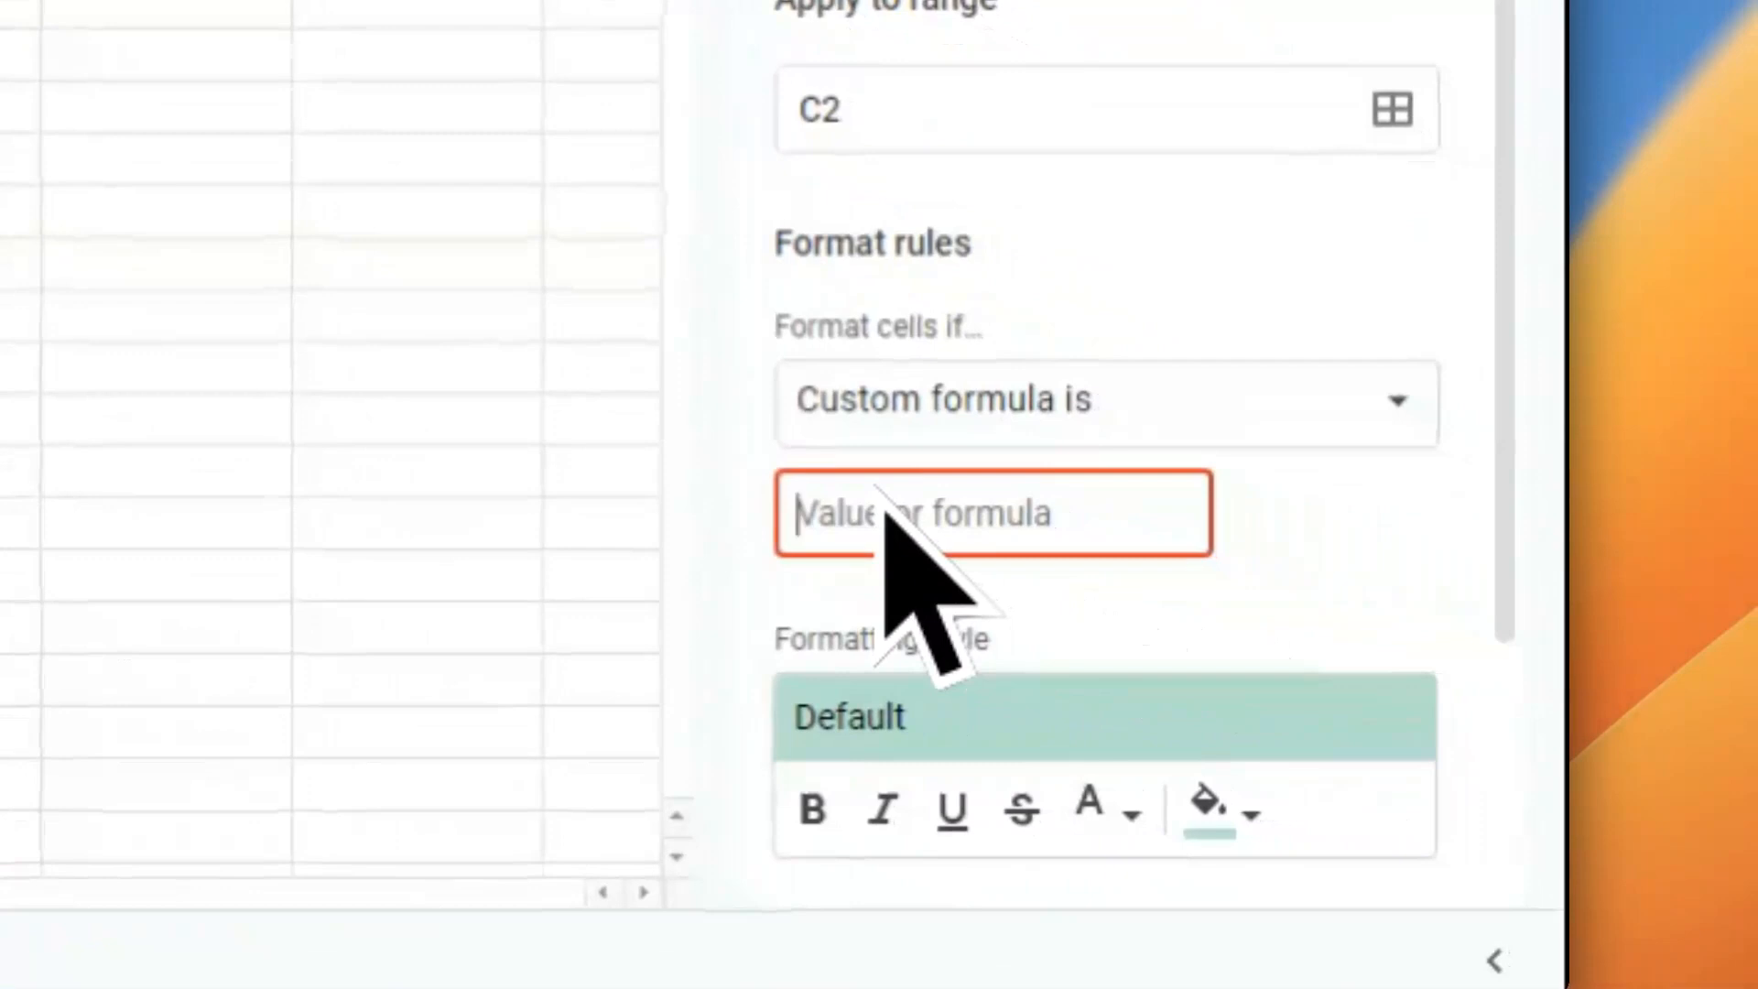
Enter =$C2=TRUE() as the rule's custom formula.
text(=)
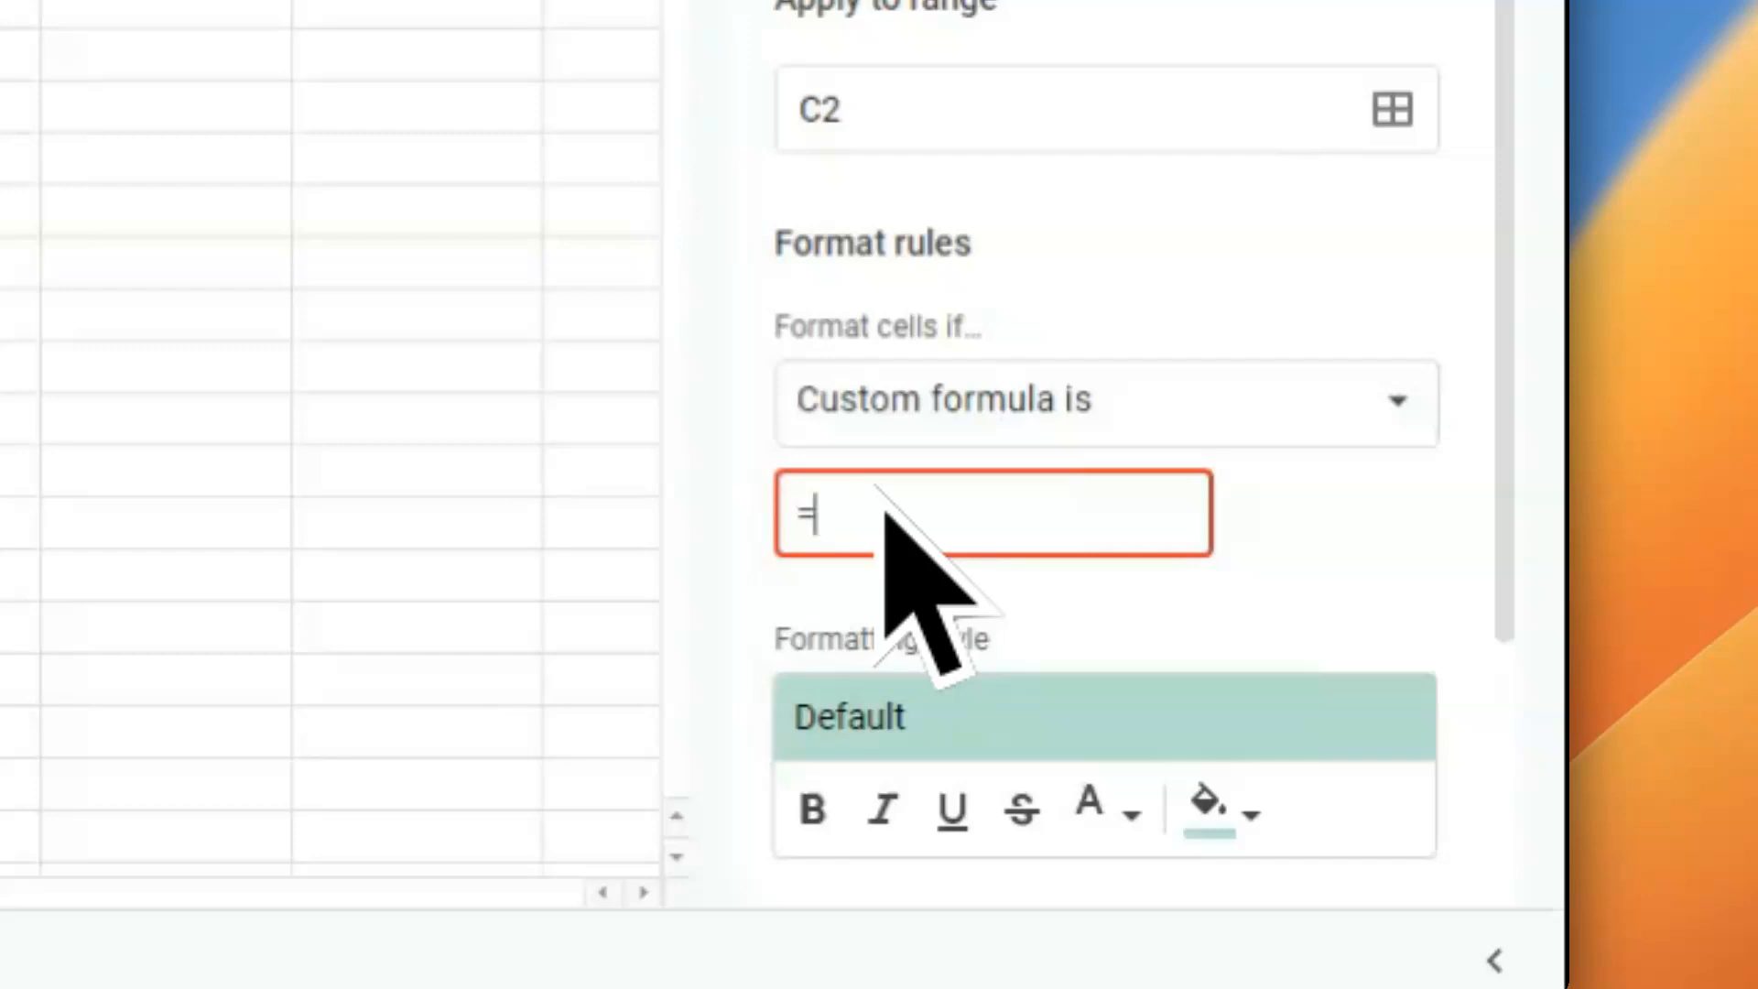
text($)
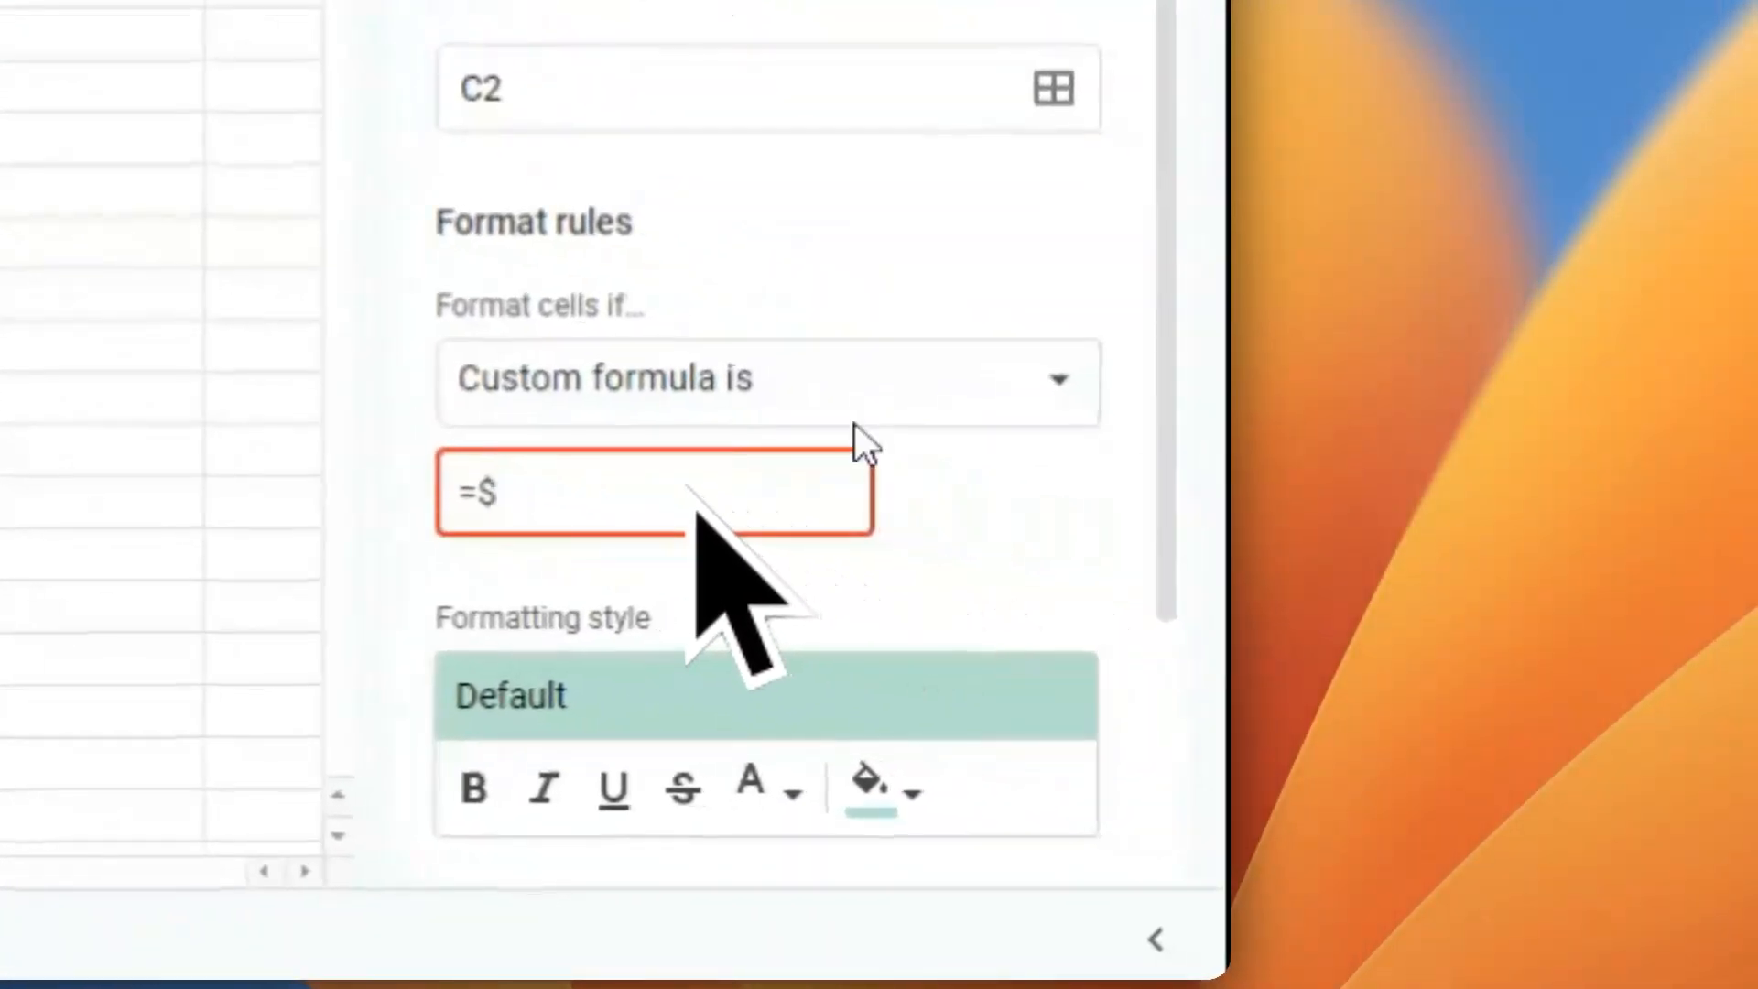
text(C2)
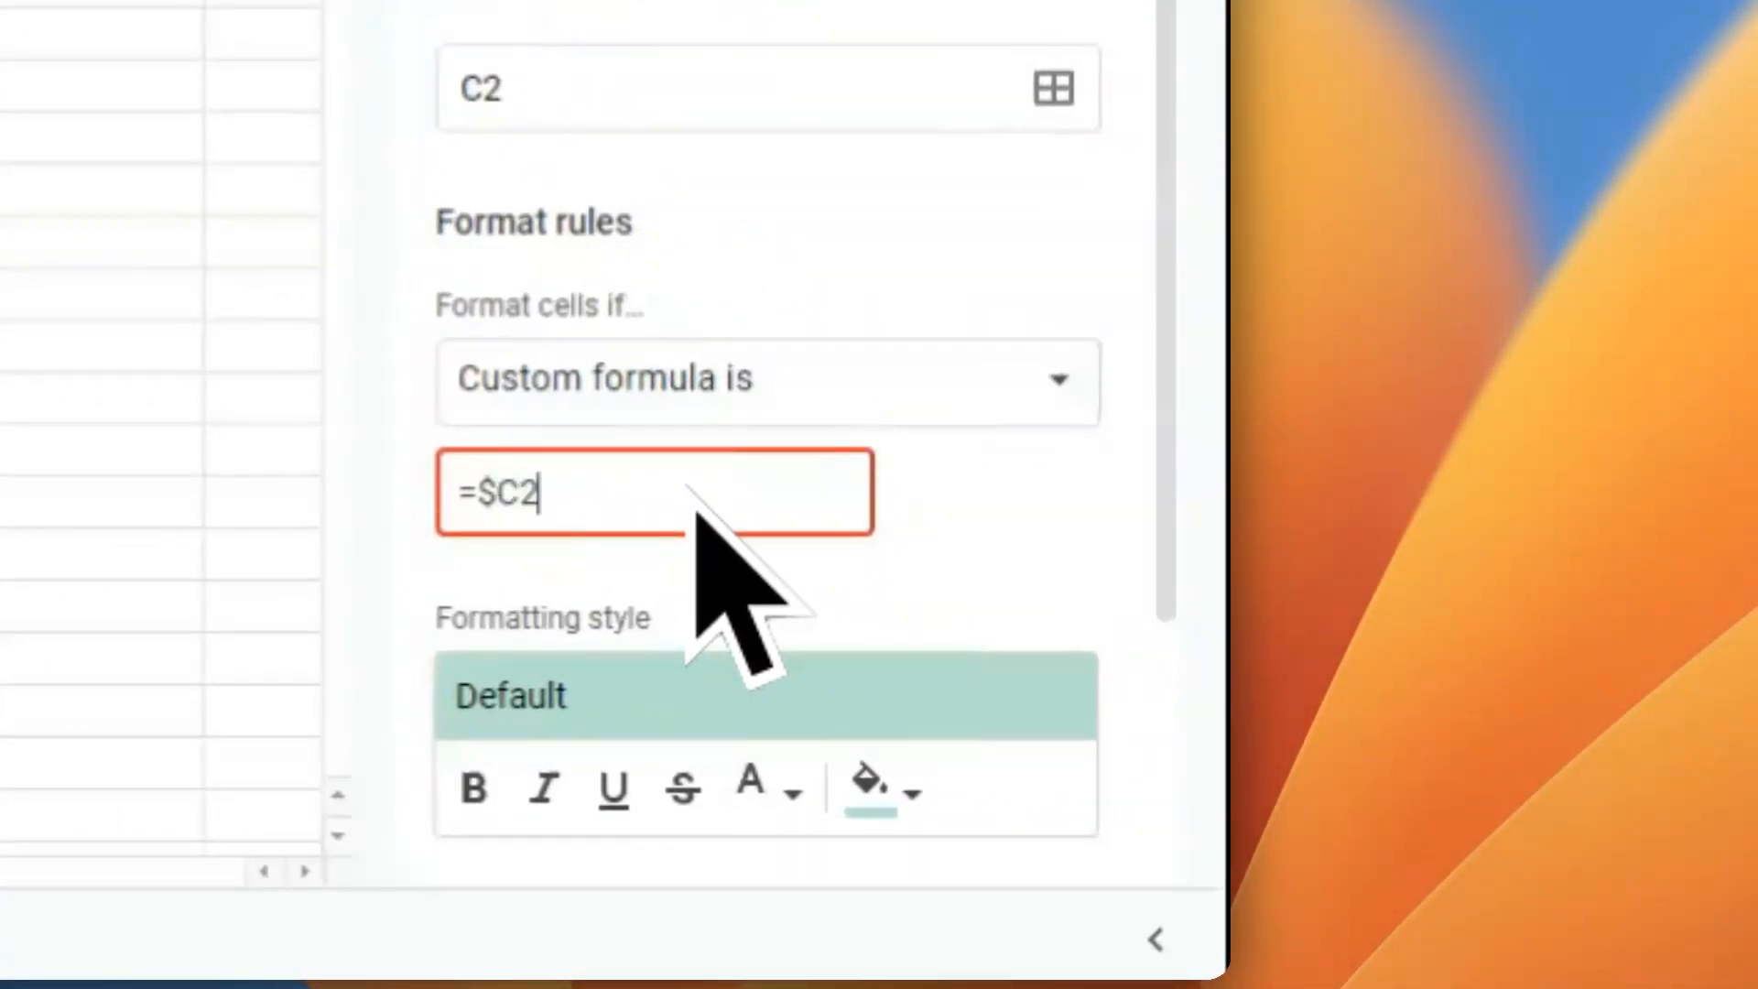
text(=)
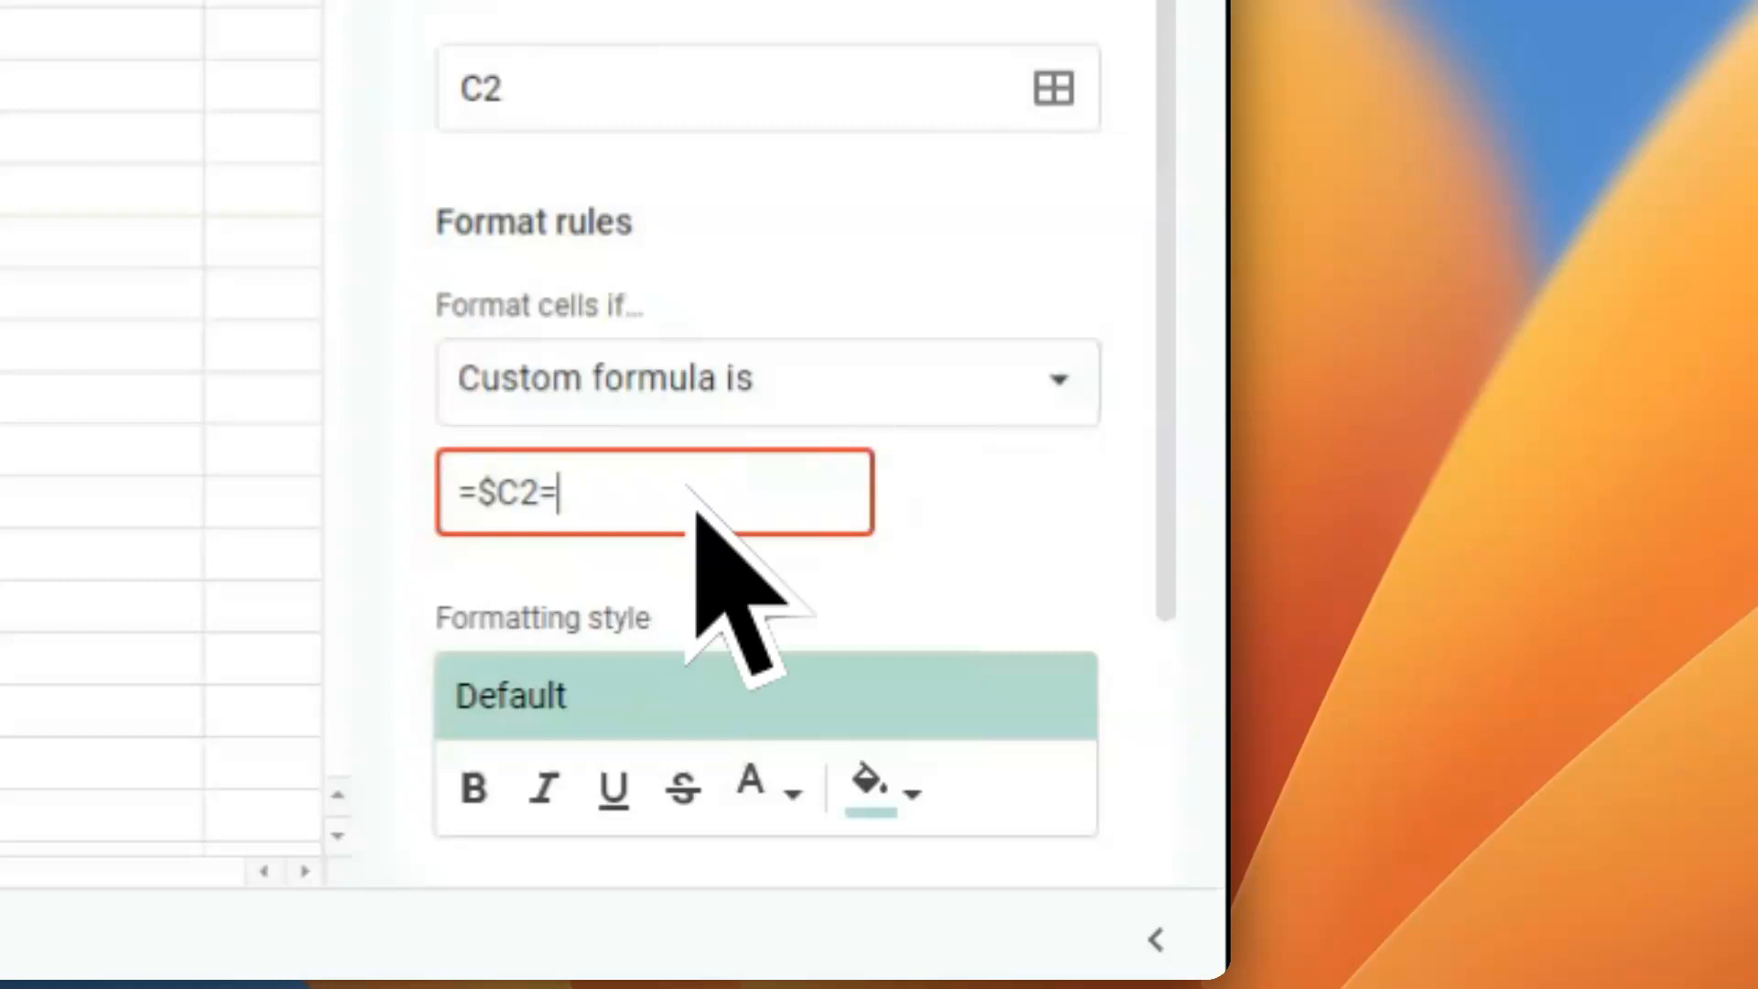
text(TRUR)
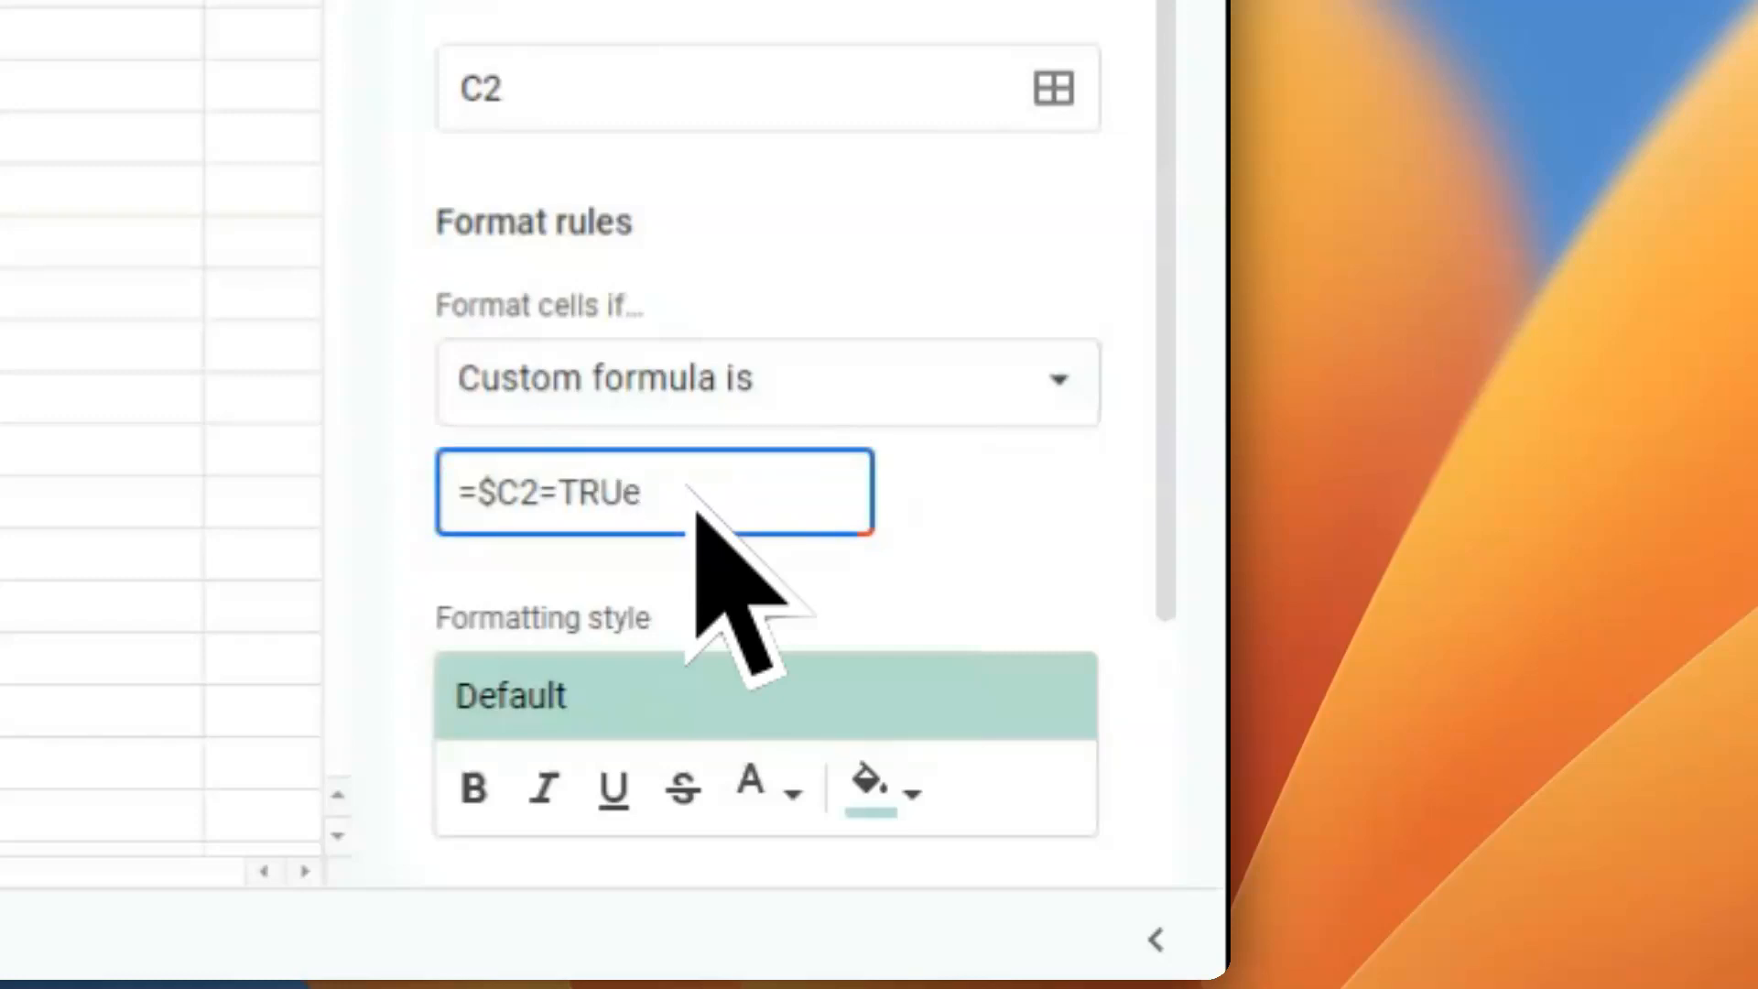
text(TRUE()
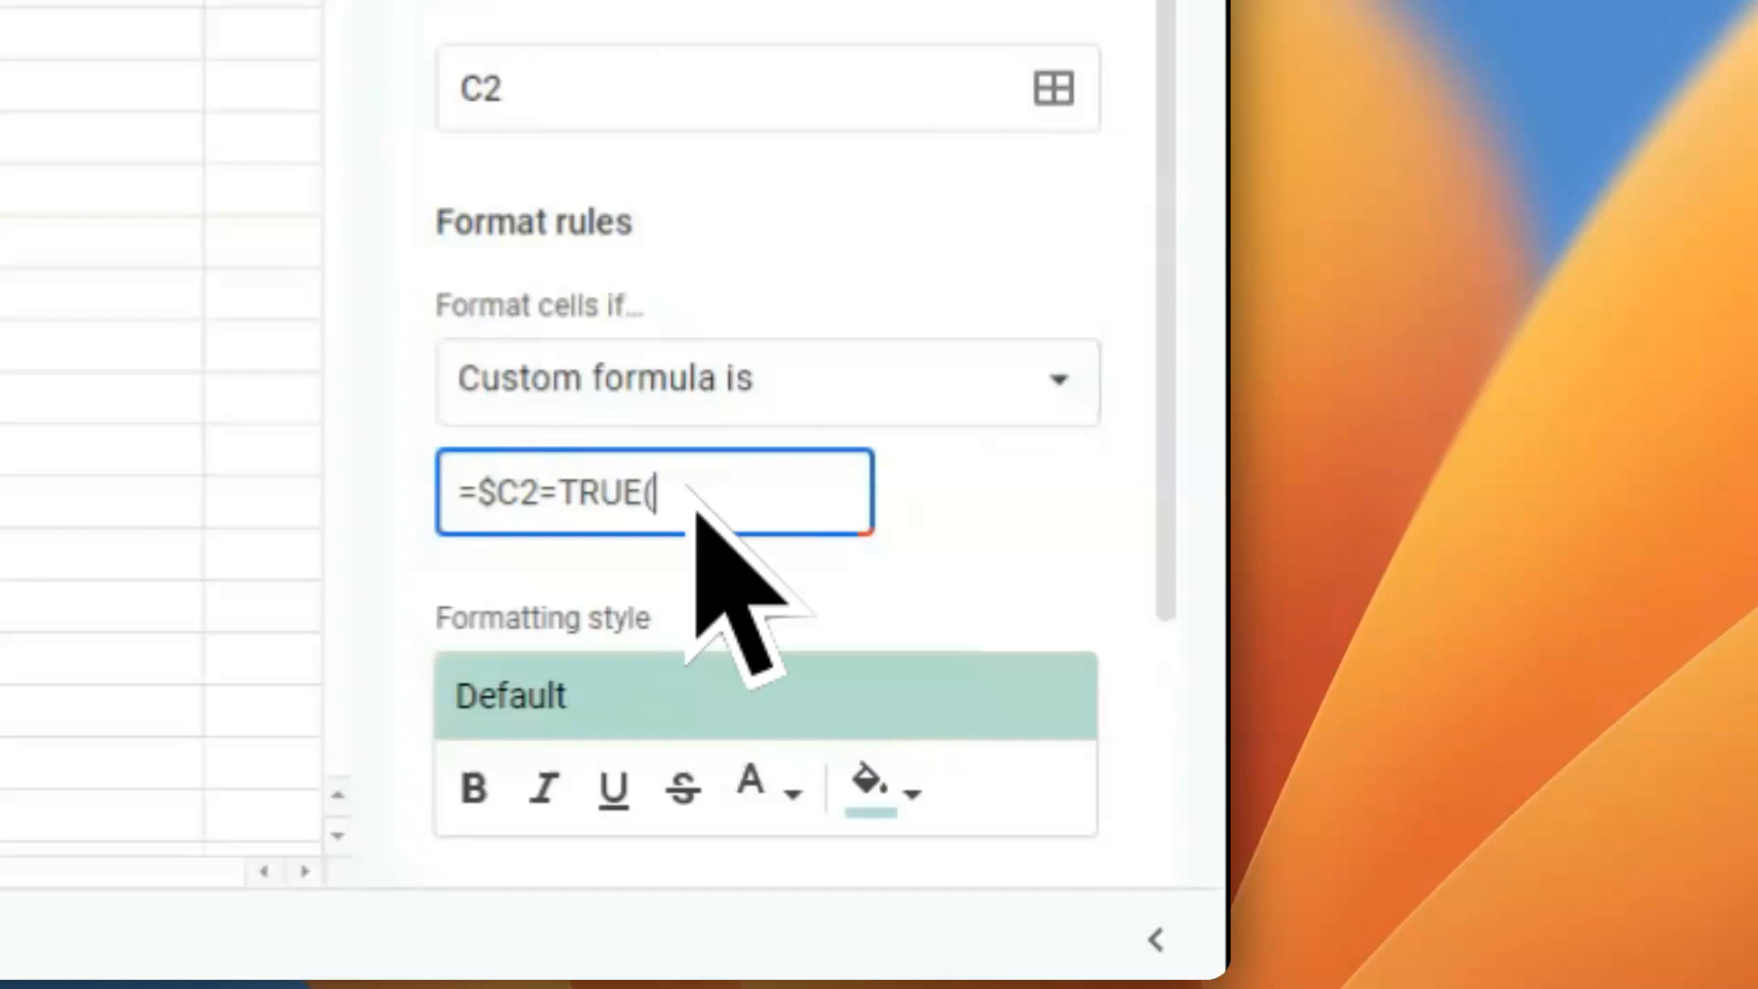
text())
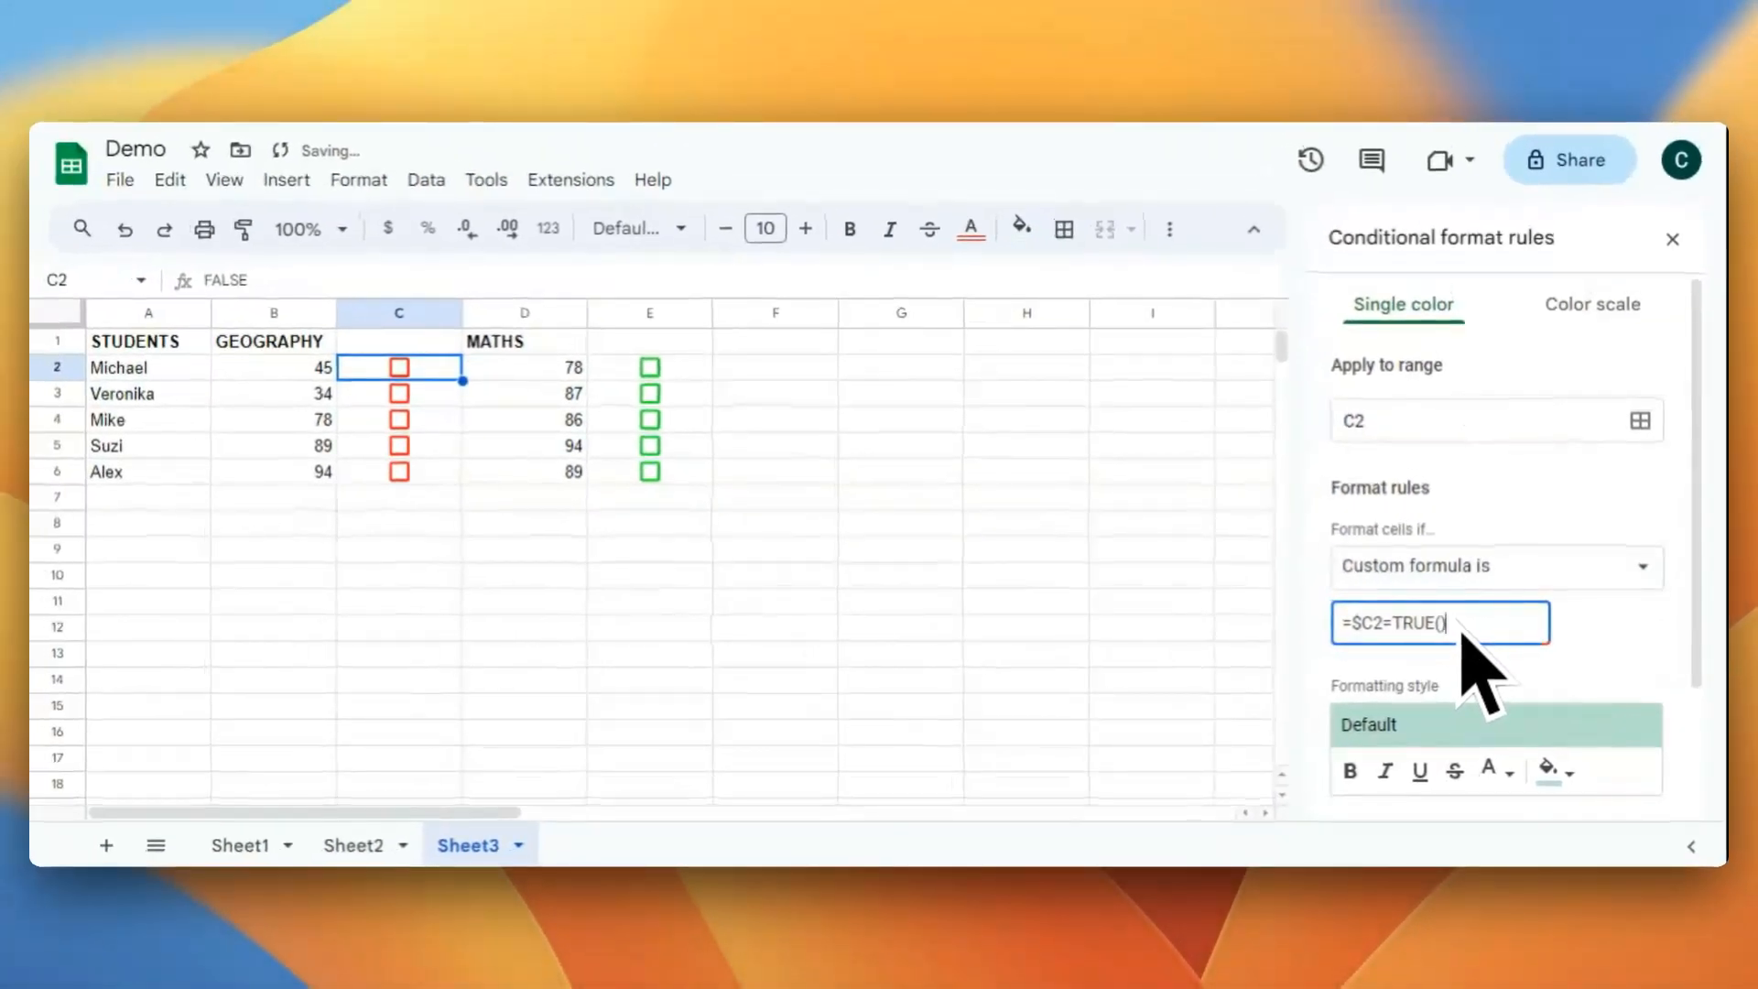
Change the rule's range to the student names A2:A6.
click(1638, 421)
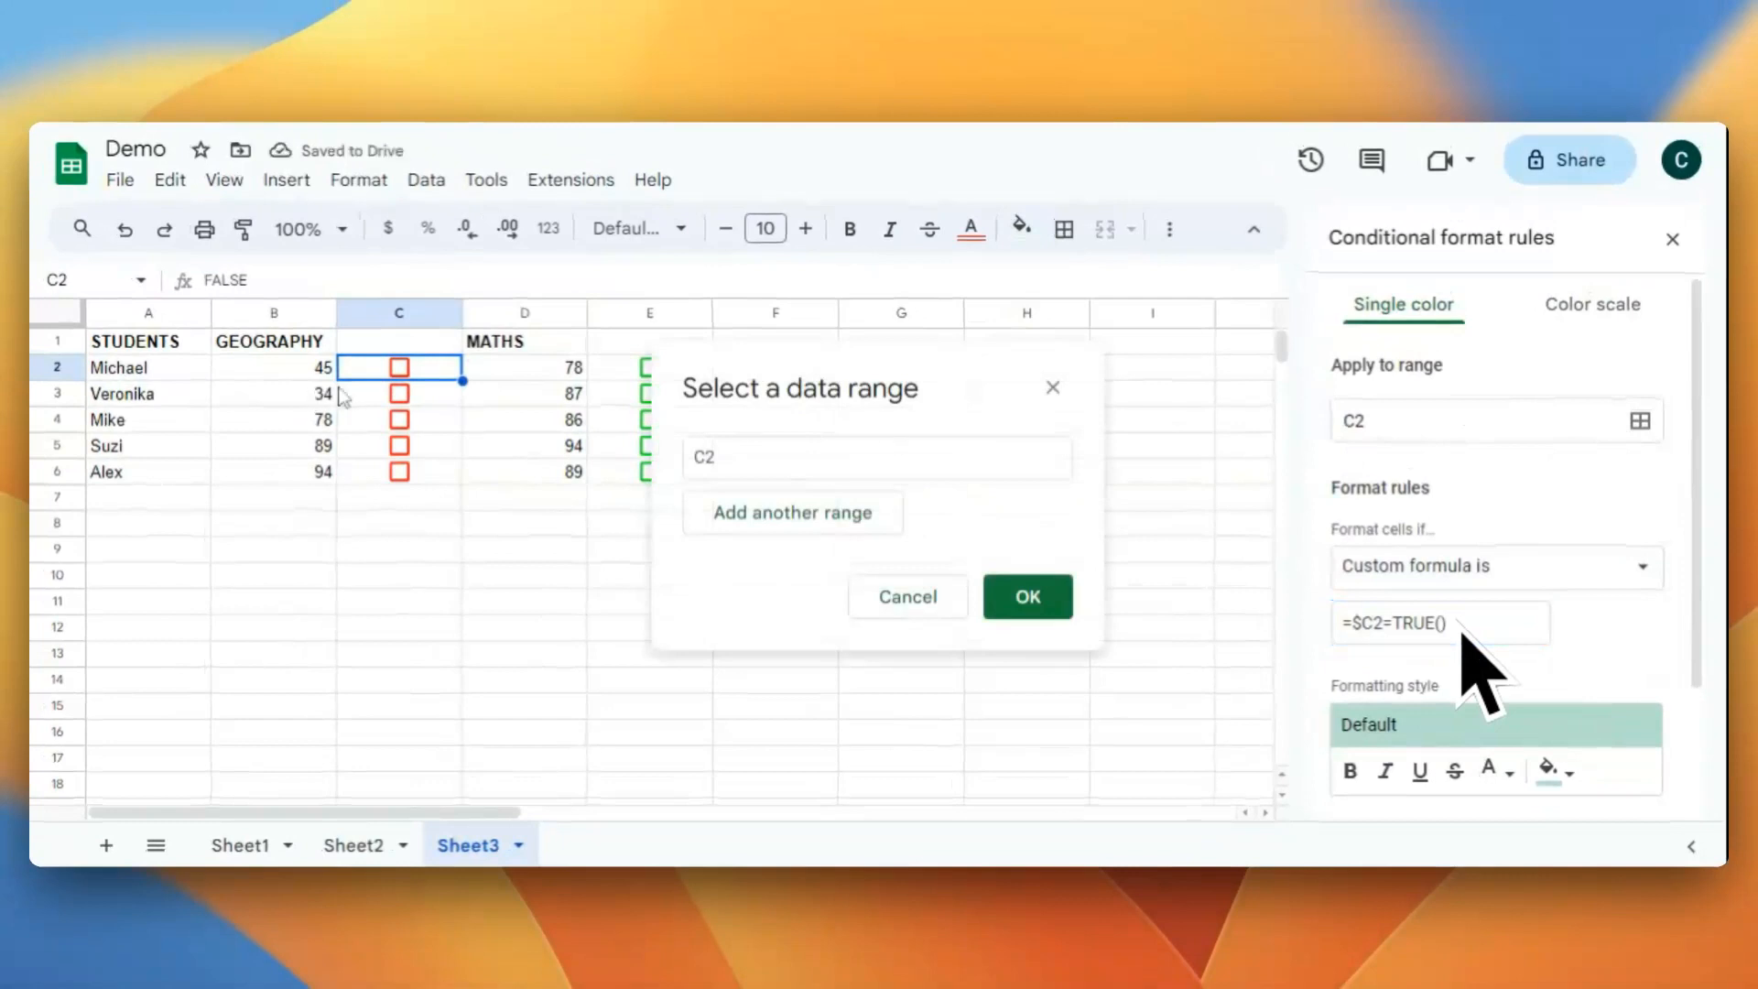
drag(146, 367, 146, 445)
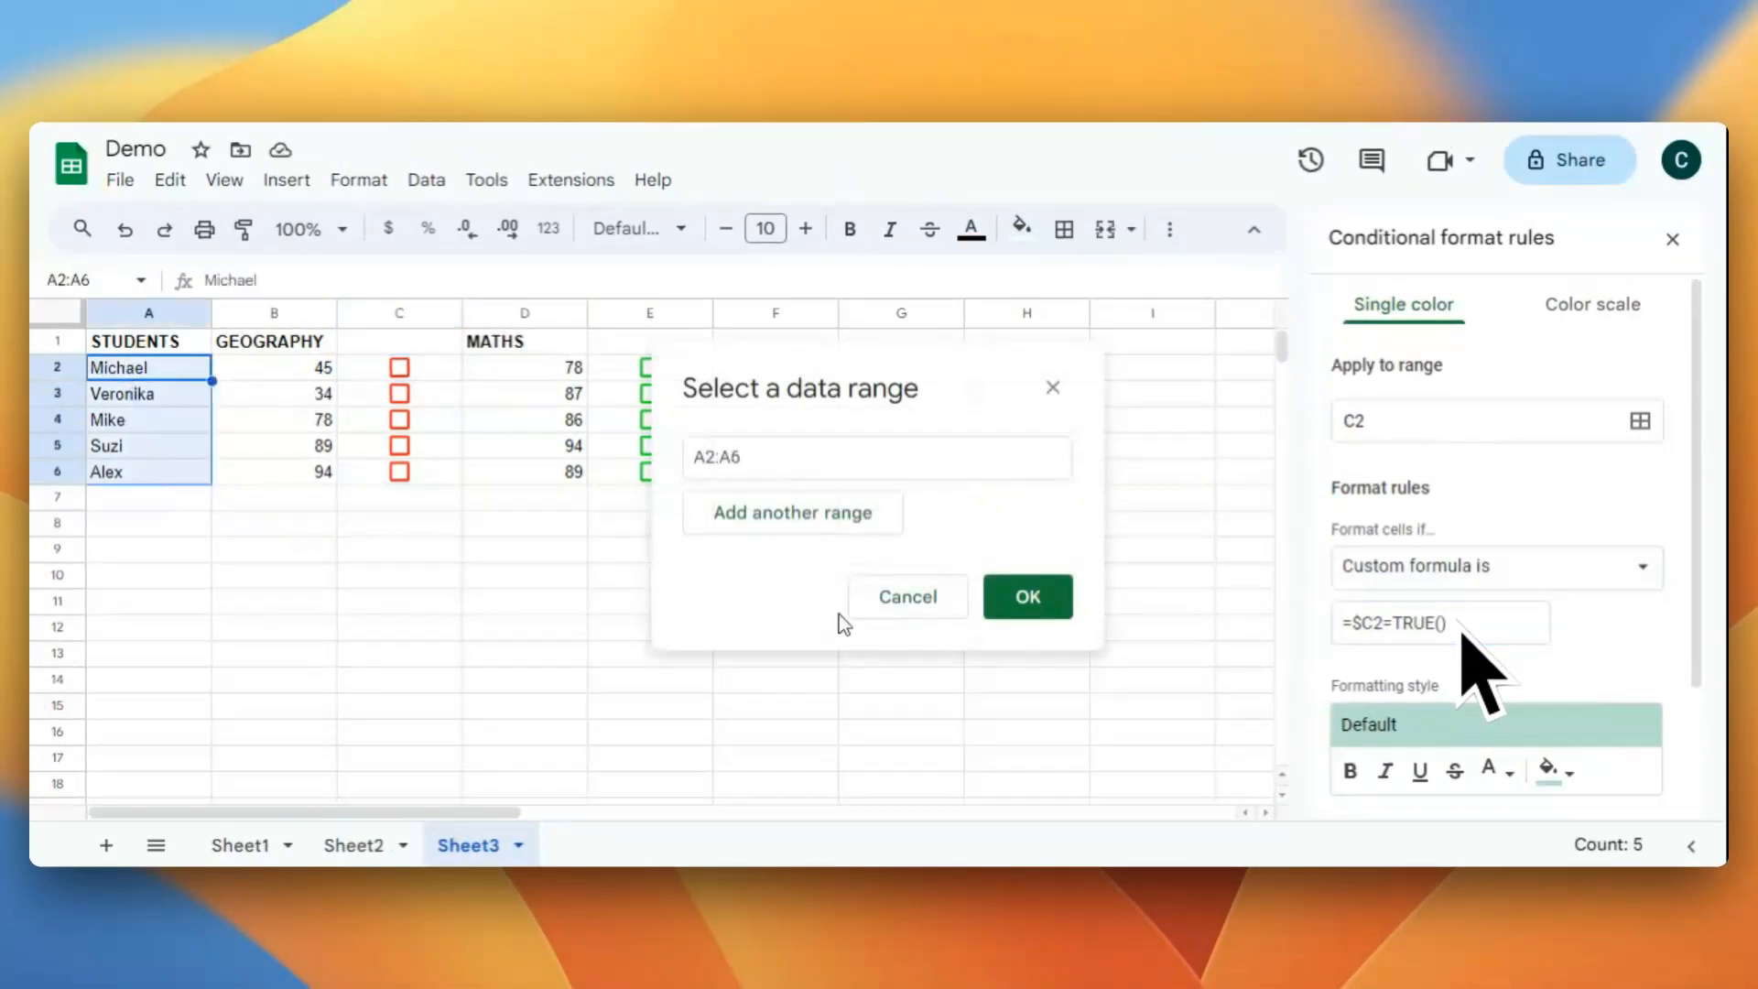
click(1025, 595)
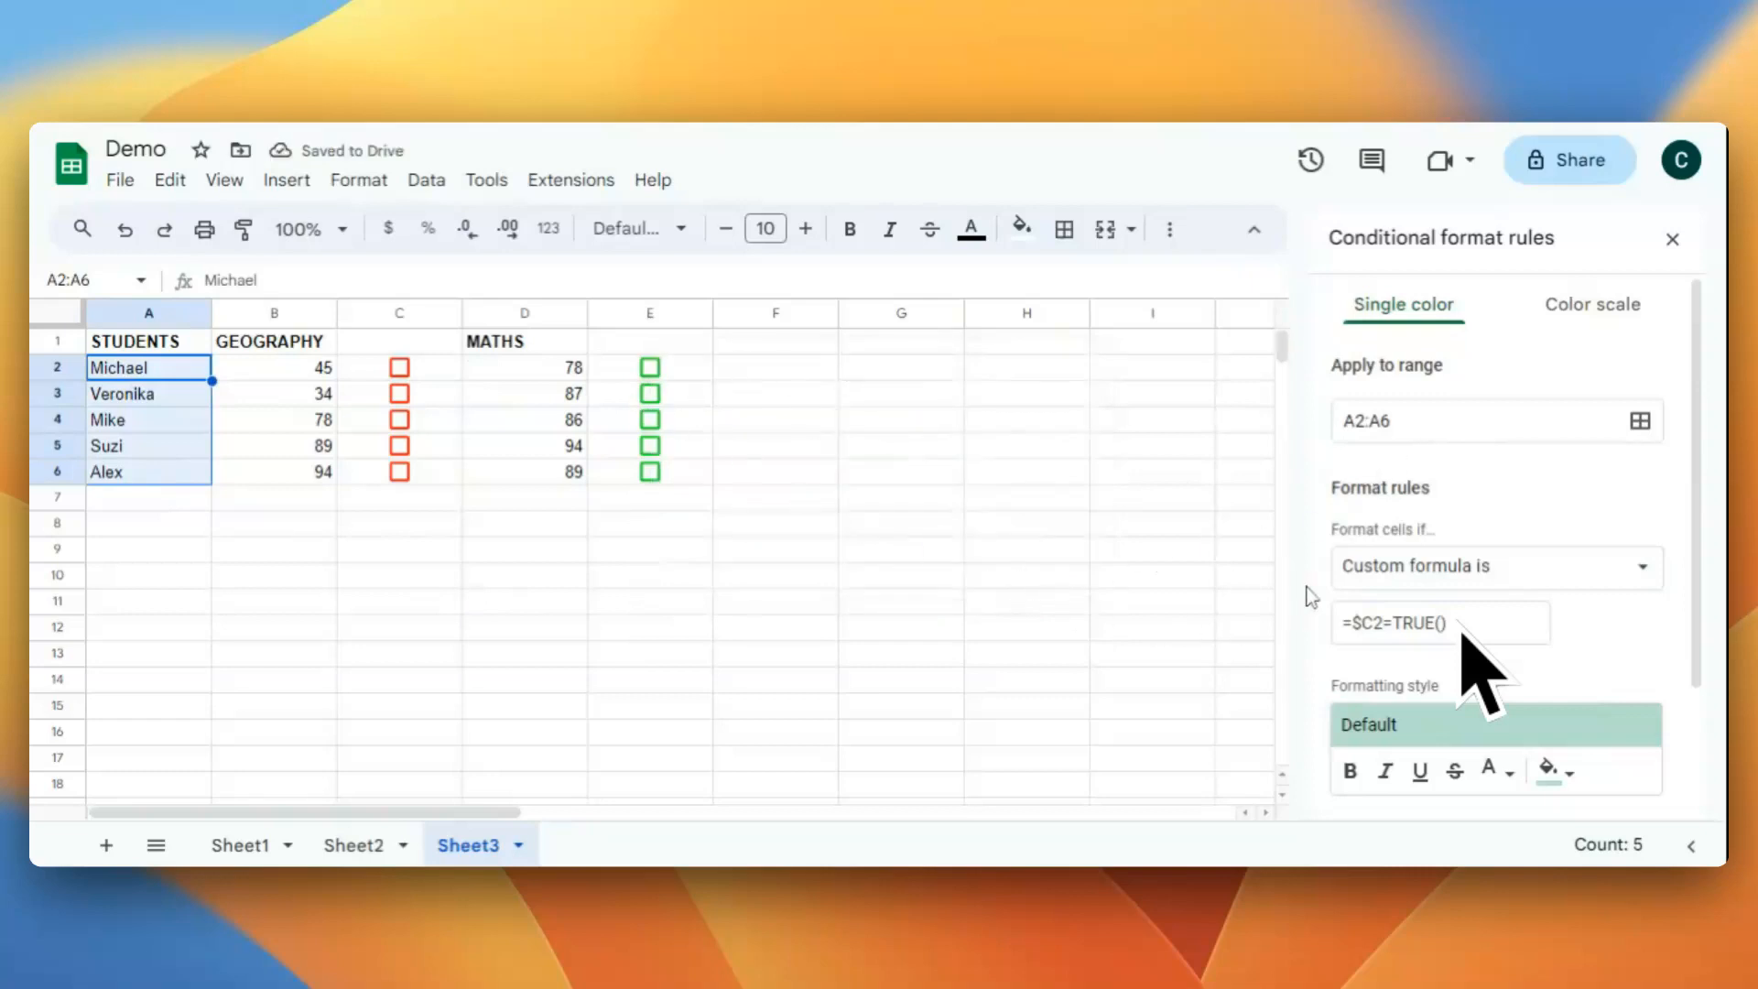
mouse_move(370, 366)
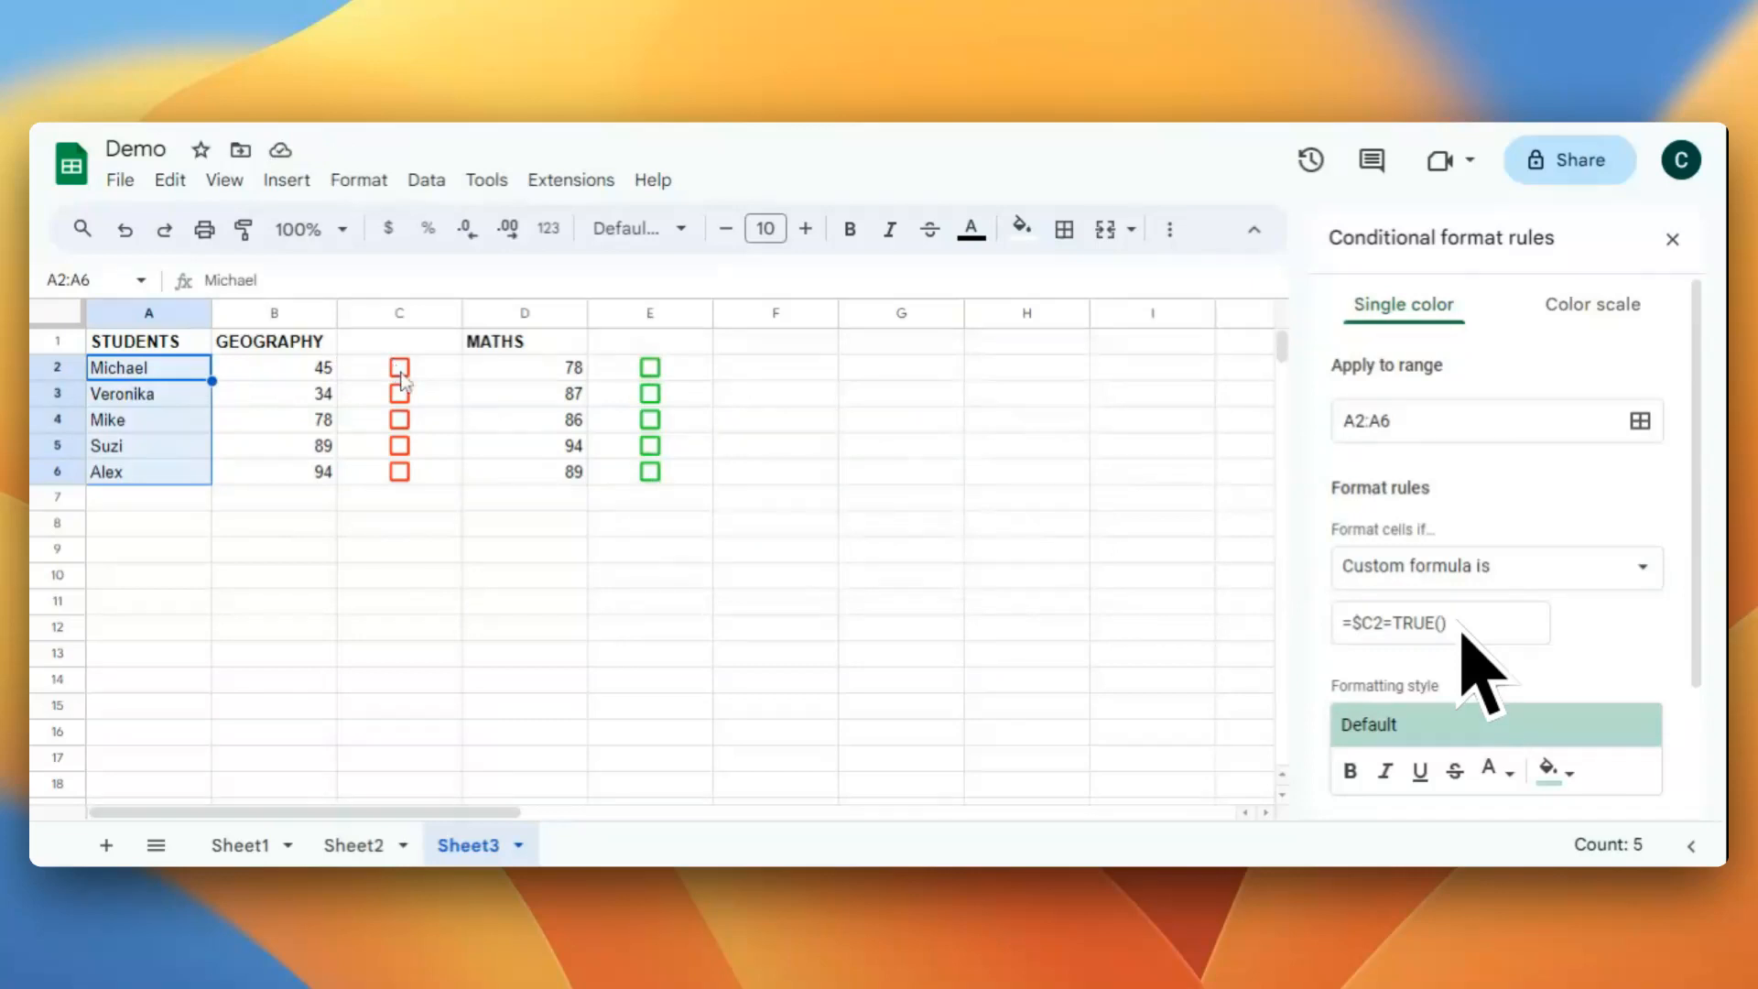
click(399, 368)
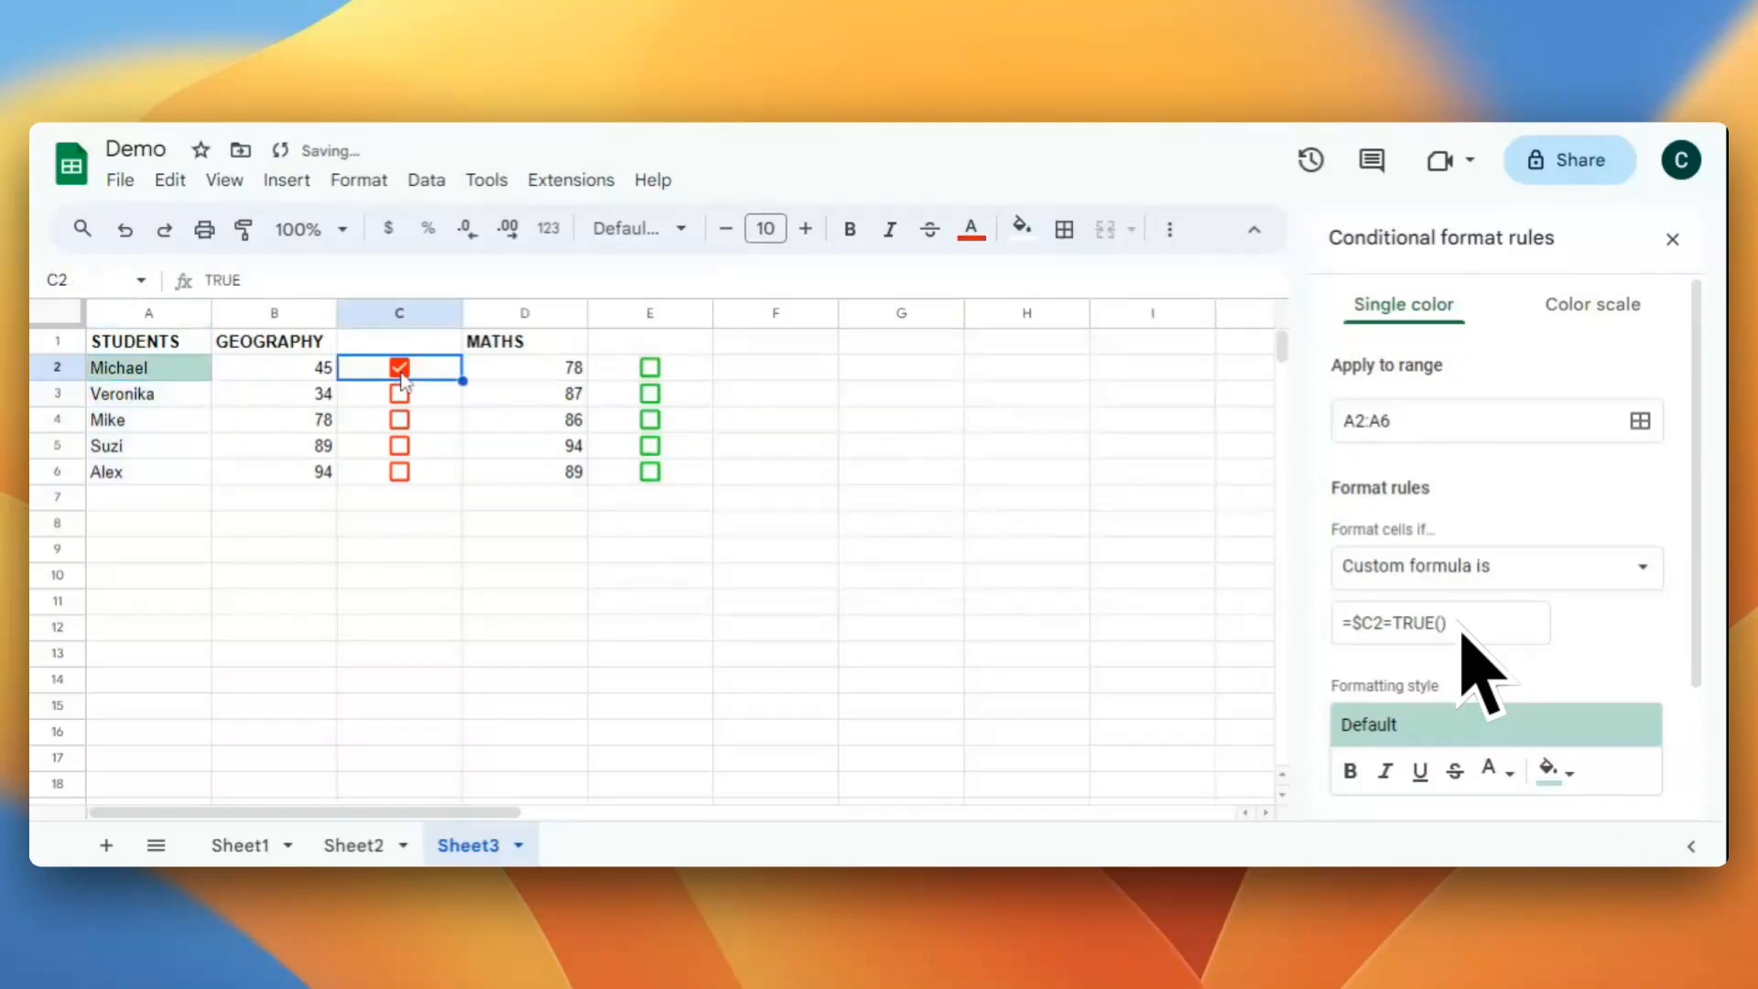
click(399, 366)
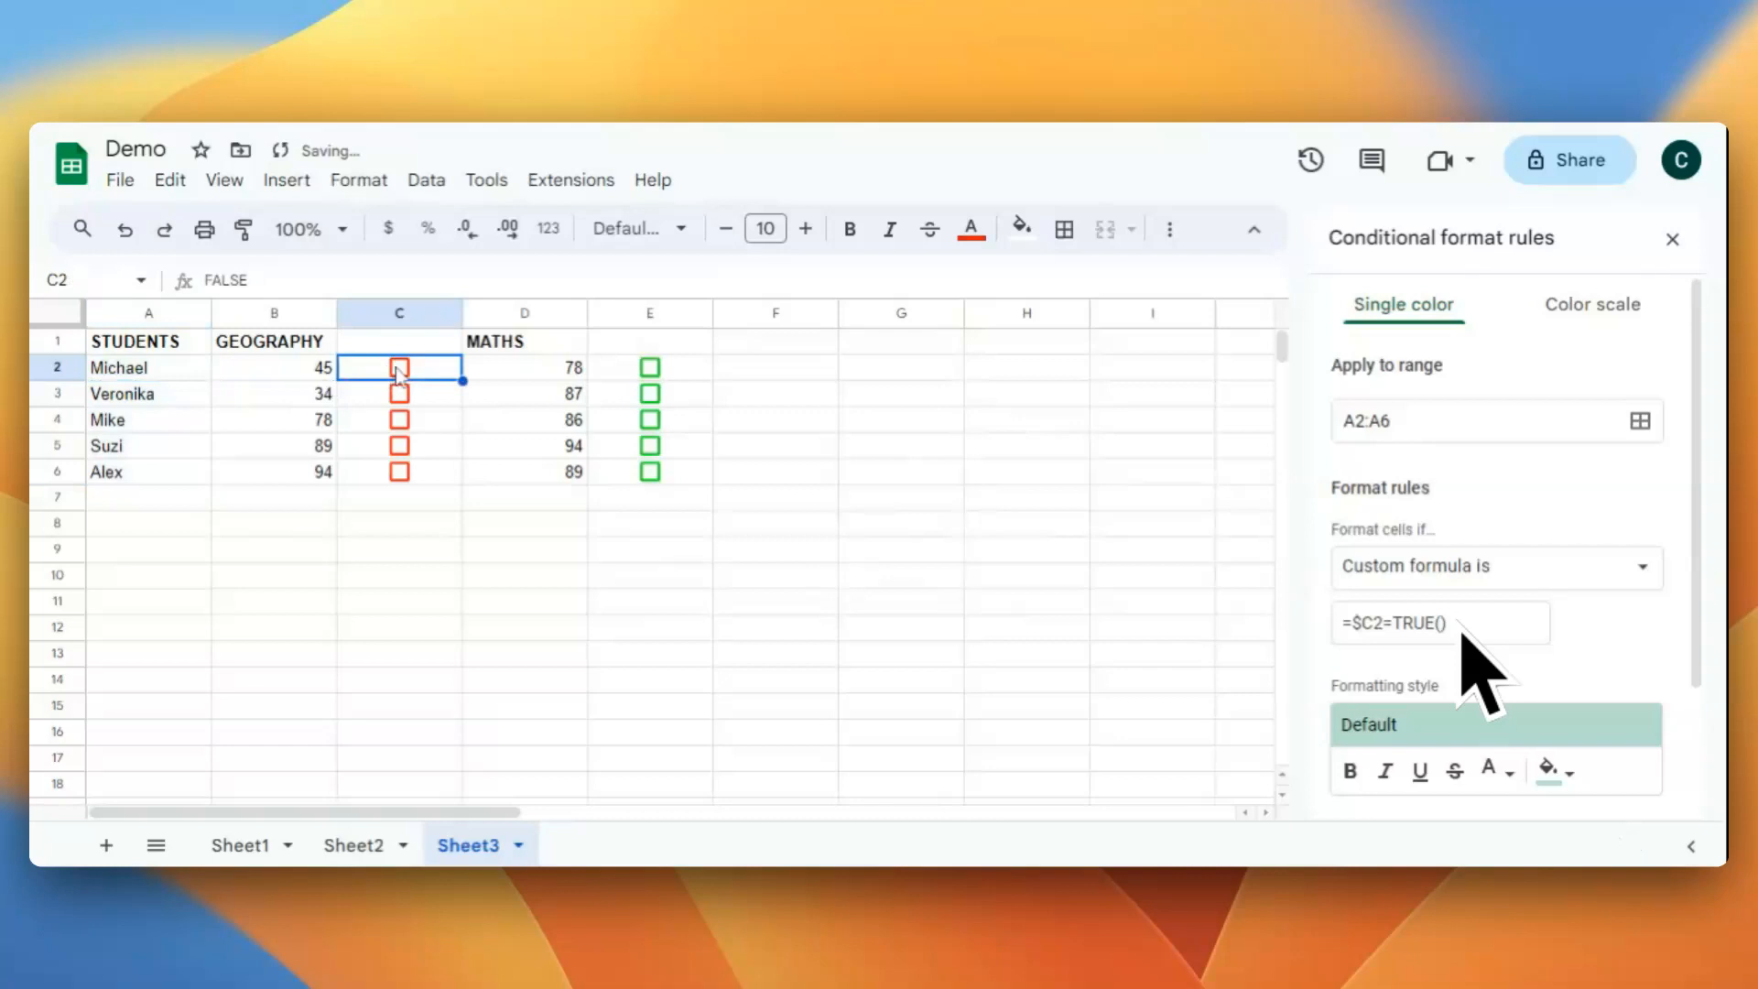
click(399, 366)
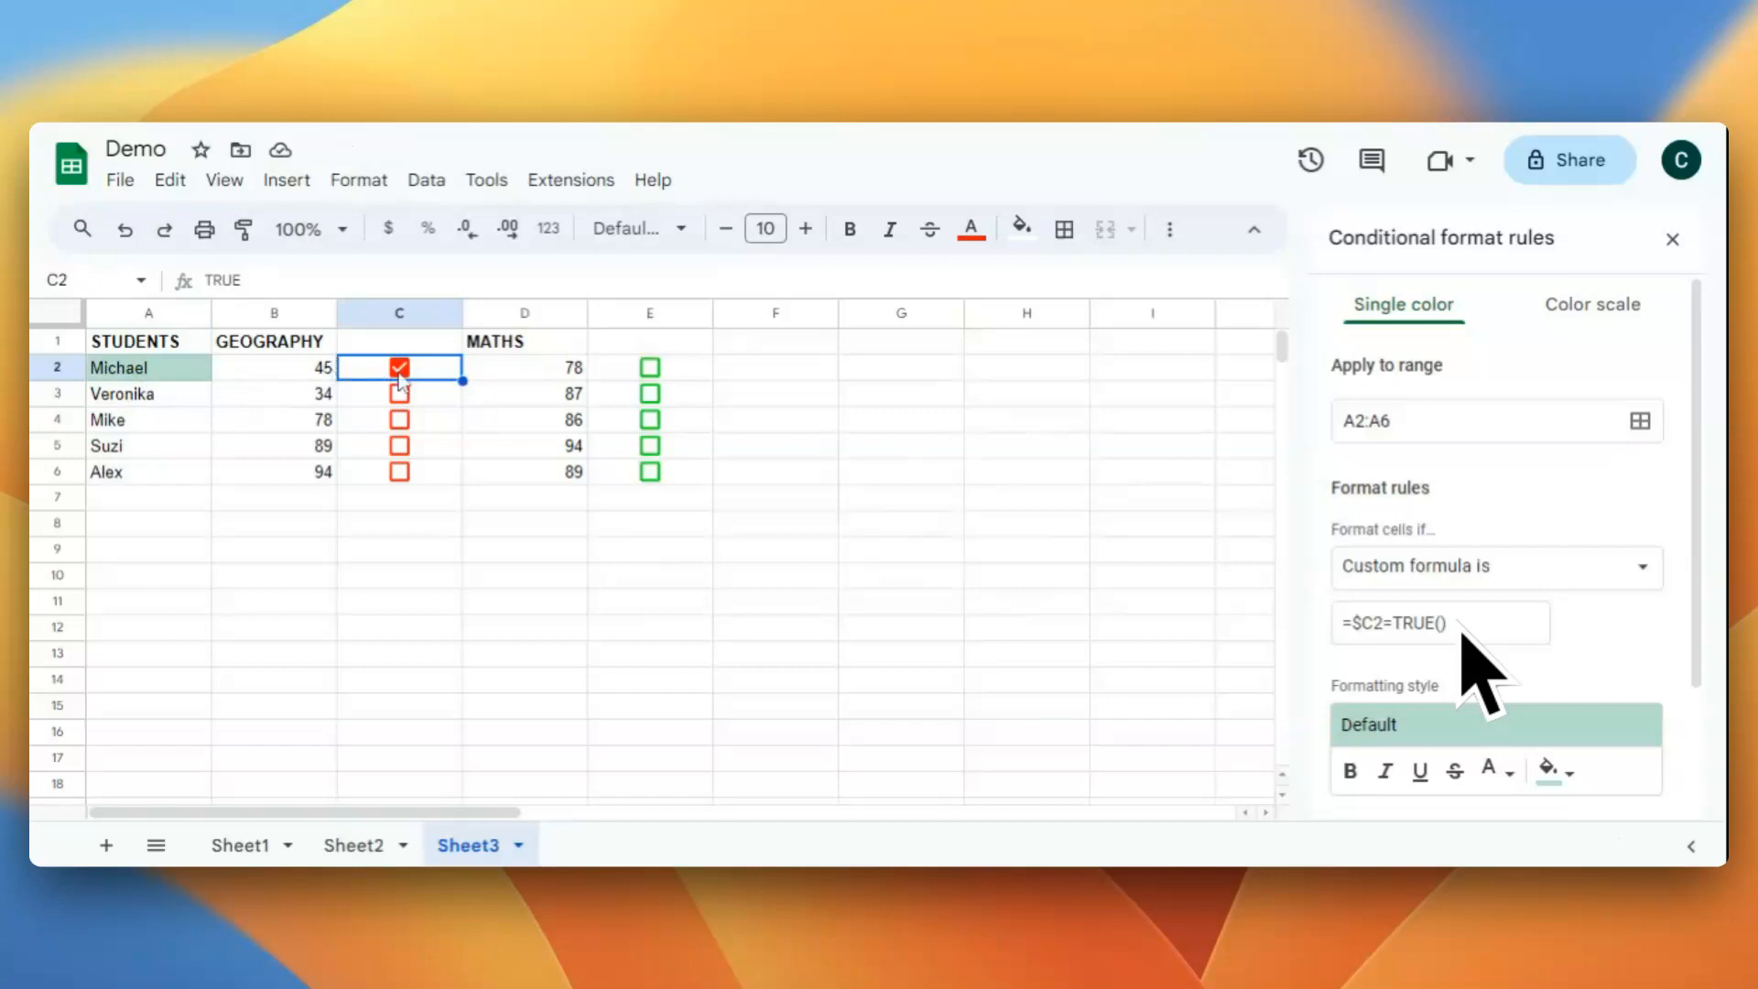
click(399, 368)
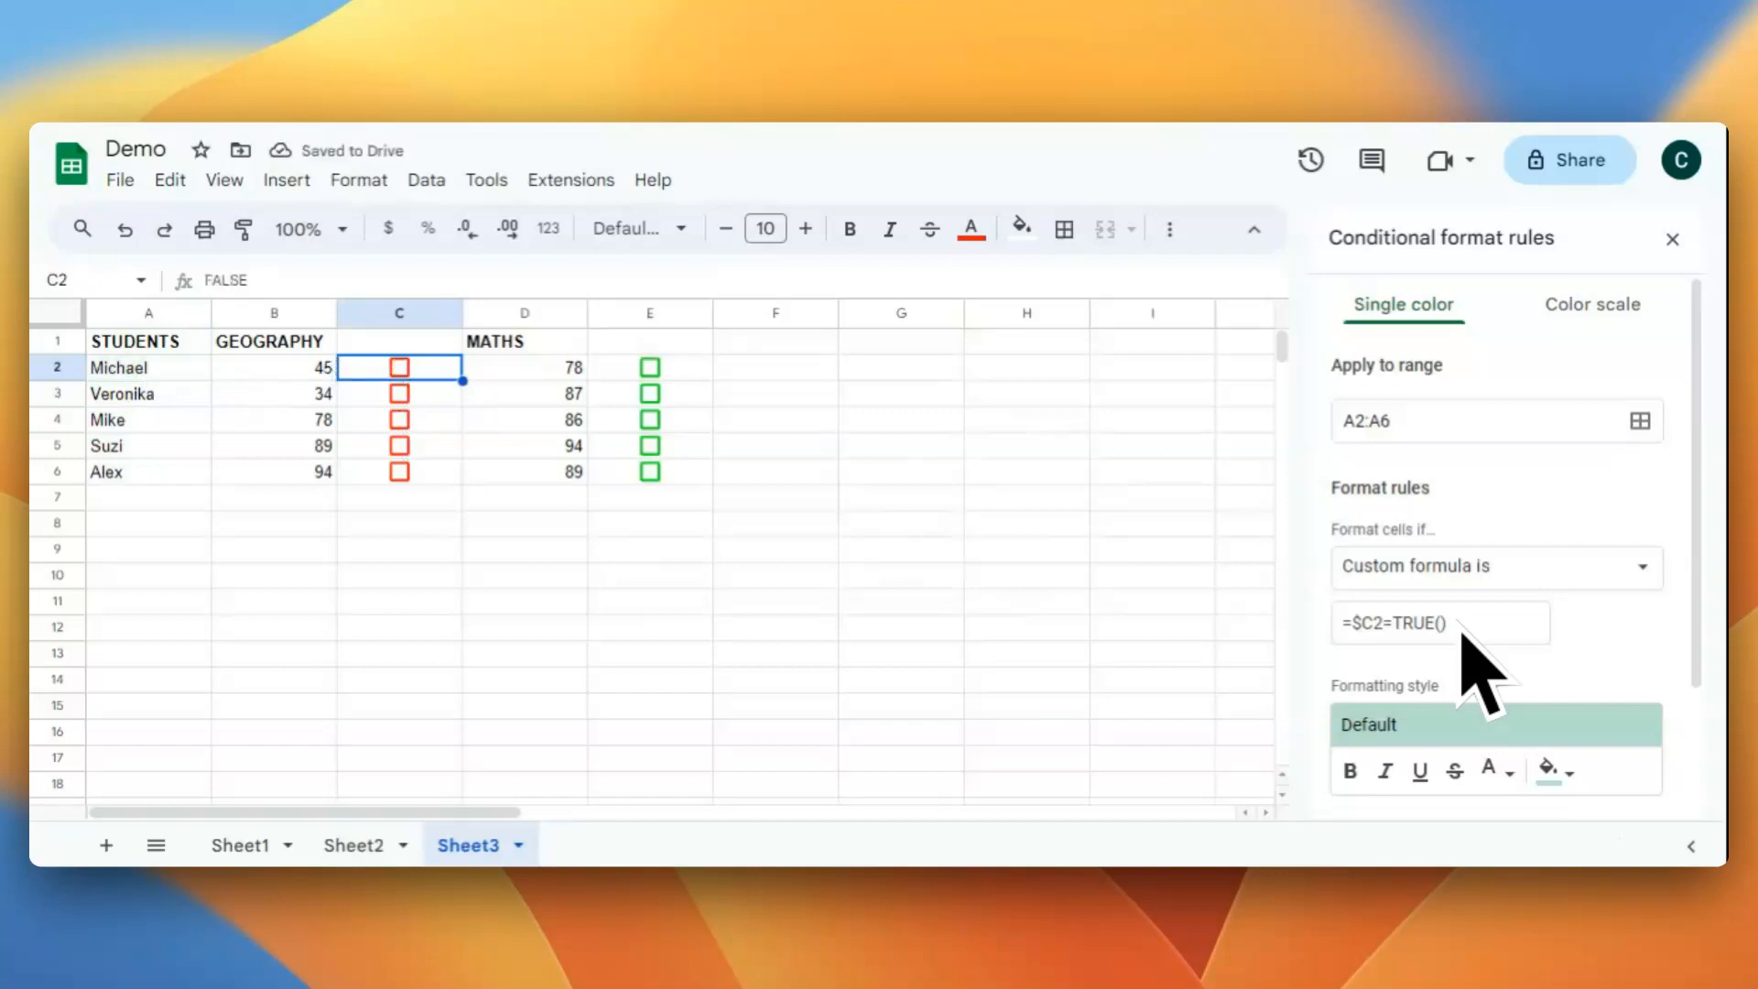
click(399, 366)
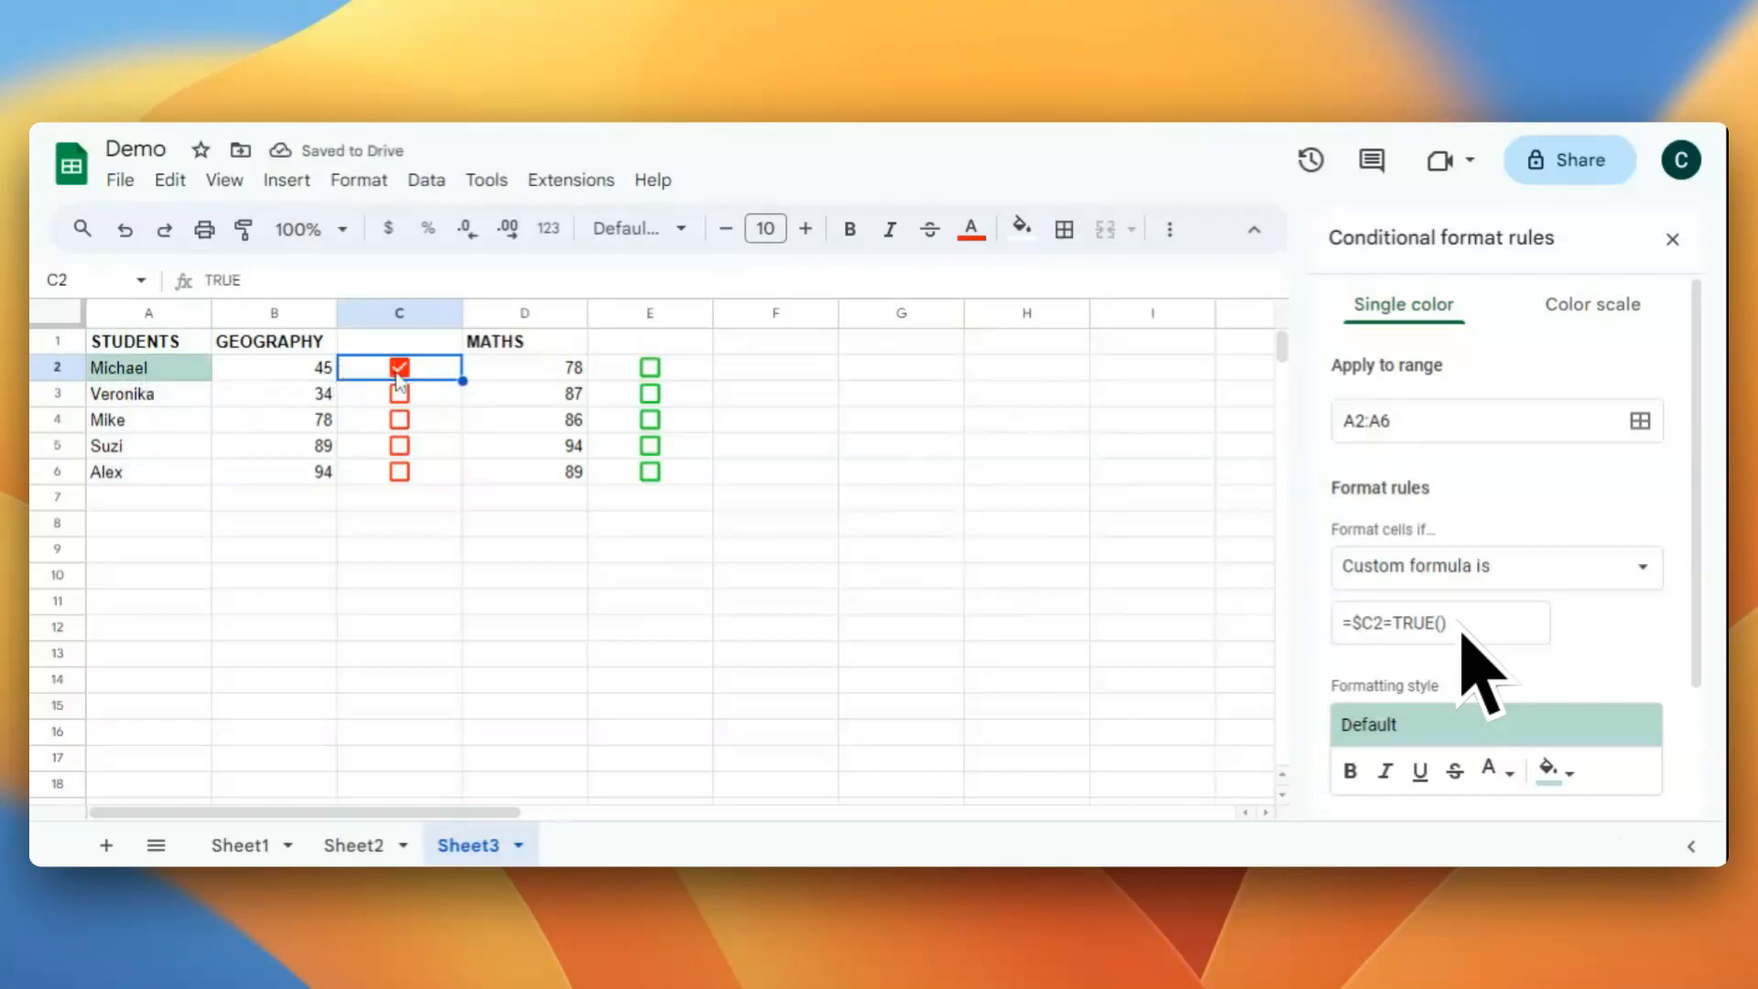
click(399, 471)
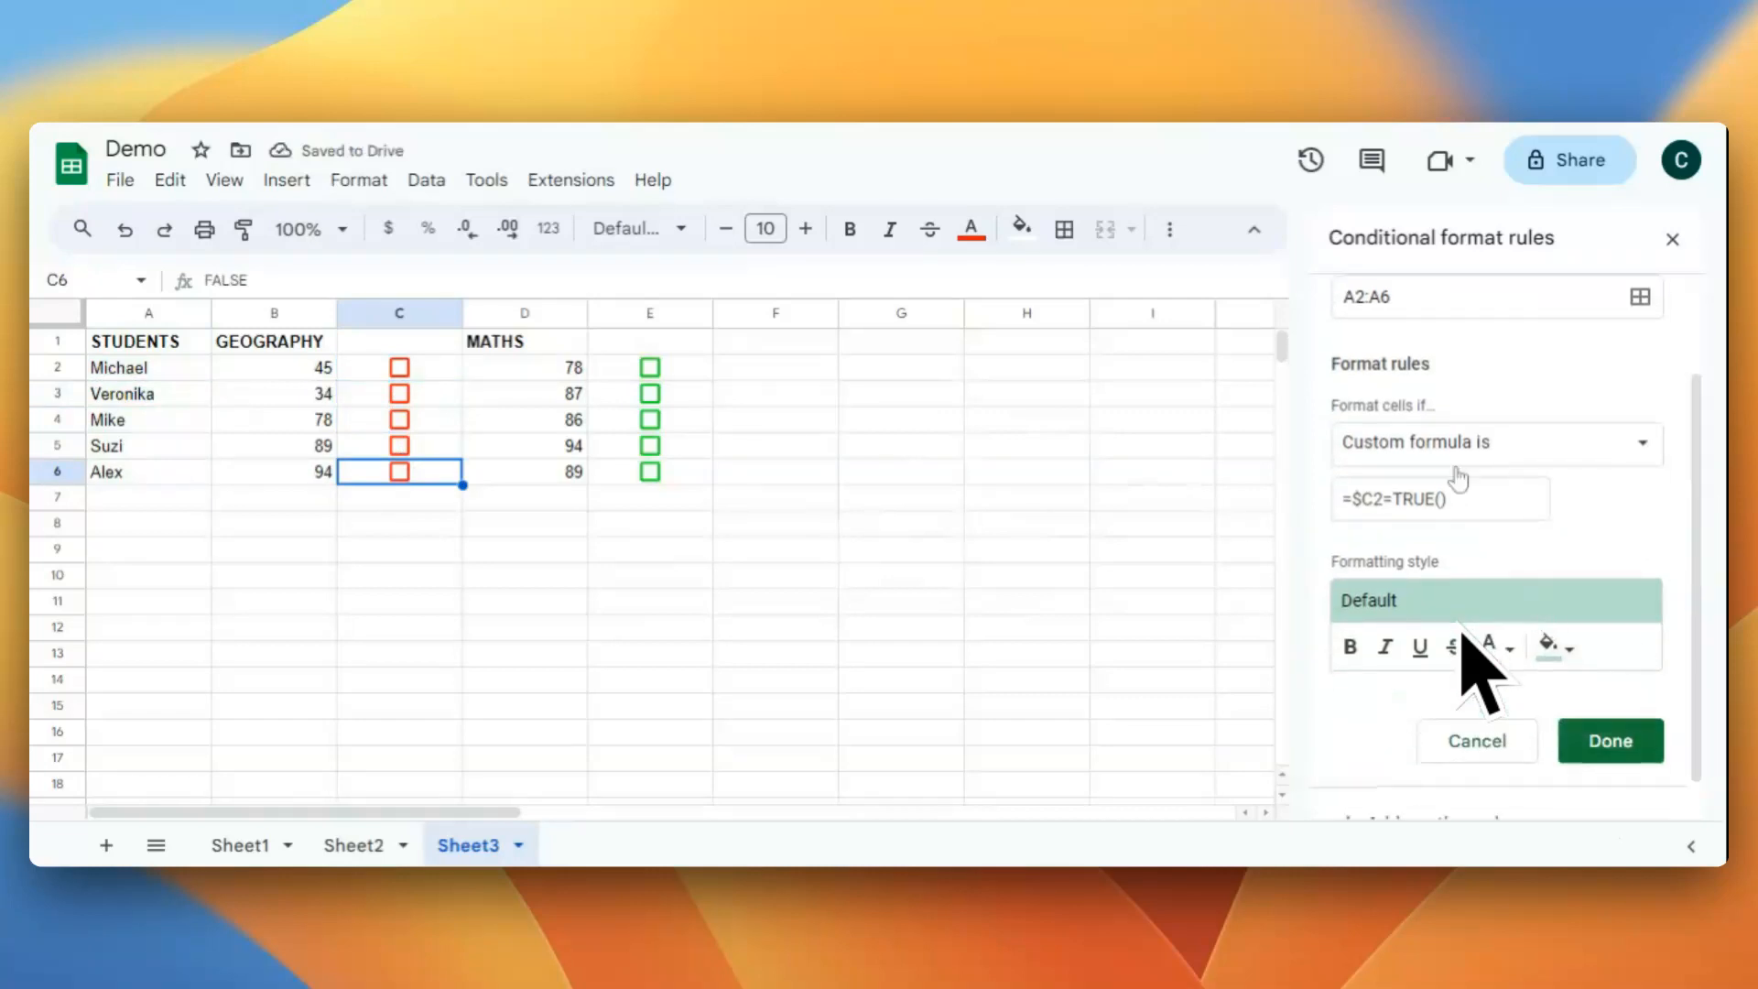
mouse_move(1554, 646)
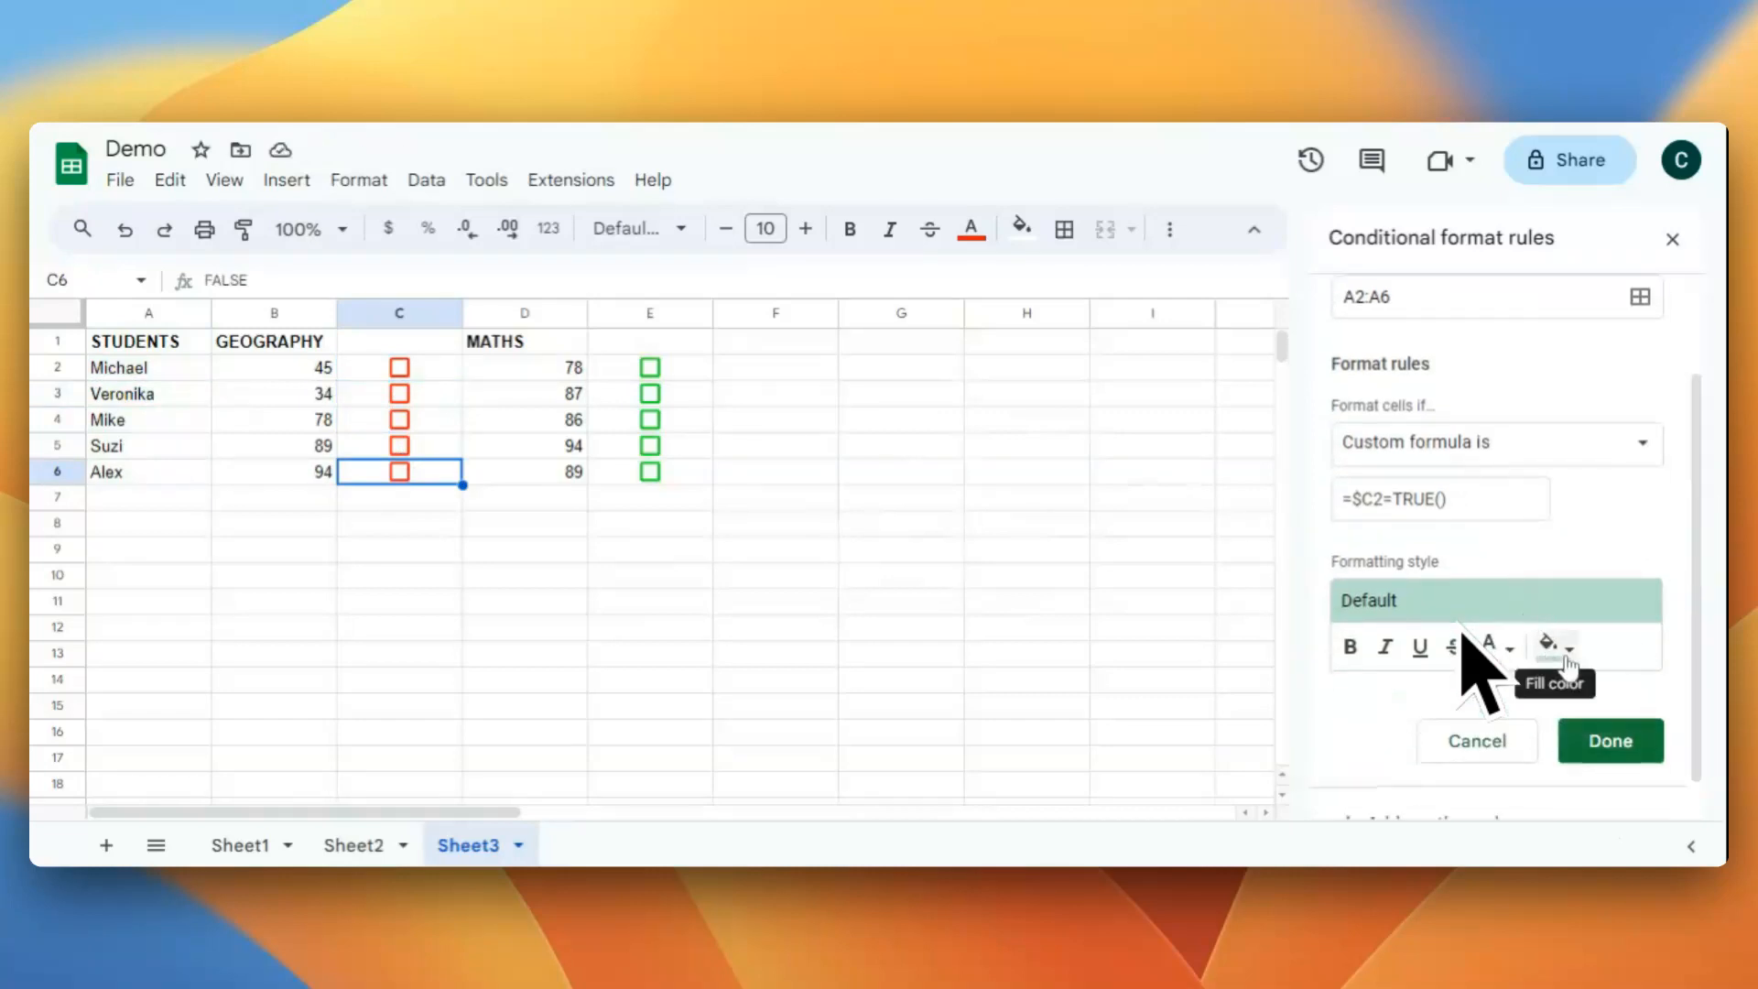
Set the rule's fill colour to yellow and save it with Done.
click(1545, 646)
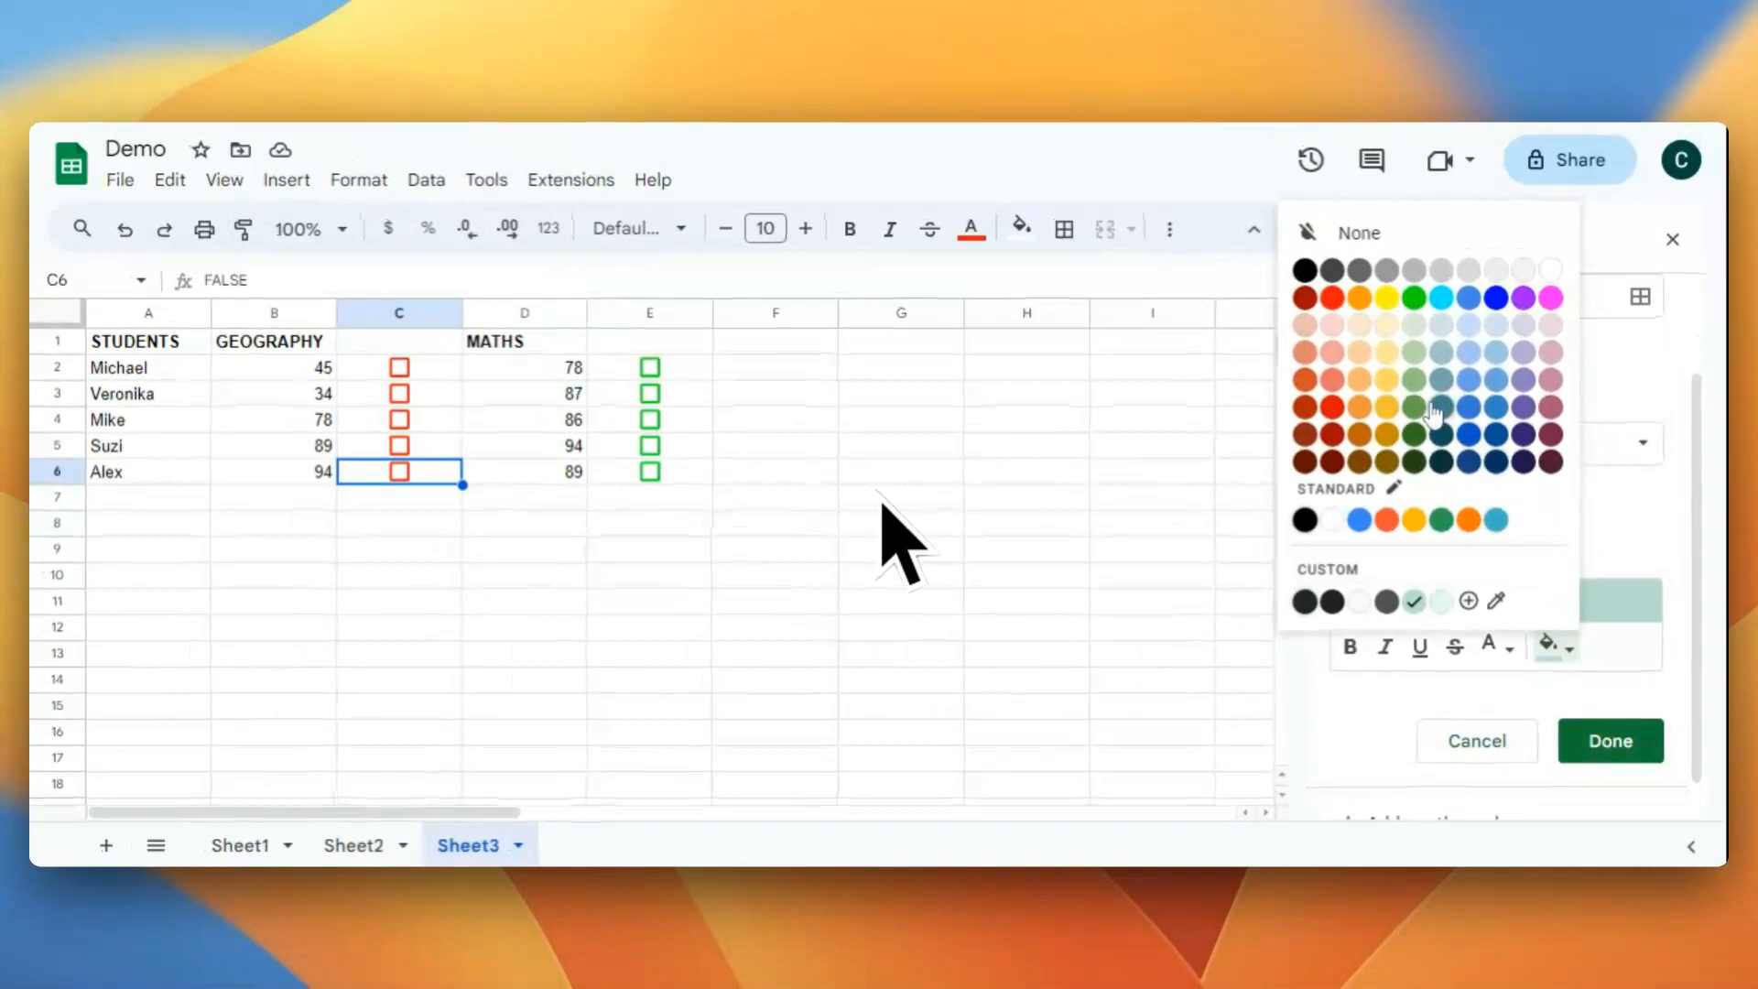
mouse_move(1432, 412)
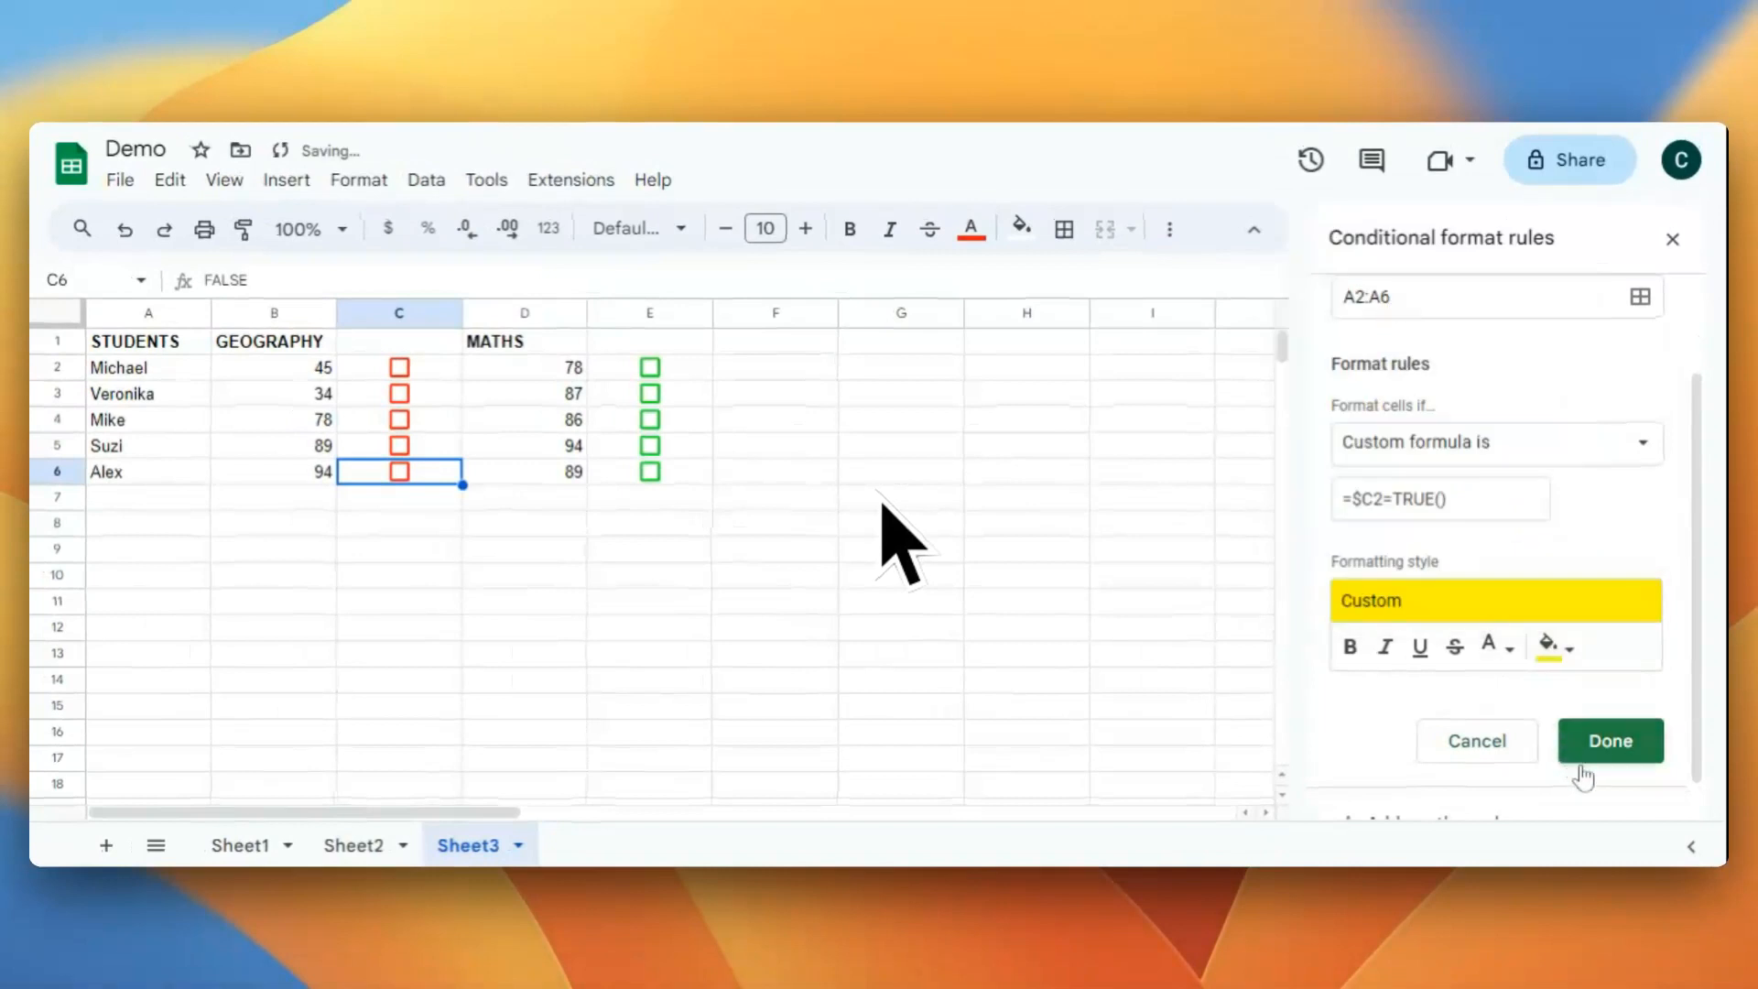
click(1610, 742)
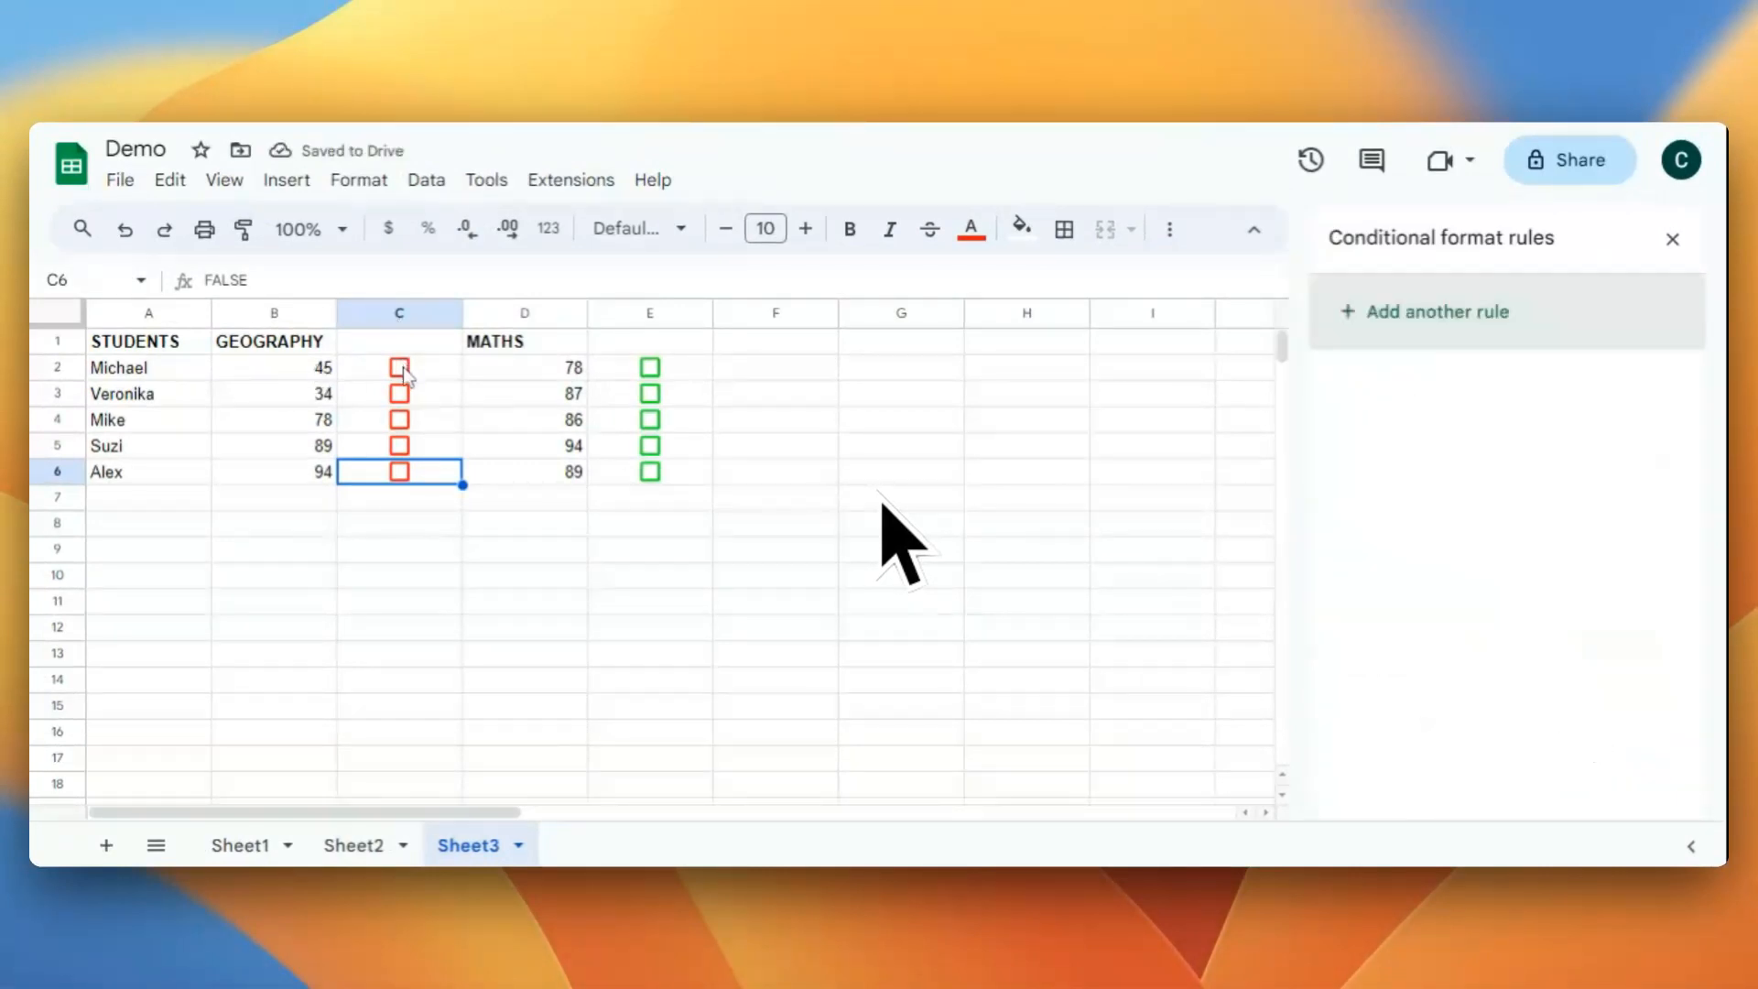
click(399, 368)
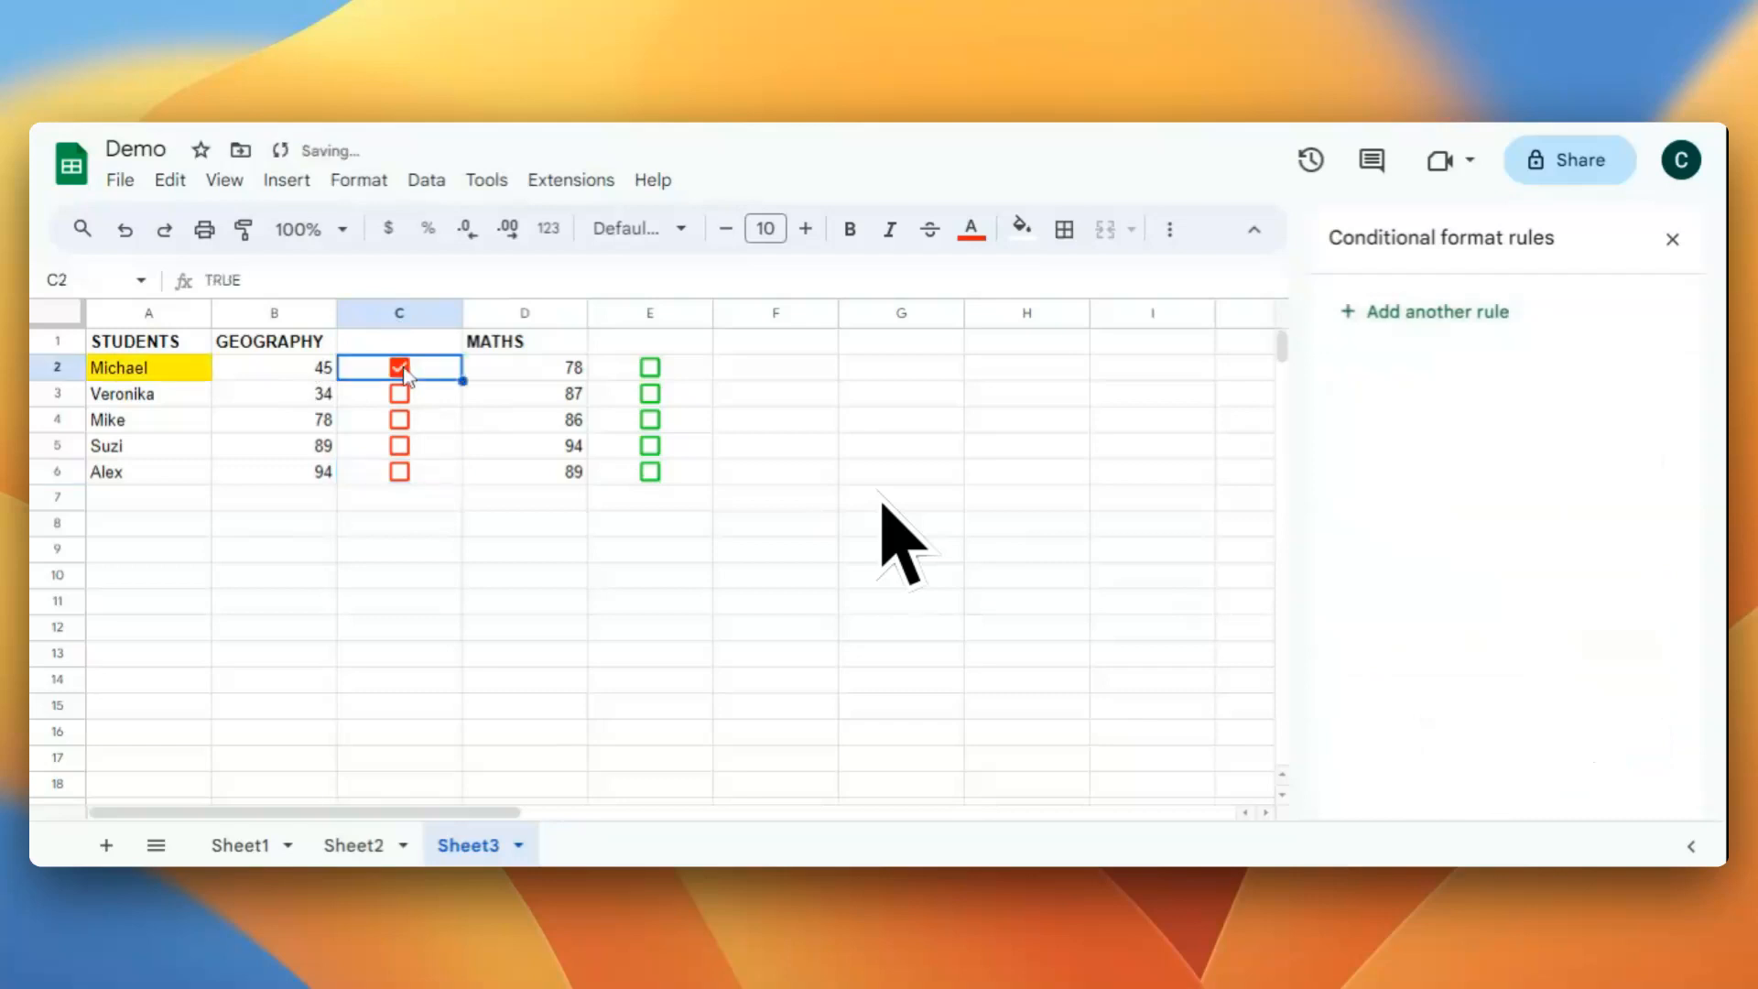
click(399, 420)
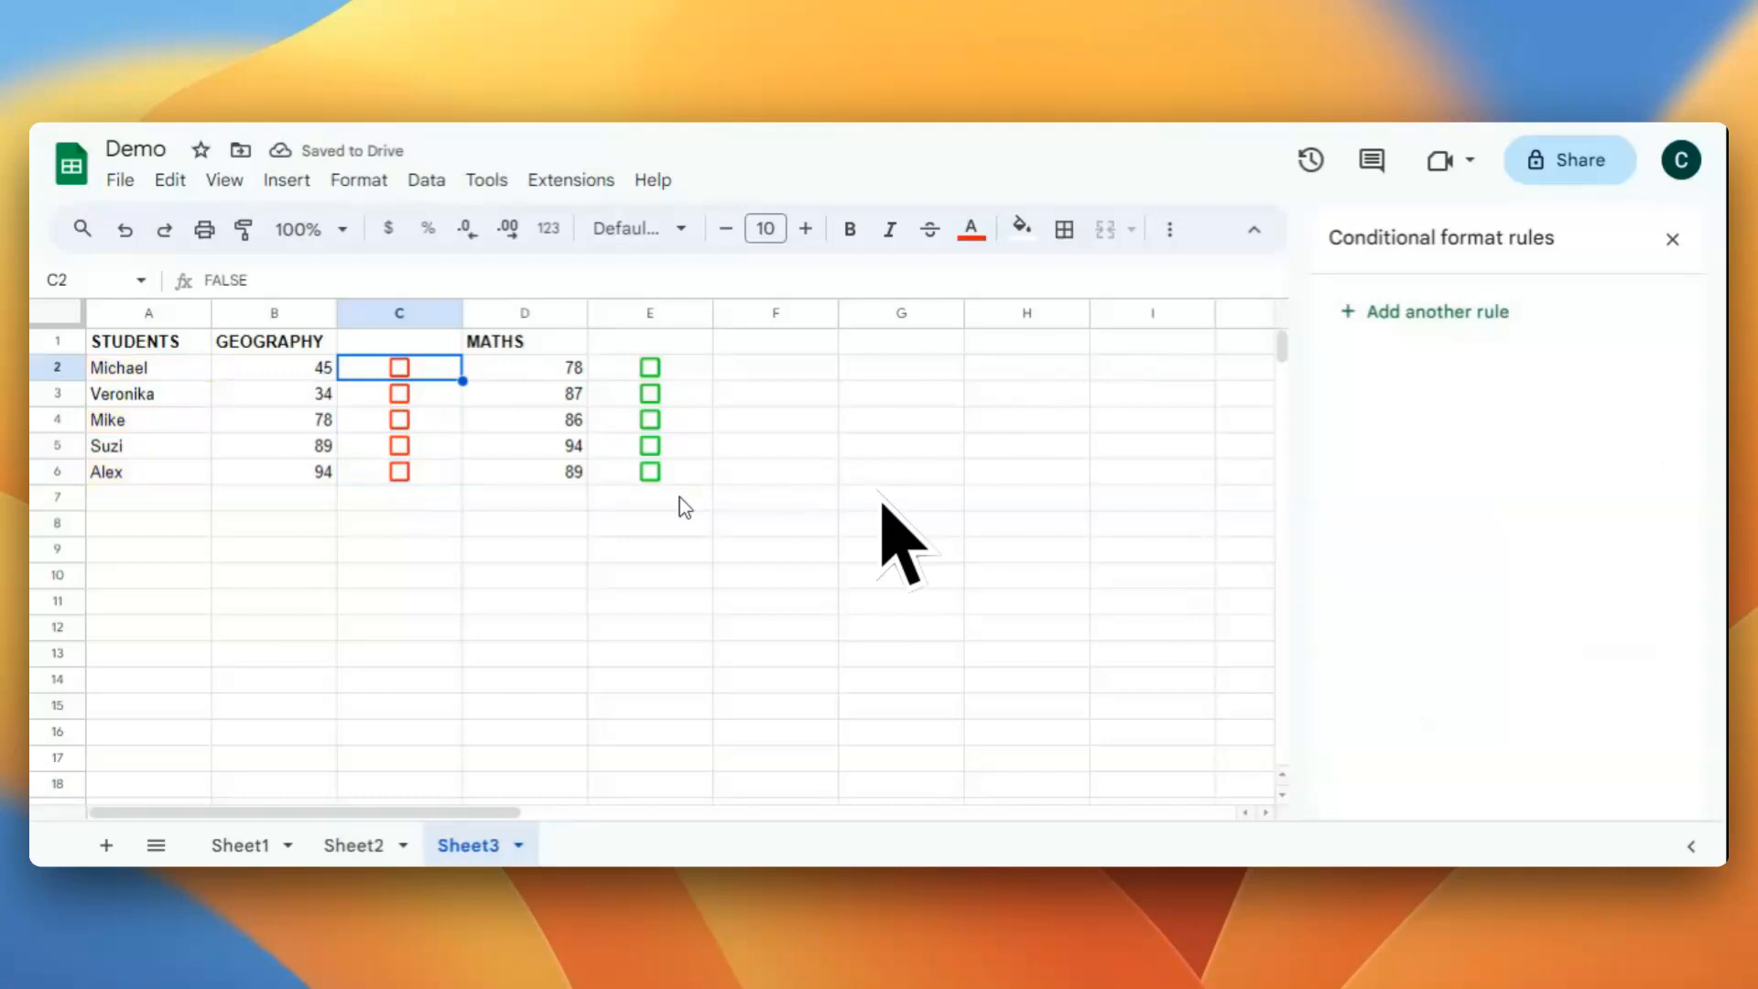
click(399, 366)
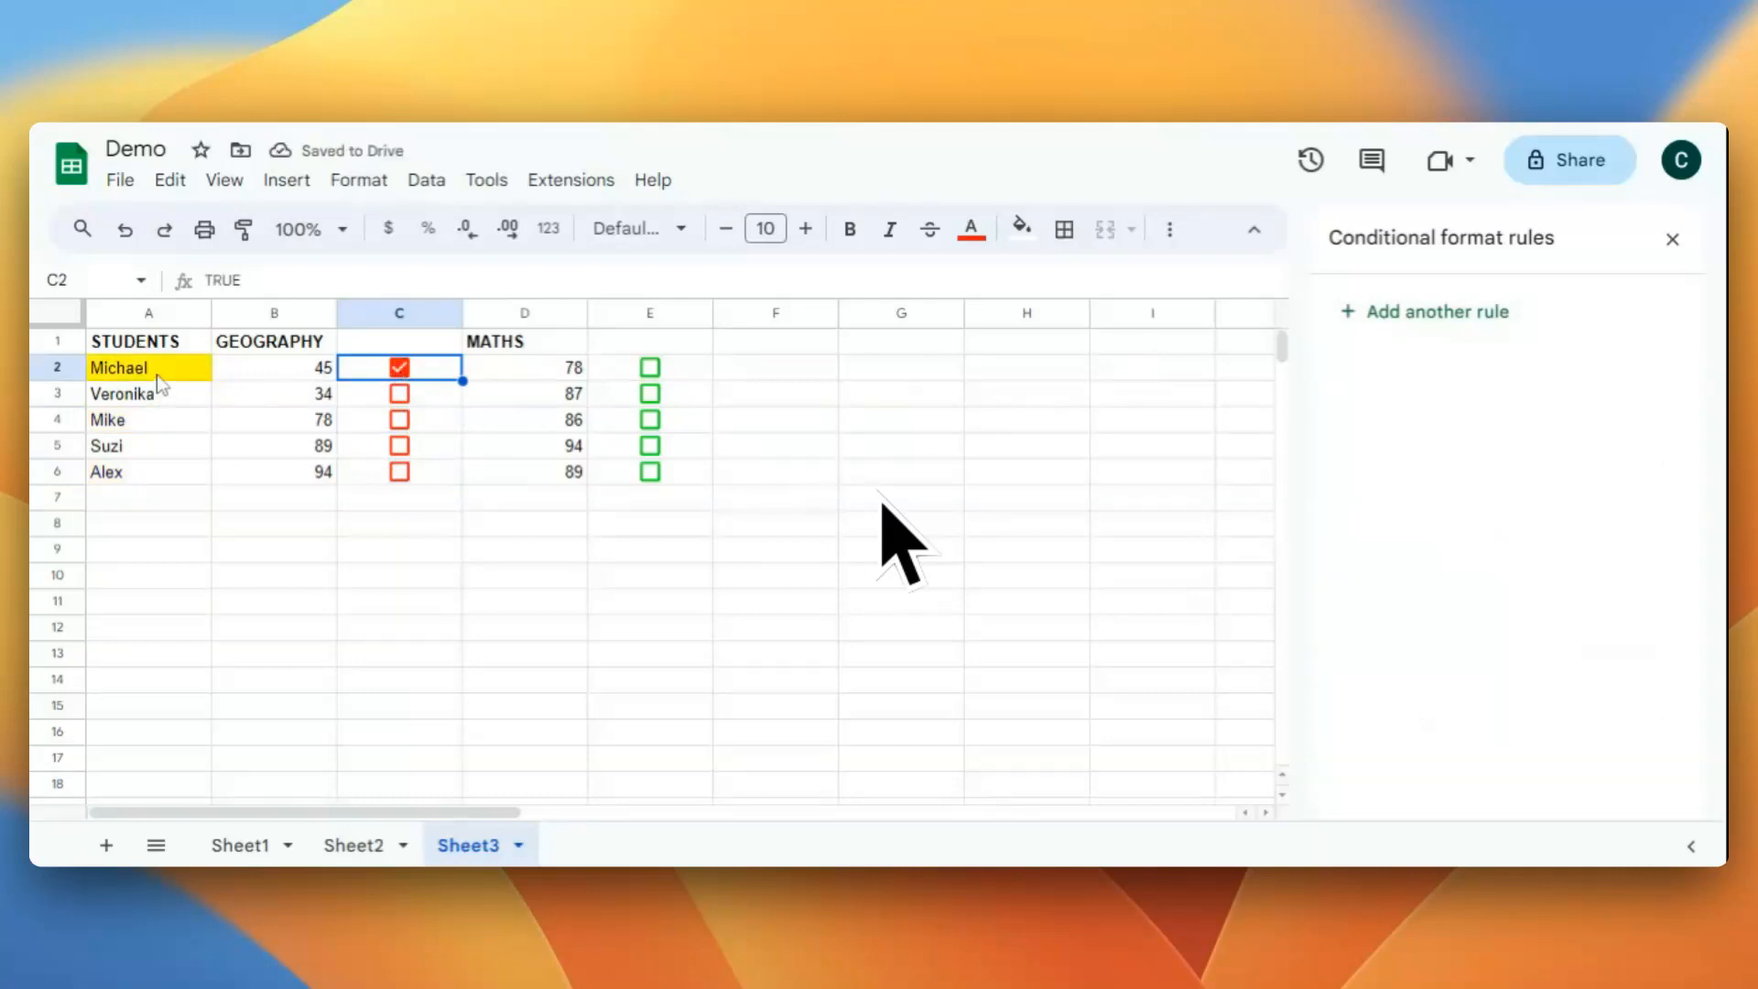
click(399, 366)
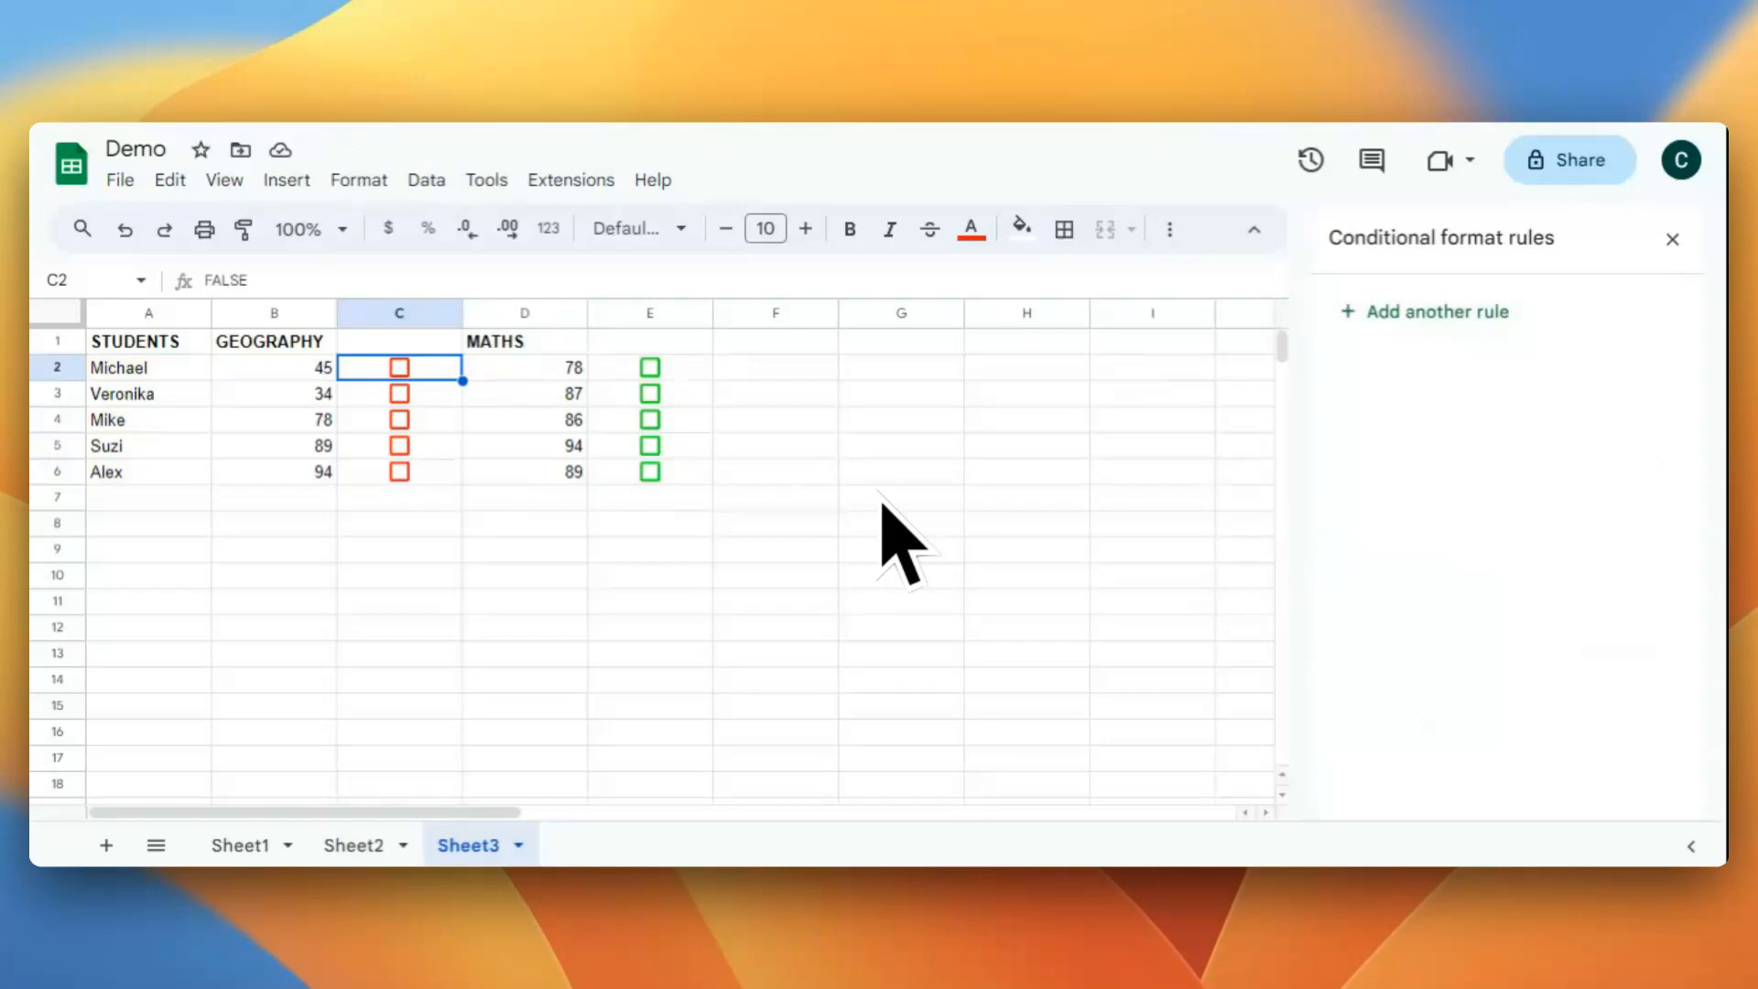
mouse_move(1137, 473)
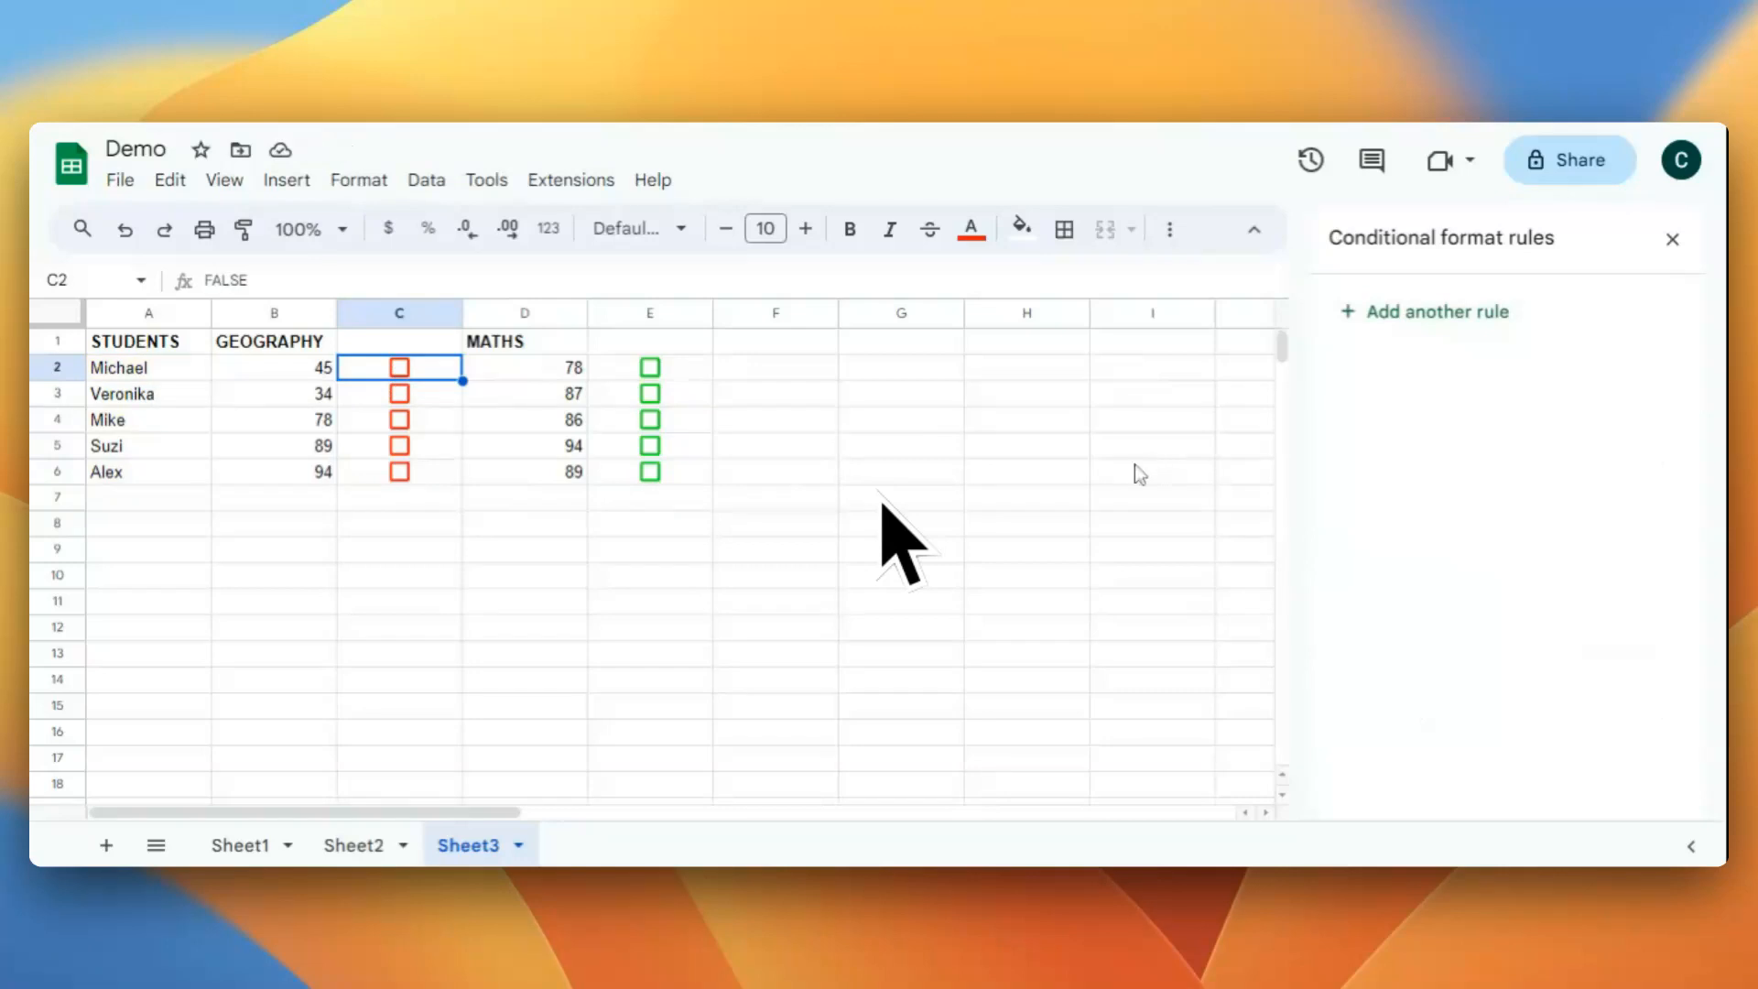